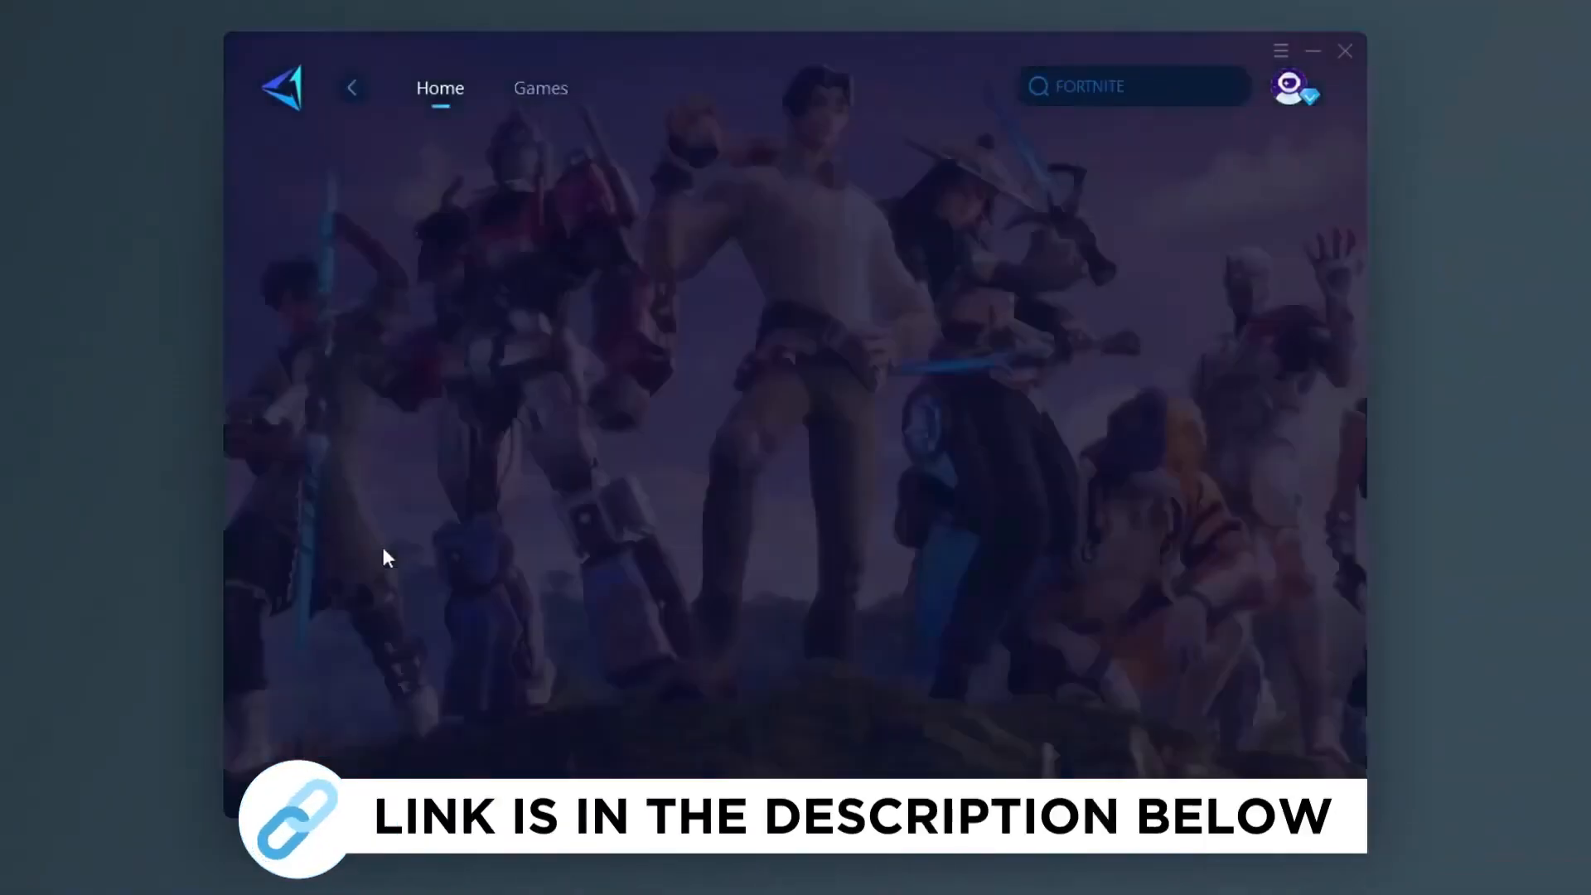
# Follow the Boost Pack link from the YouTube video's description
pyautogui.click(540, 88)
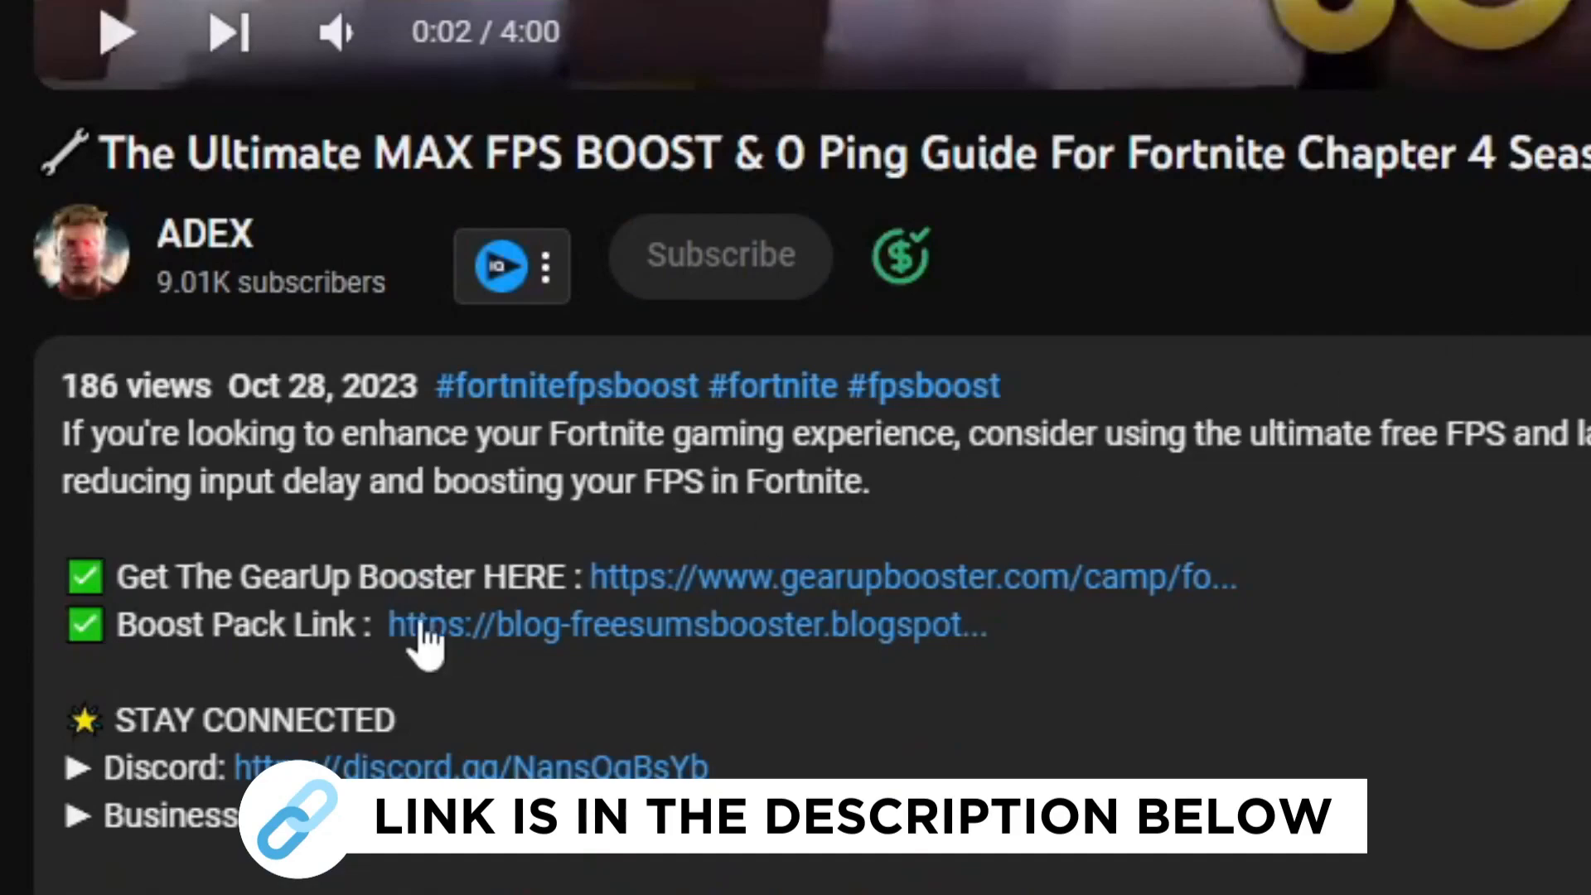
pyautogui.click(910, 575)
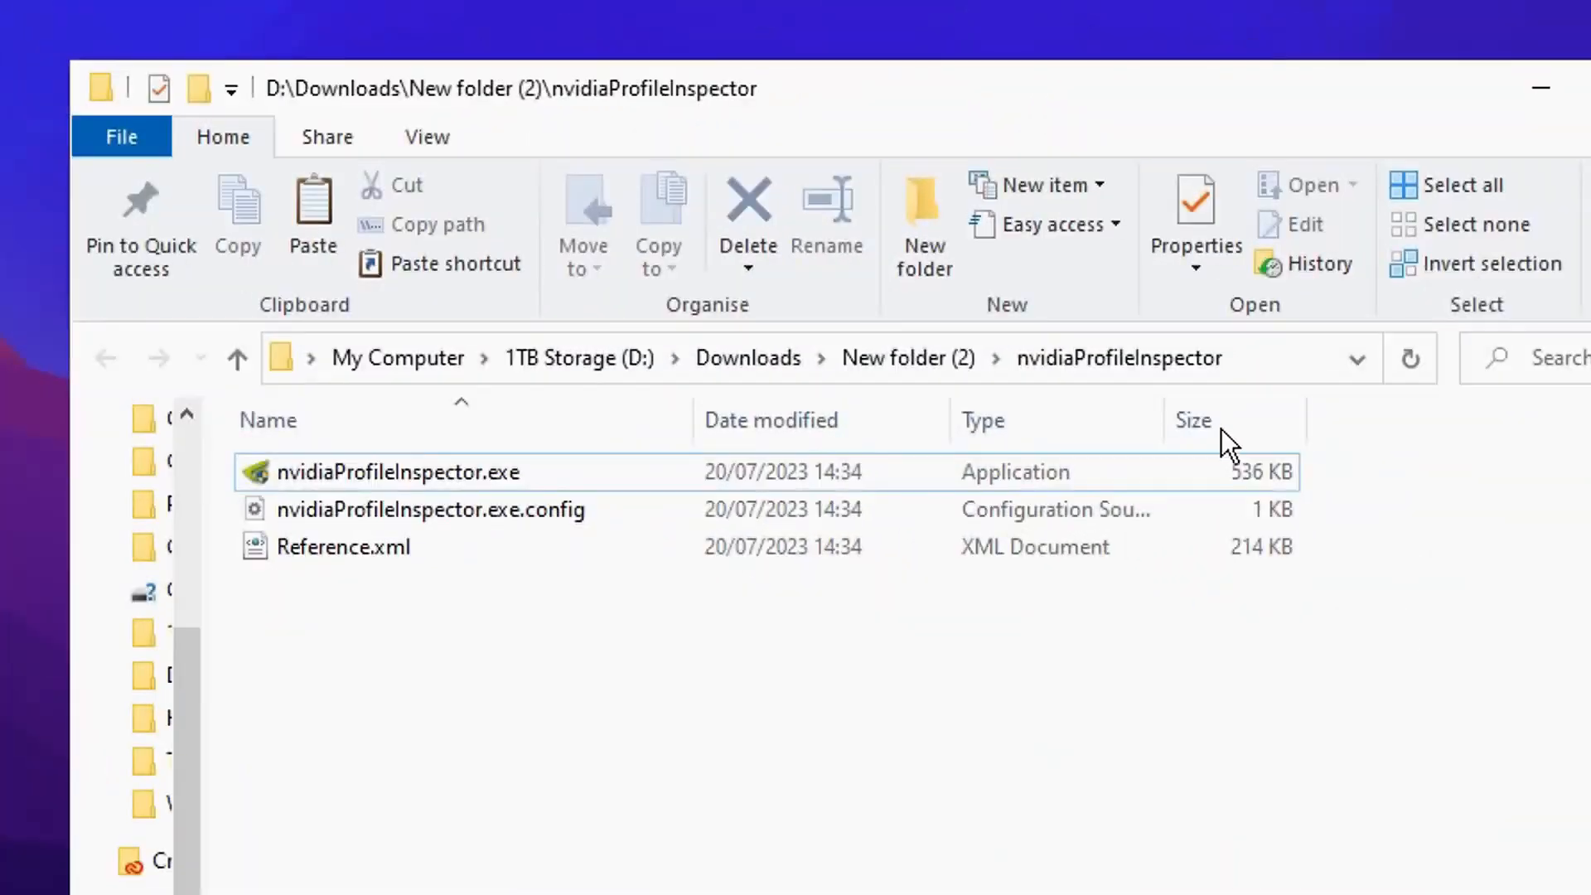
# Select nvidiaProfileInspector.exe in the Downloads\nvidiaProfileInspector folder
pyautogui.click(396, 472)
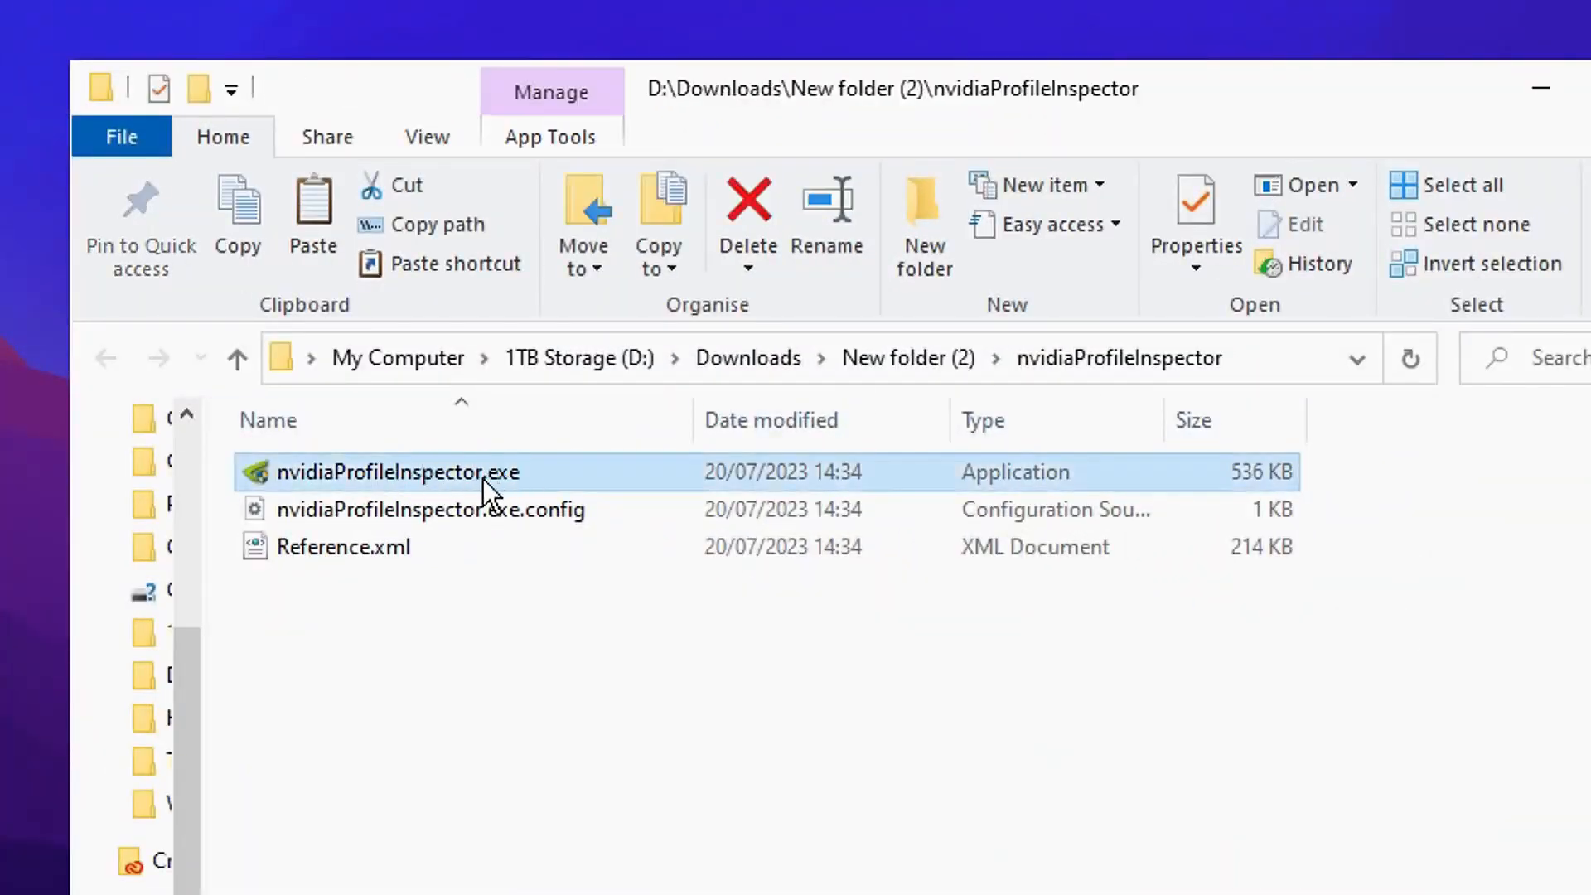
pyautogui.moveTo(502, 488)
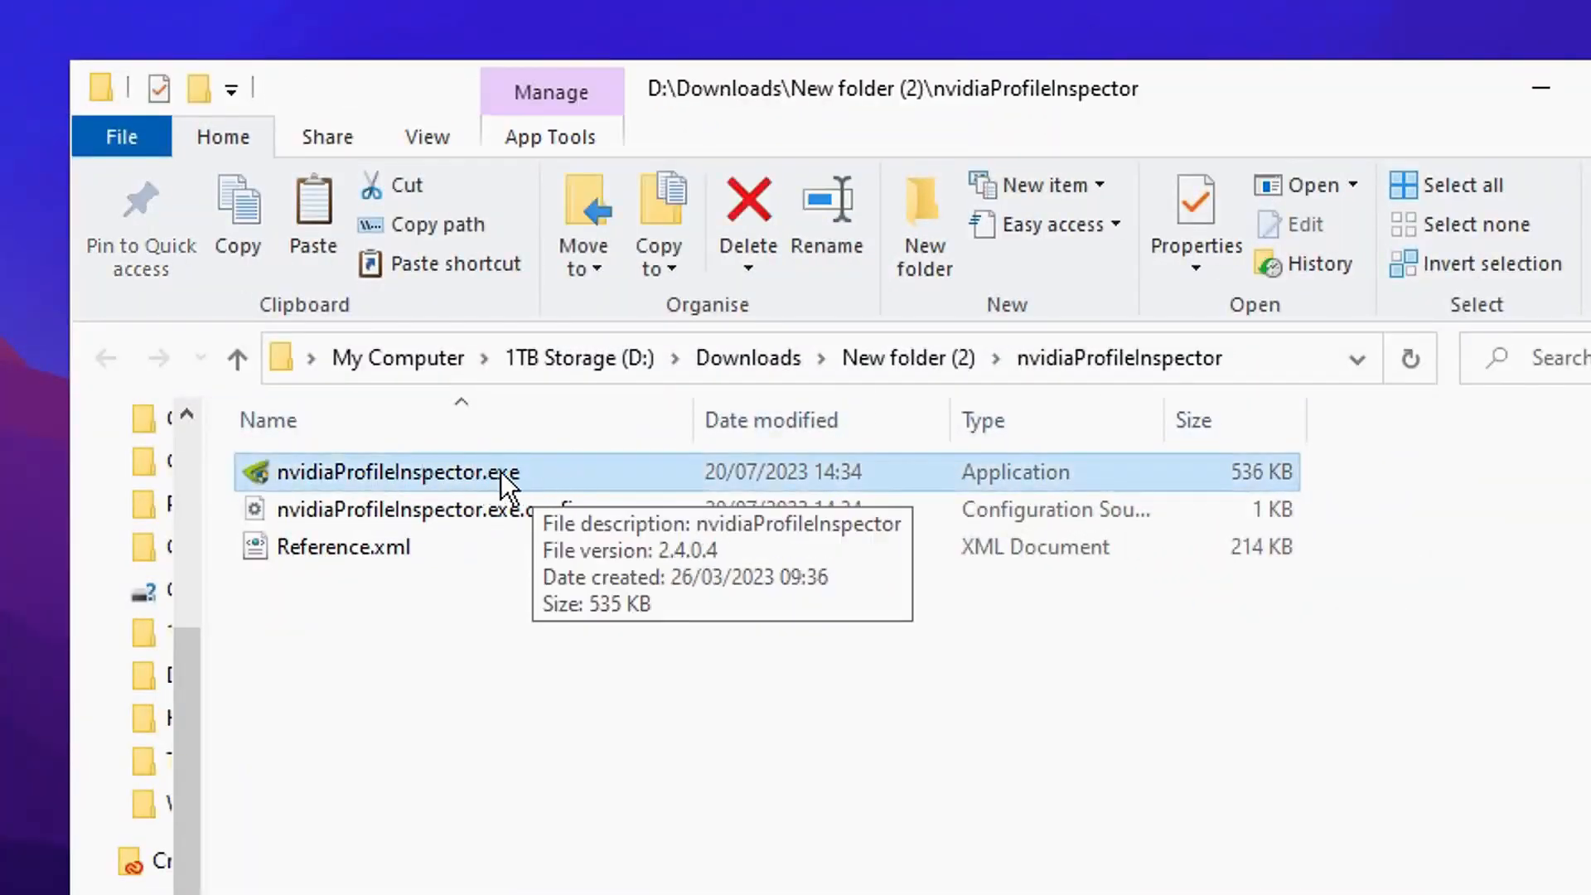
pyautogui.moveTo(637, 491)
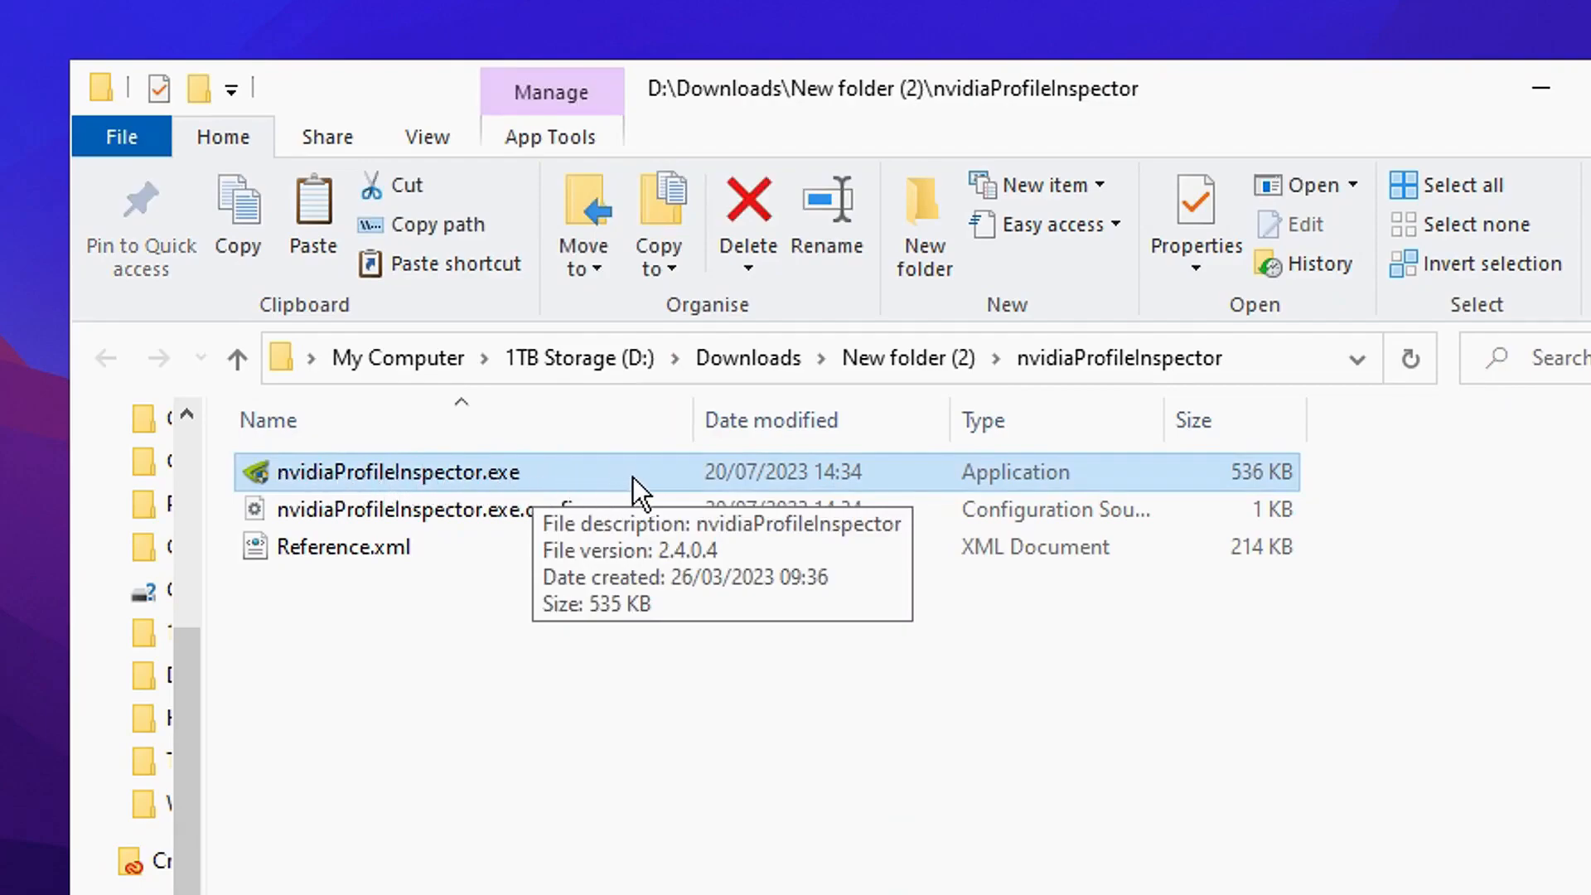
# Launch NVIDIA Profile Inspector and load the Fortnite profile from the Profiles list
pyautogui.doubleClick(394, 472)
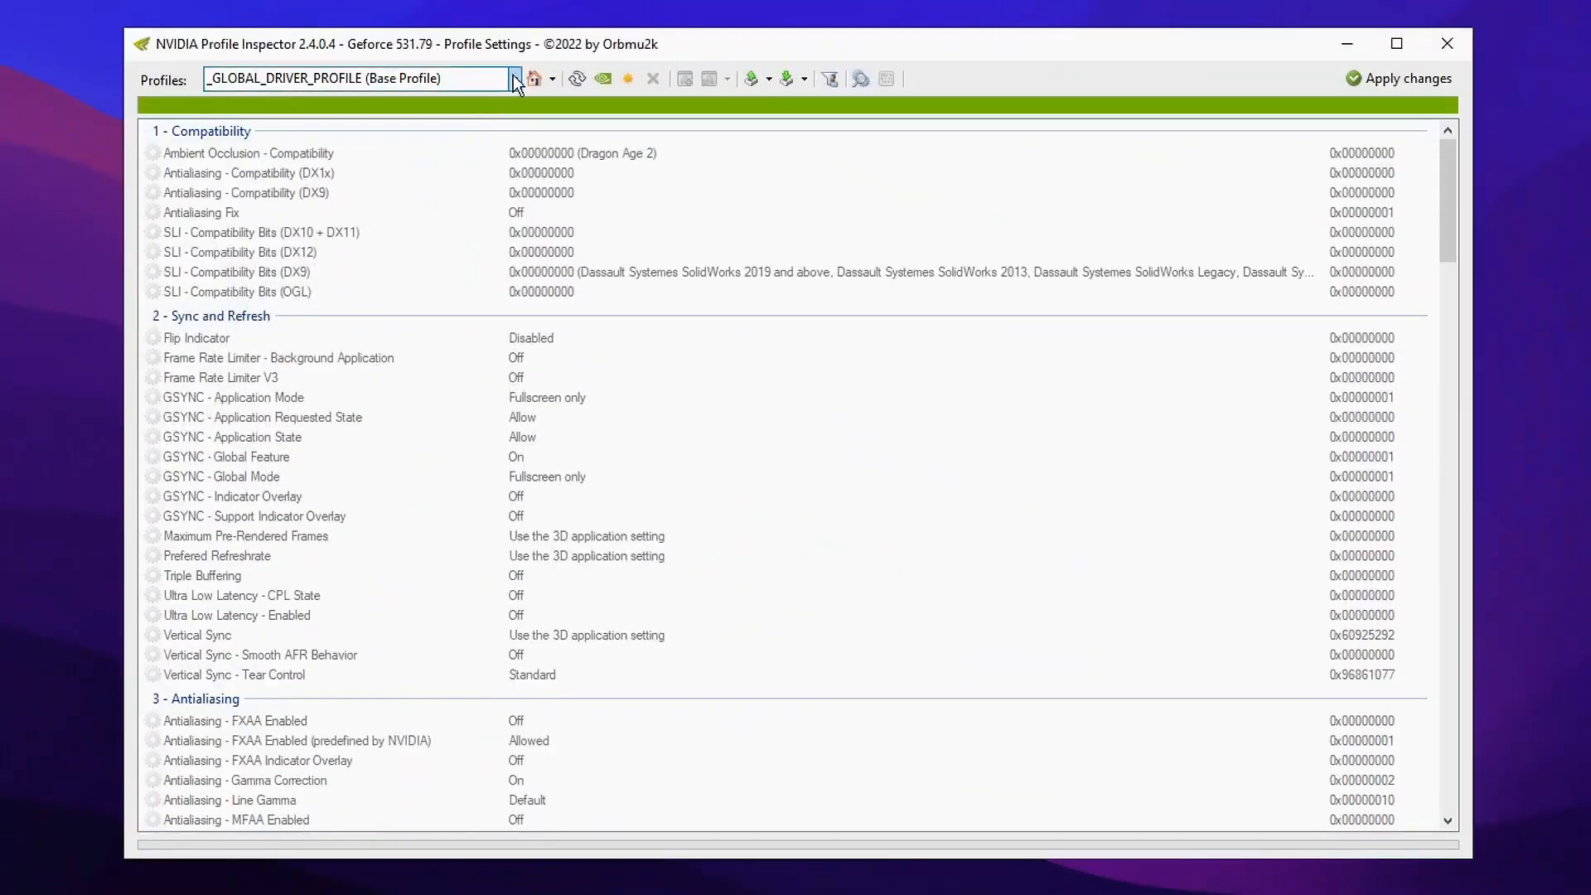
pyautogui.moveTo(164, 91)
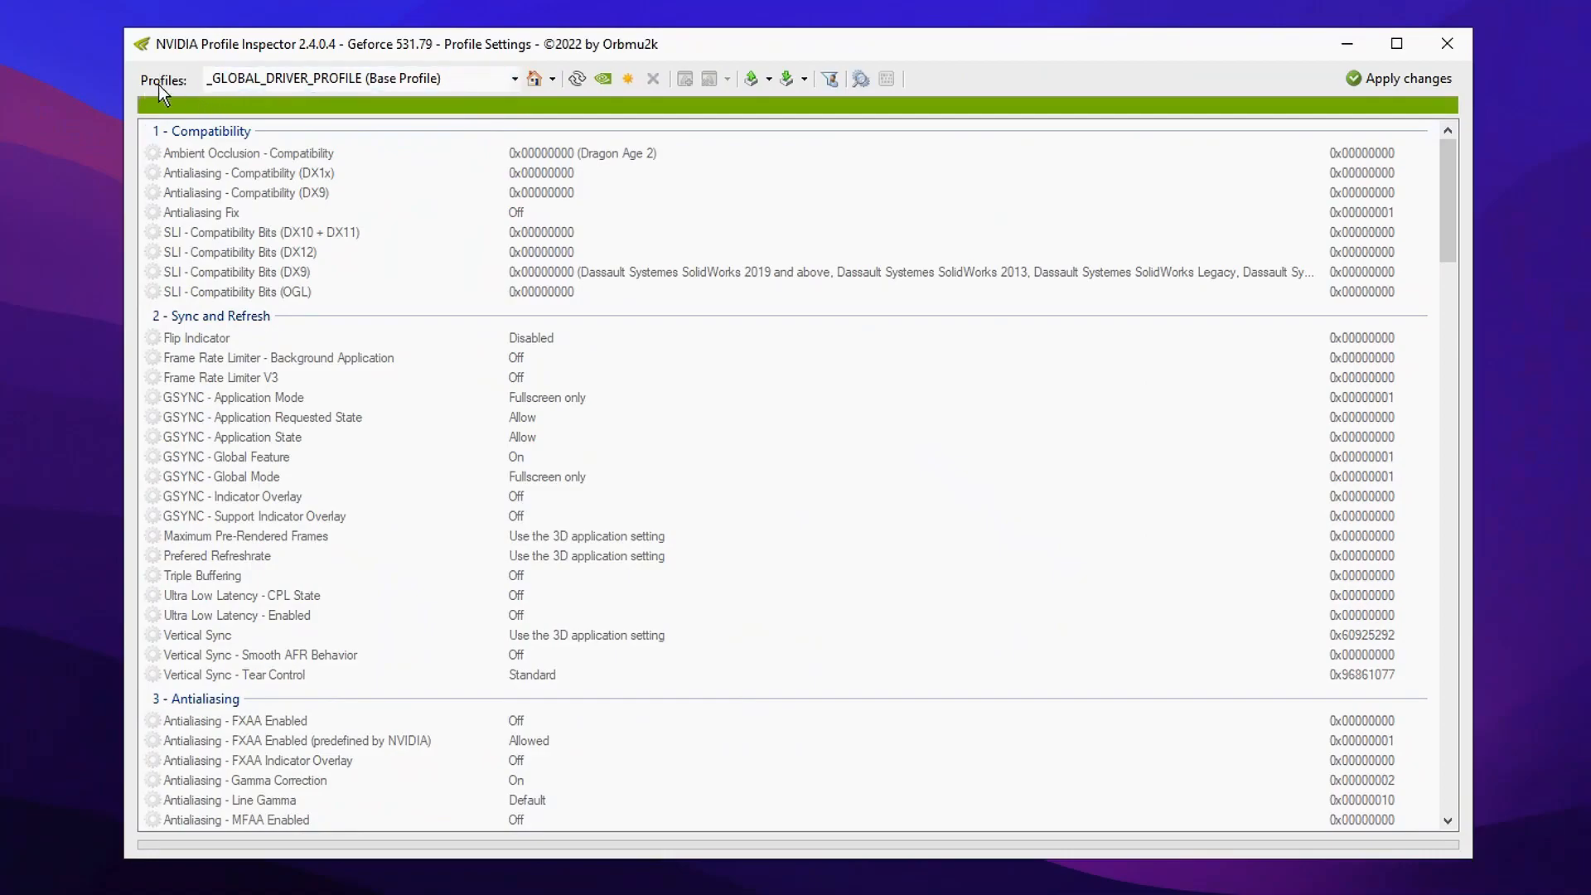
pyautogui.click(514, 78)
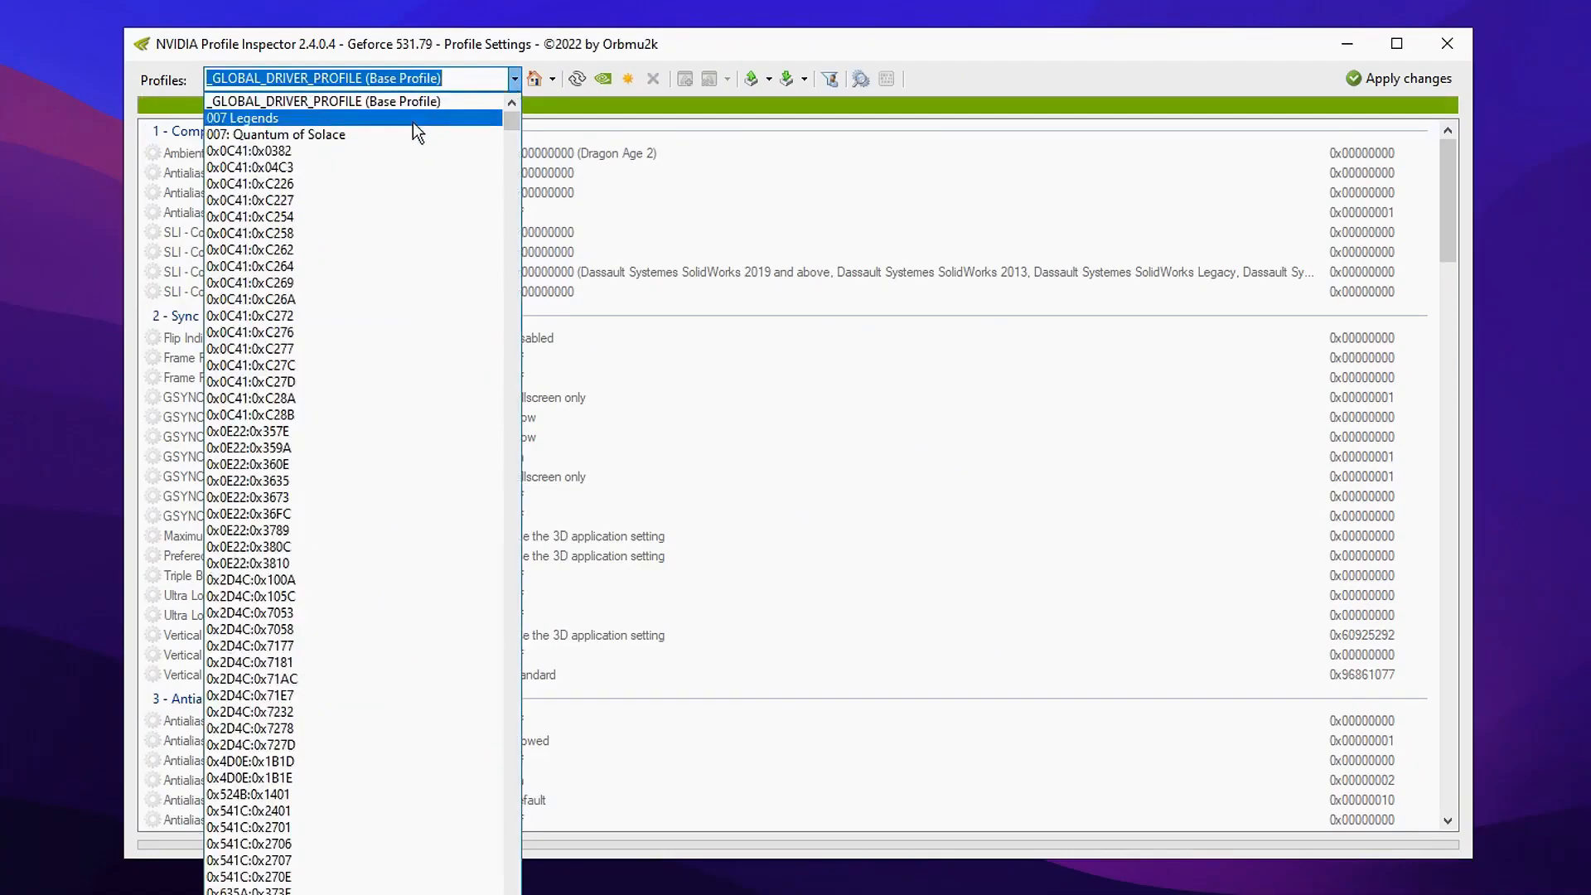
pyautogui.write('f')
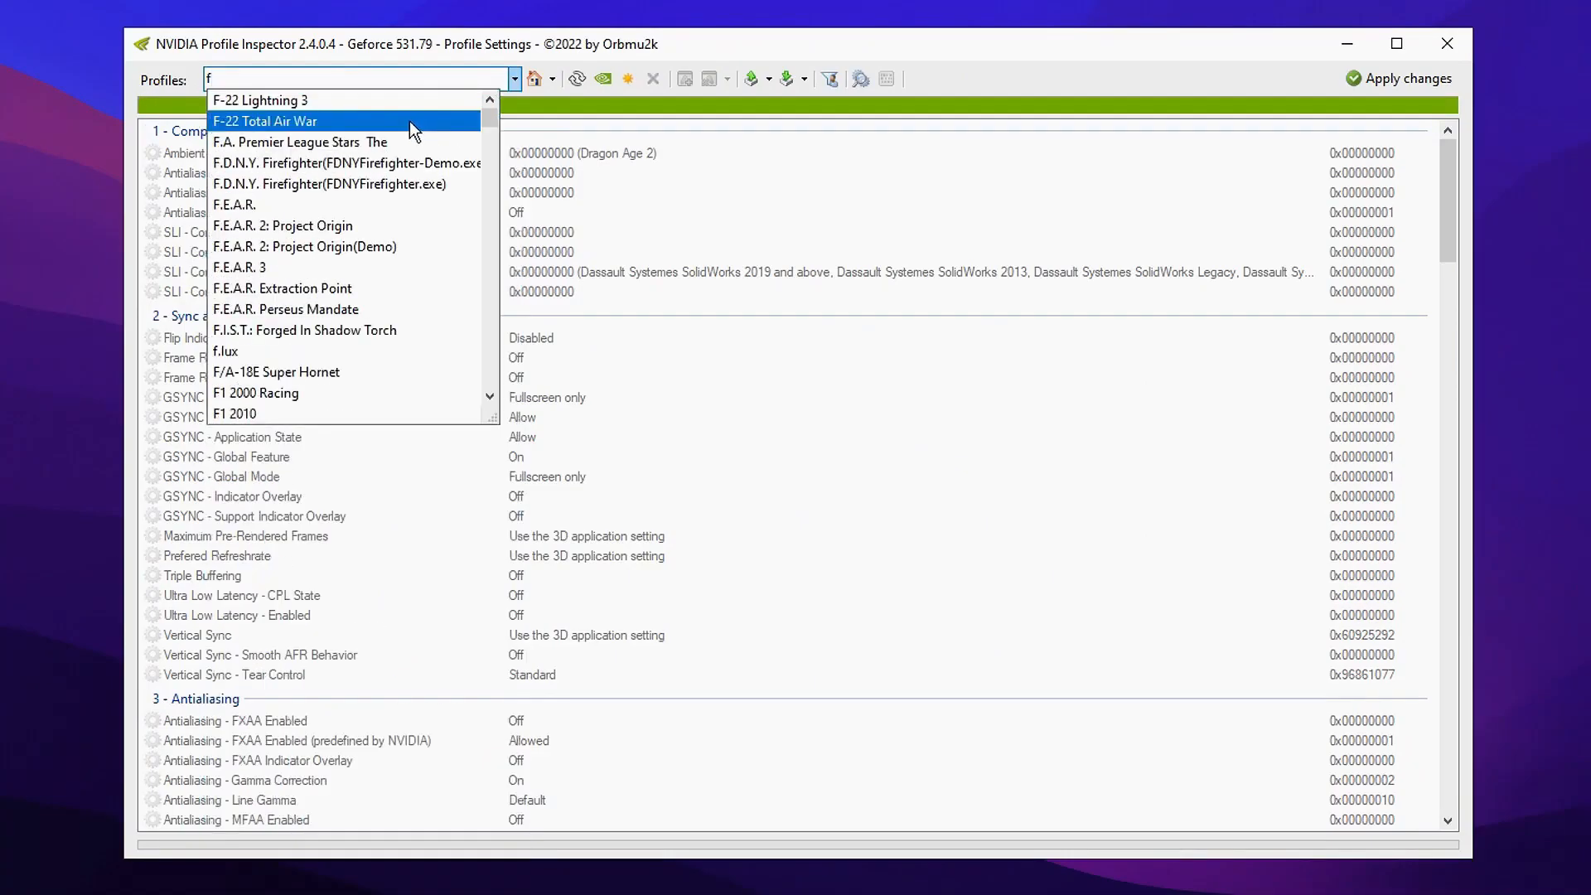
pyautogui.write('ortnite')
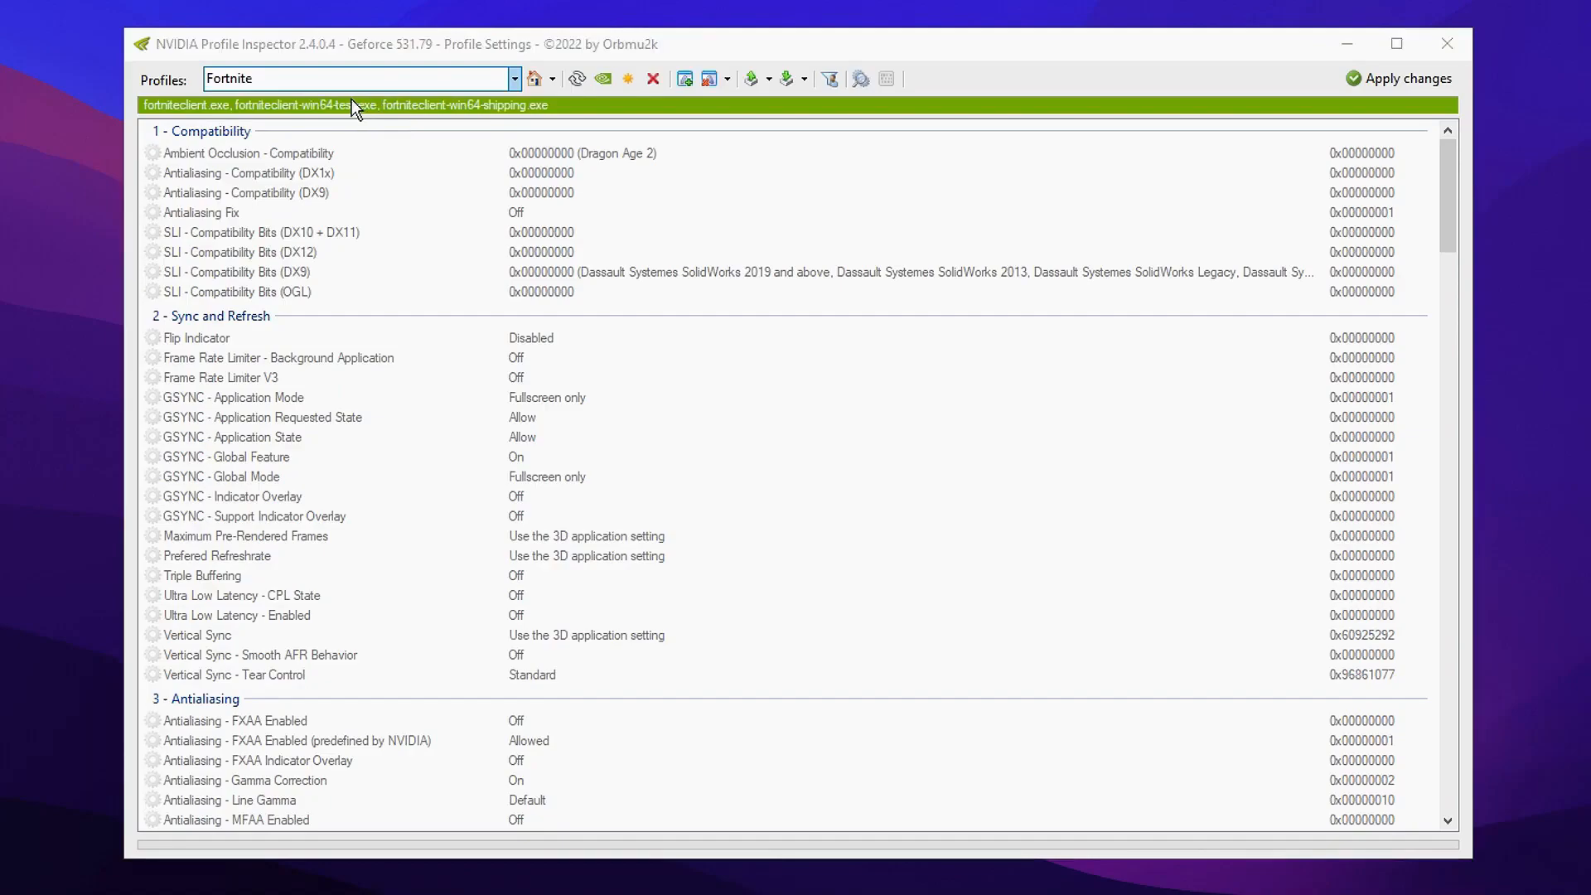
# Set Antialiasing - Transparency Supersampling to 0x00000008 AA_MODE_REPLAY_MODE_ALL
pyautogui.scroll(-3)
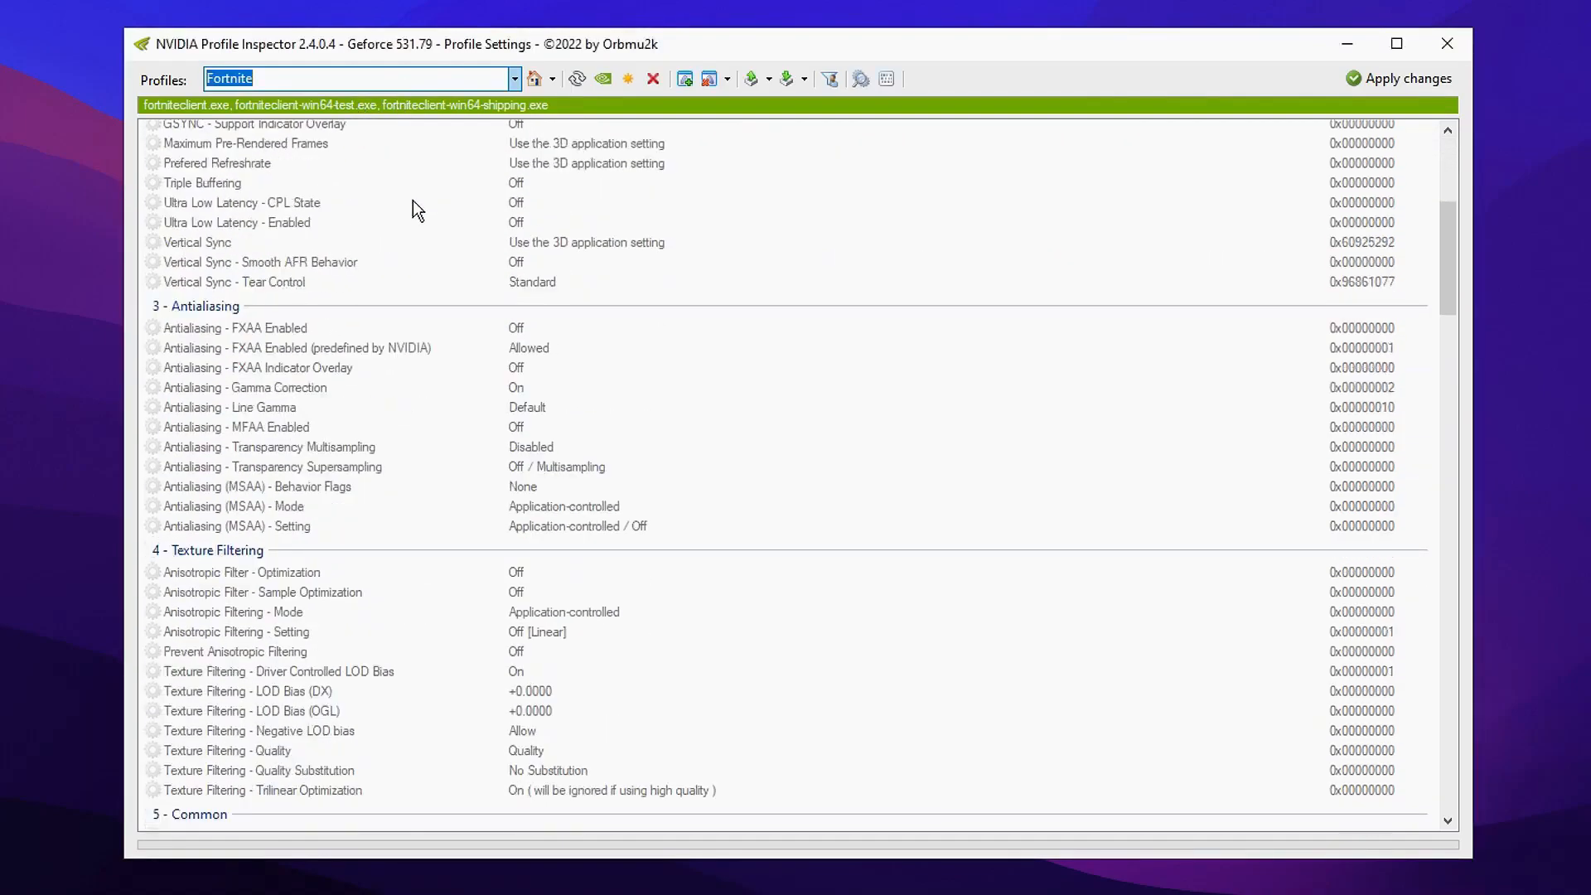
pyautogui.scroll(-3)
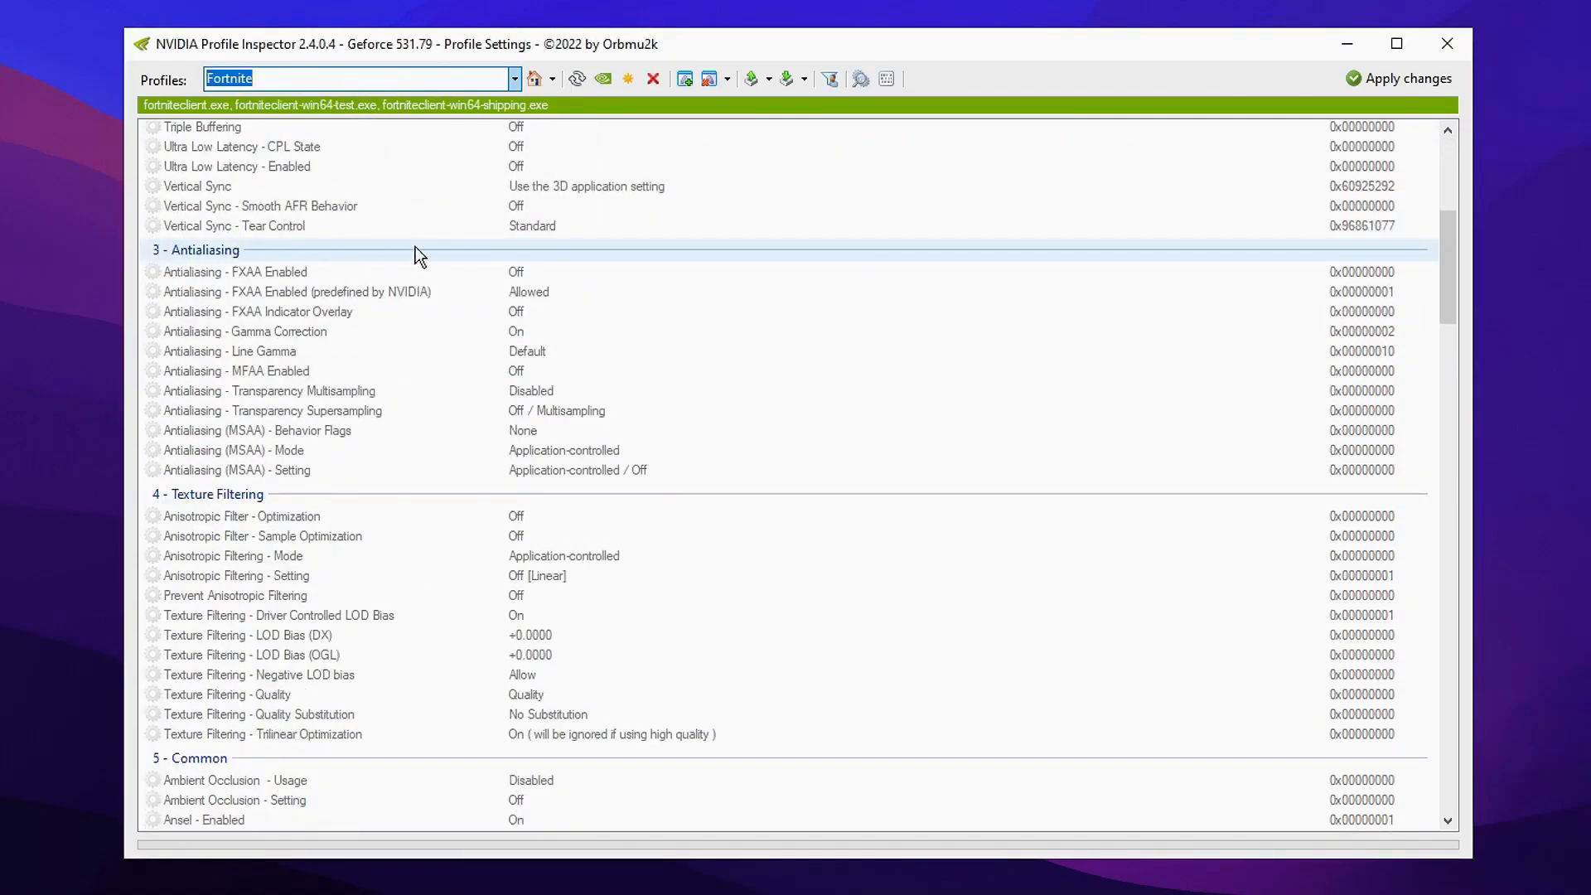
pyautogui.moveTo(568, 419)
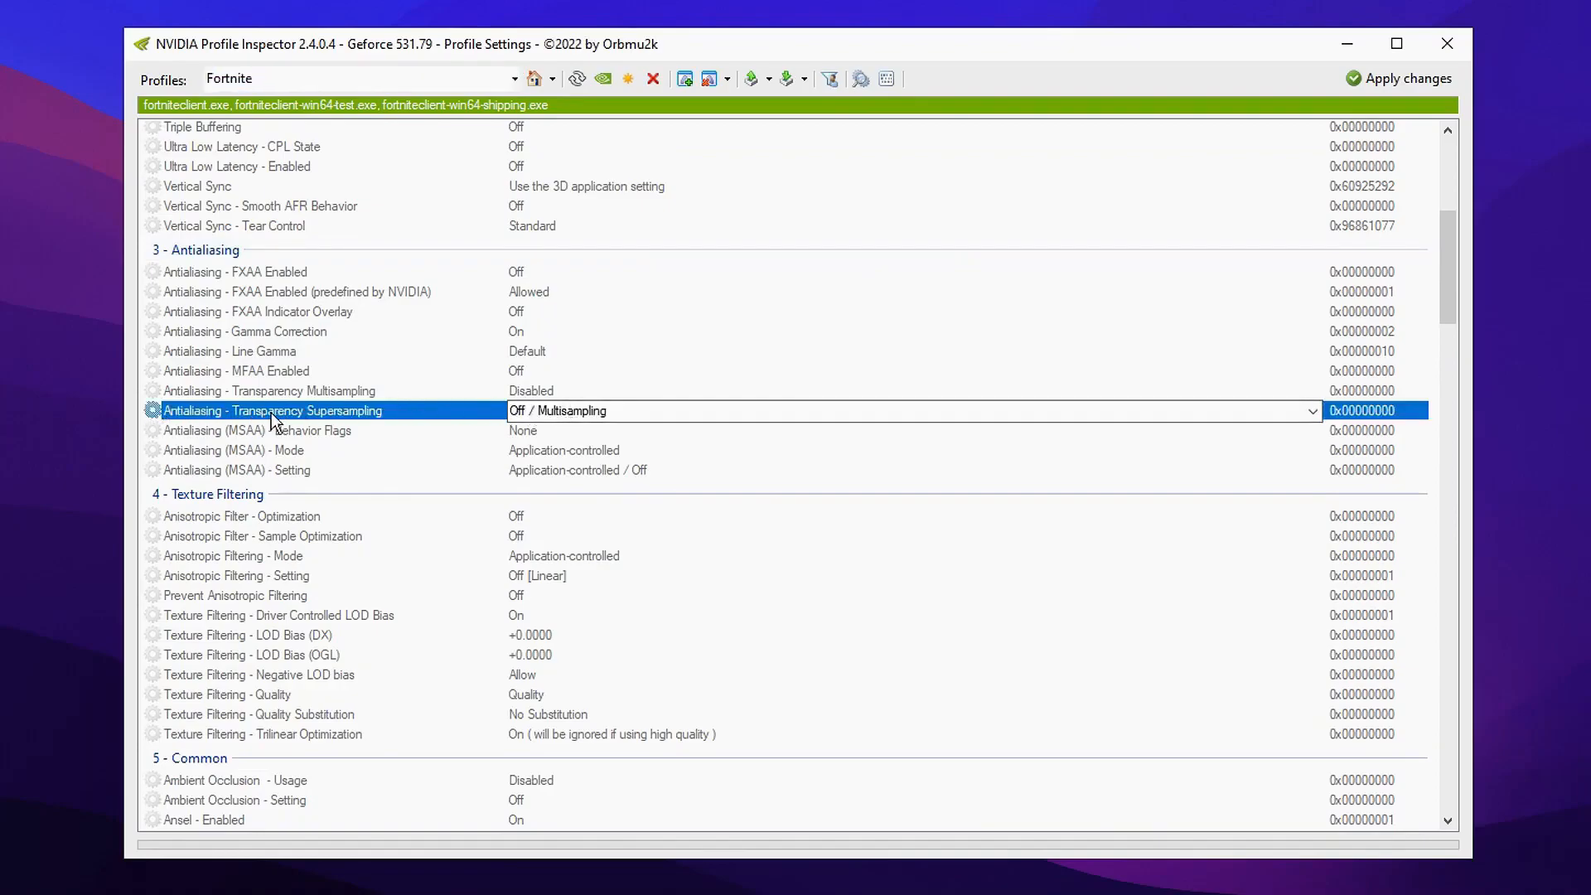
pyautogui.moveTo(741, 410)
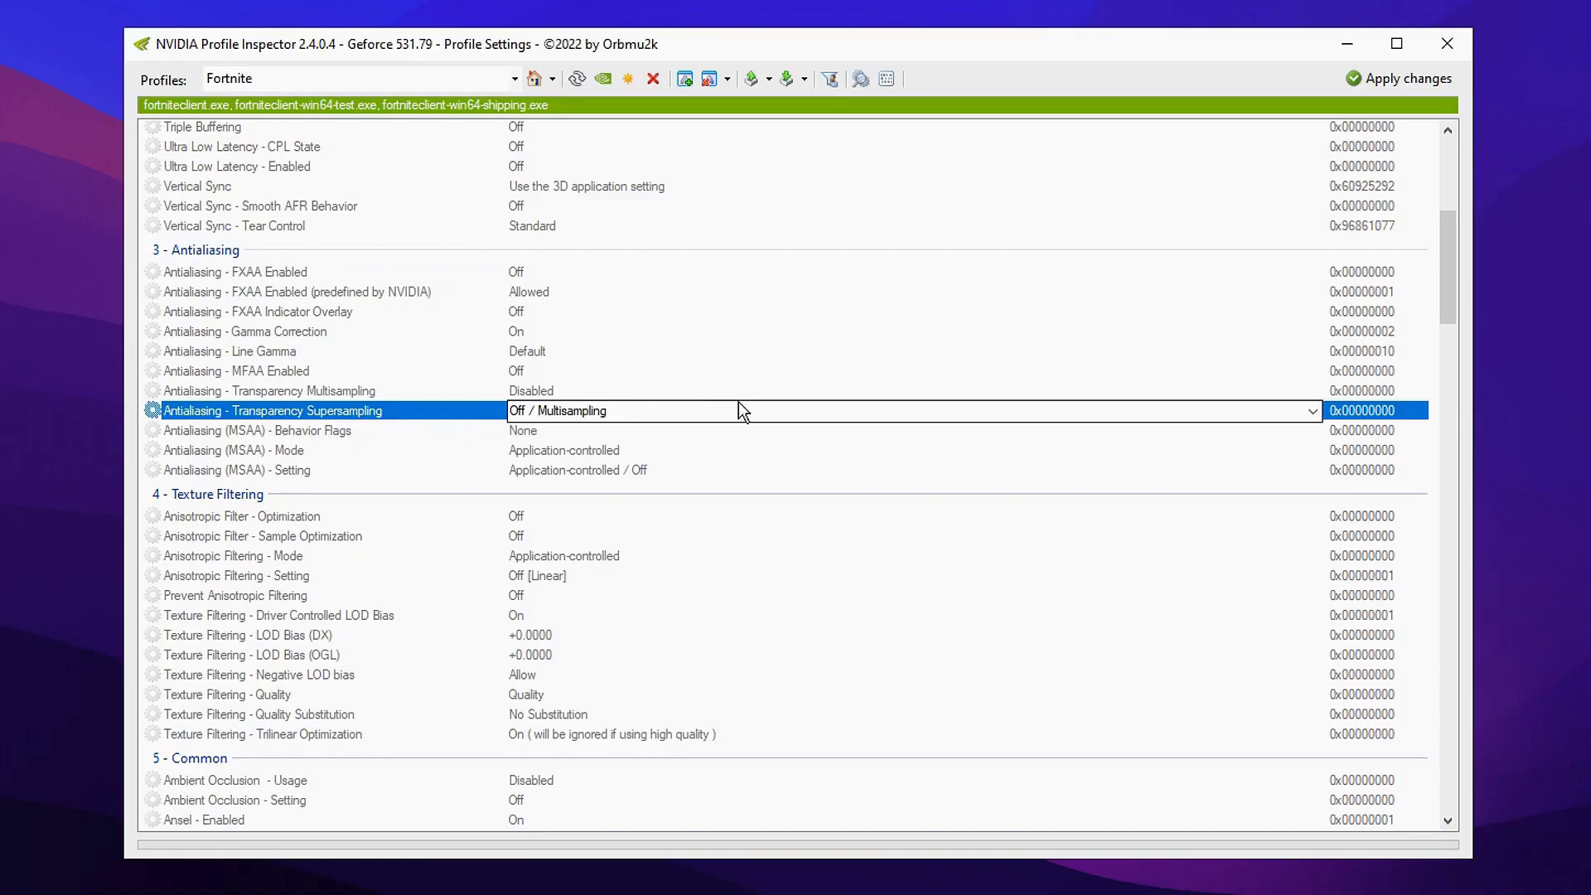
pyautogui.moveTo(870, 406)
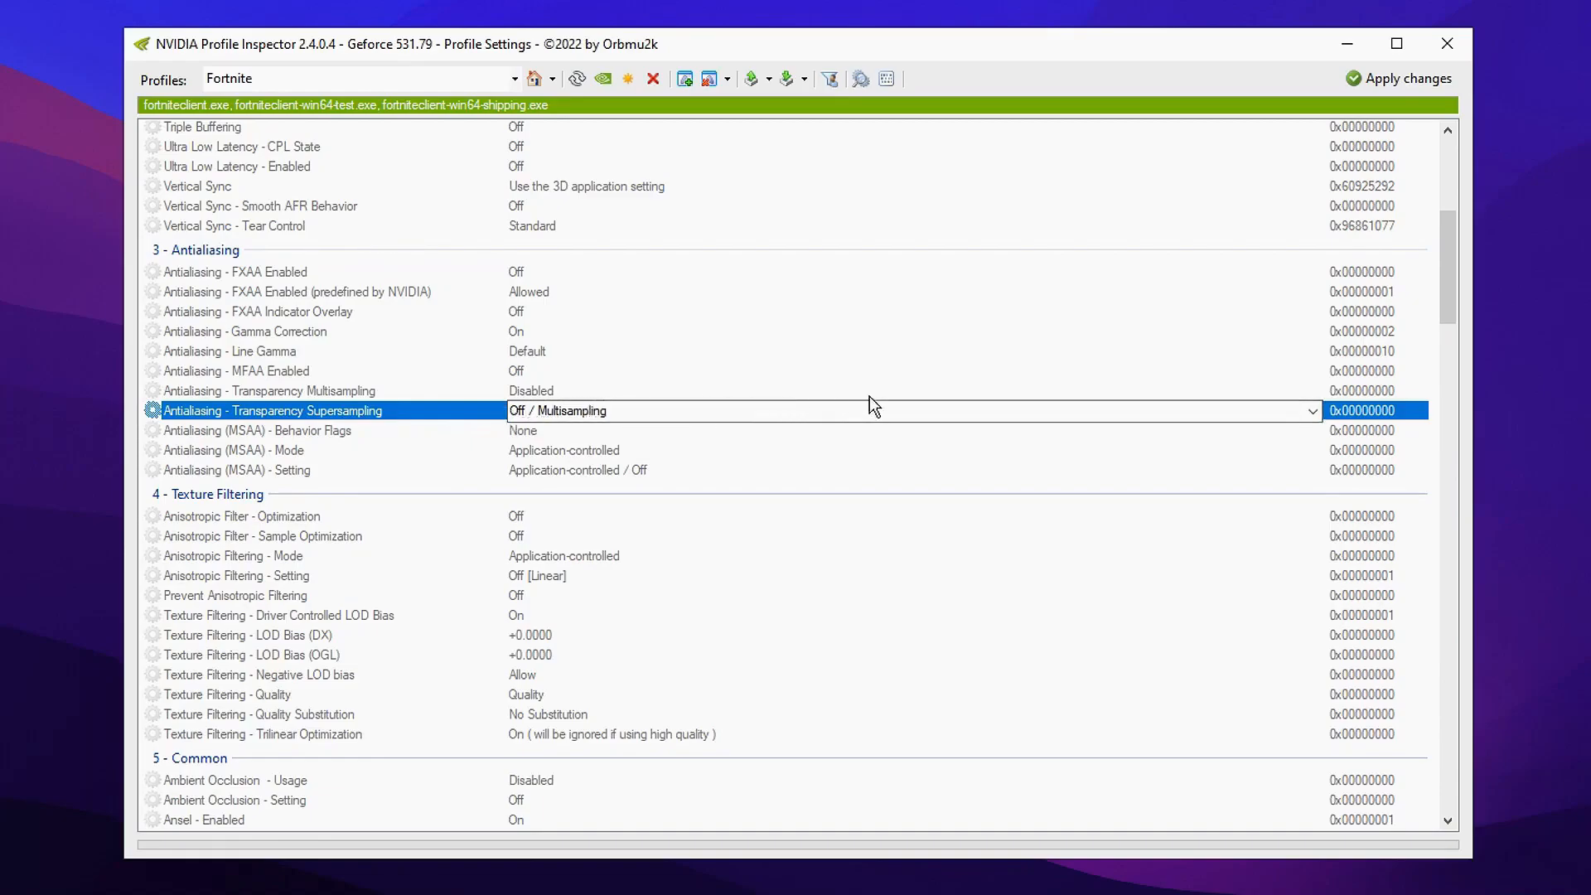
pyautogui.click(1312, 409)
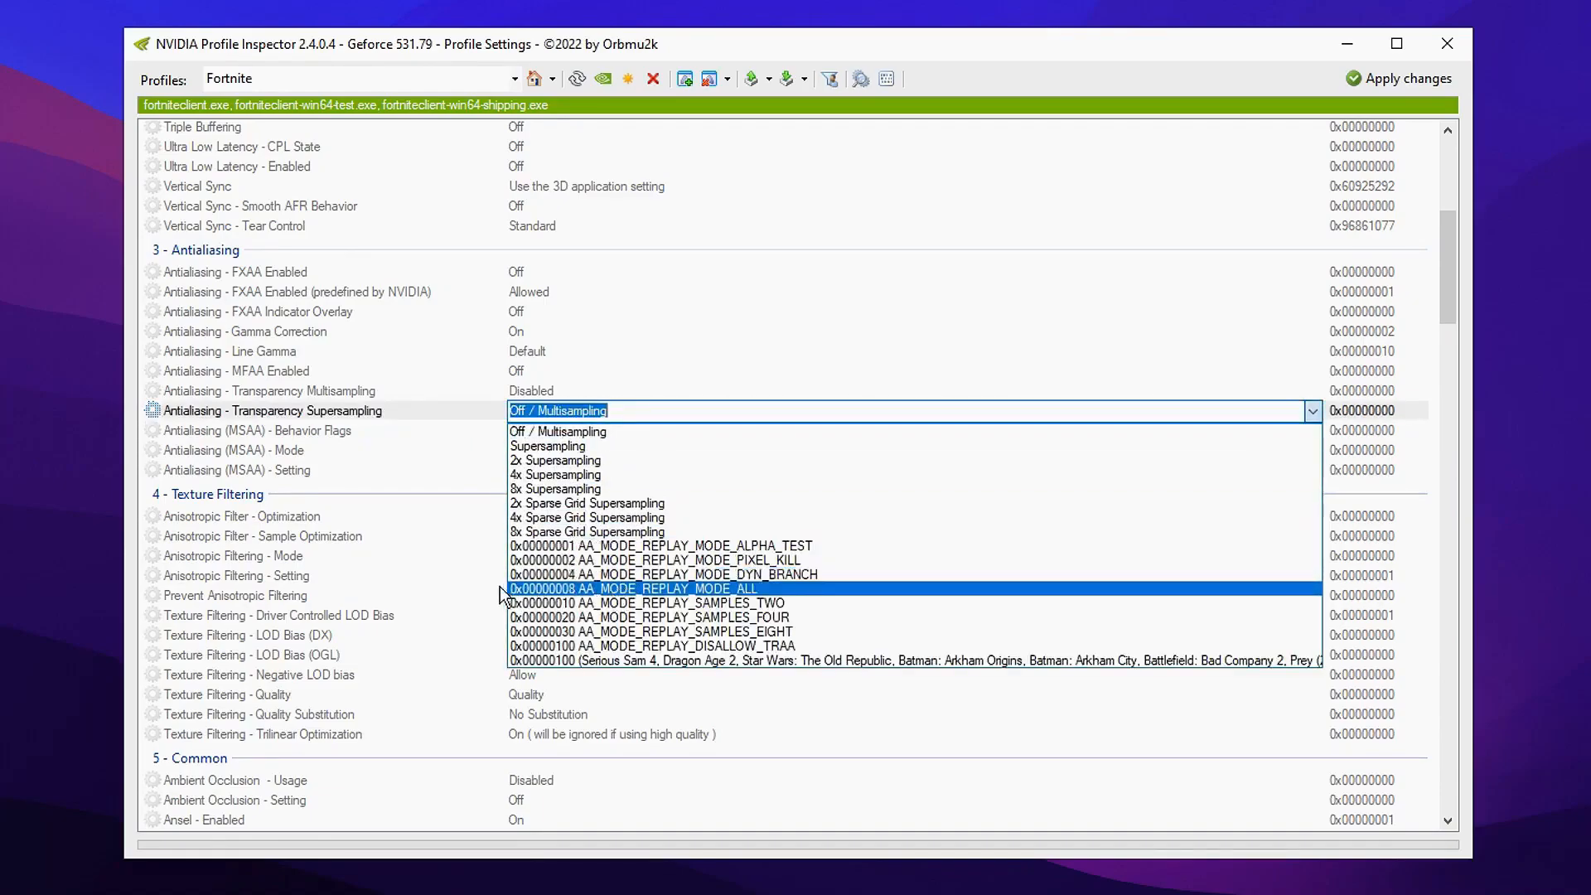
pyautogui.moveTo(550, 600)
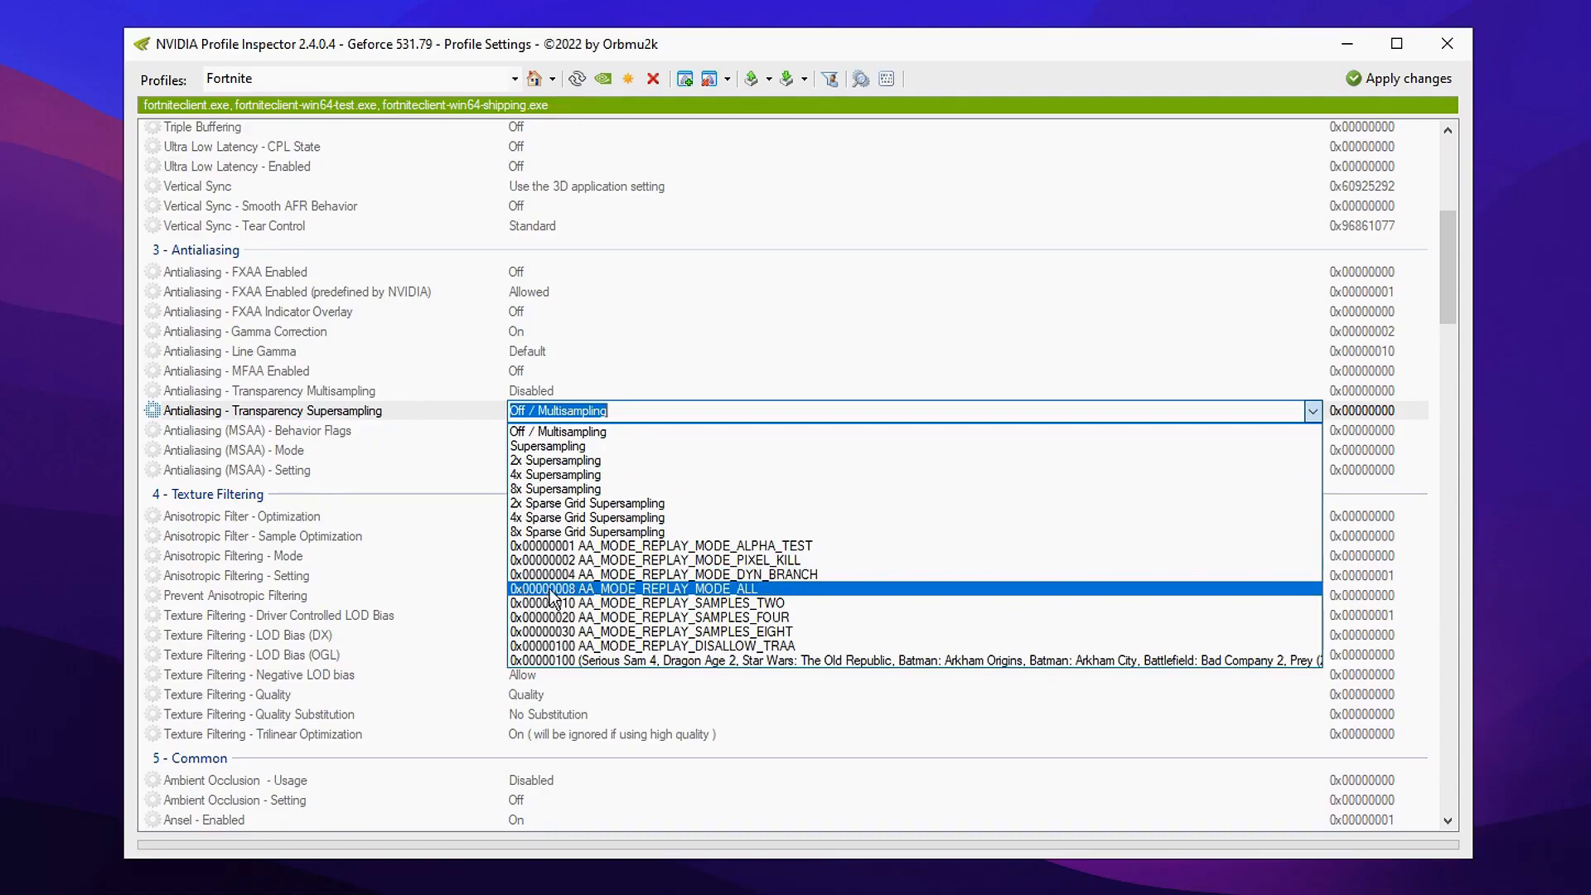
pyautogui.moveTo(591, 596)
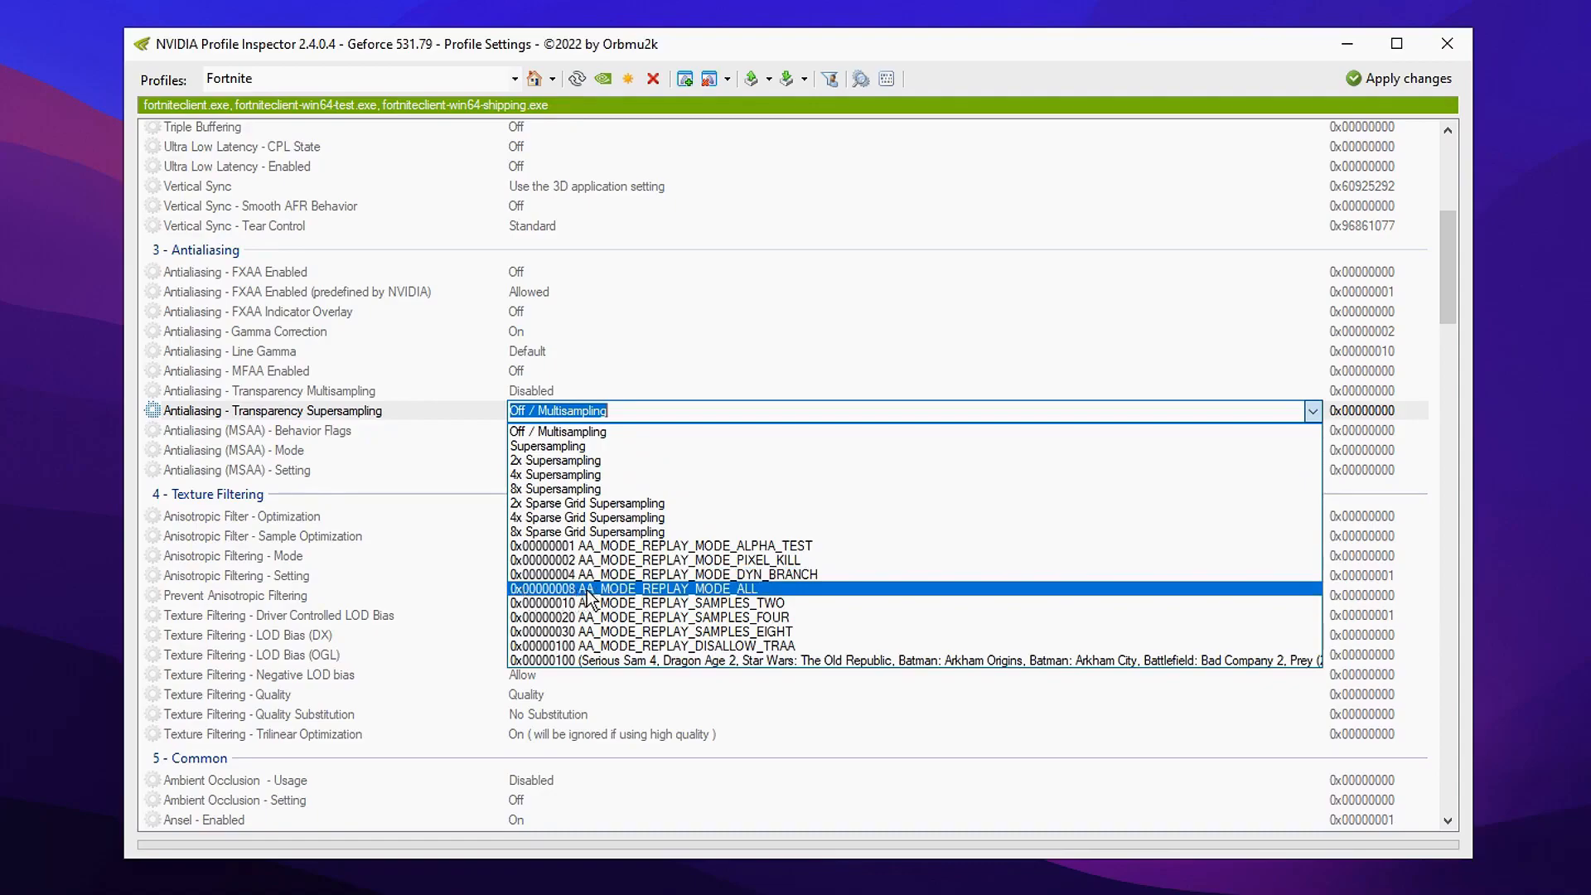
pyautogui.moveTo(820, 597)
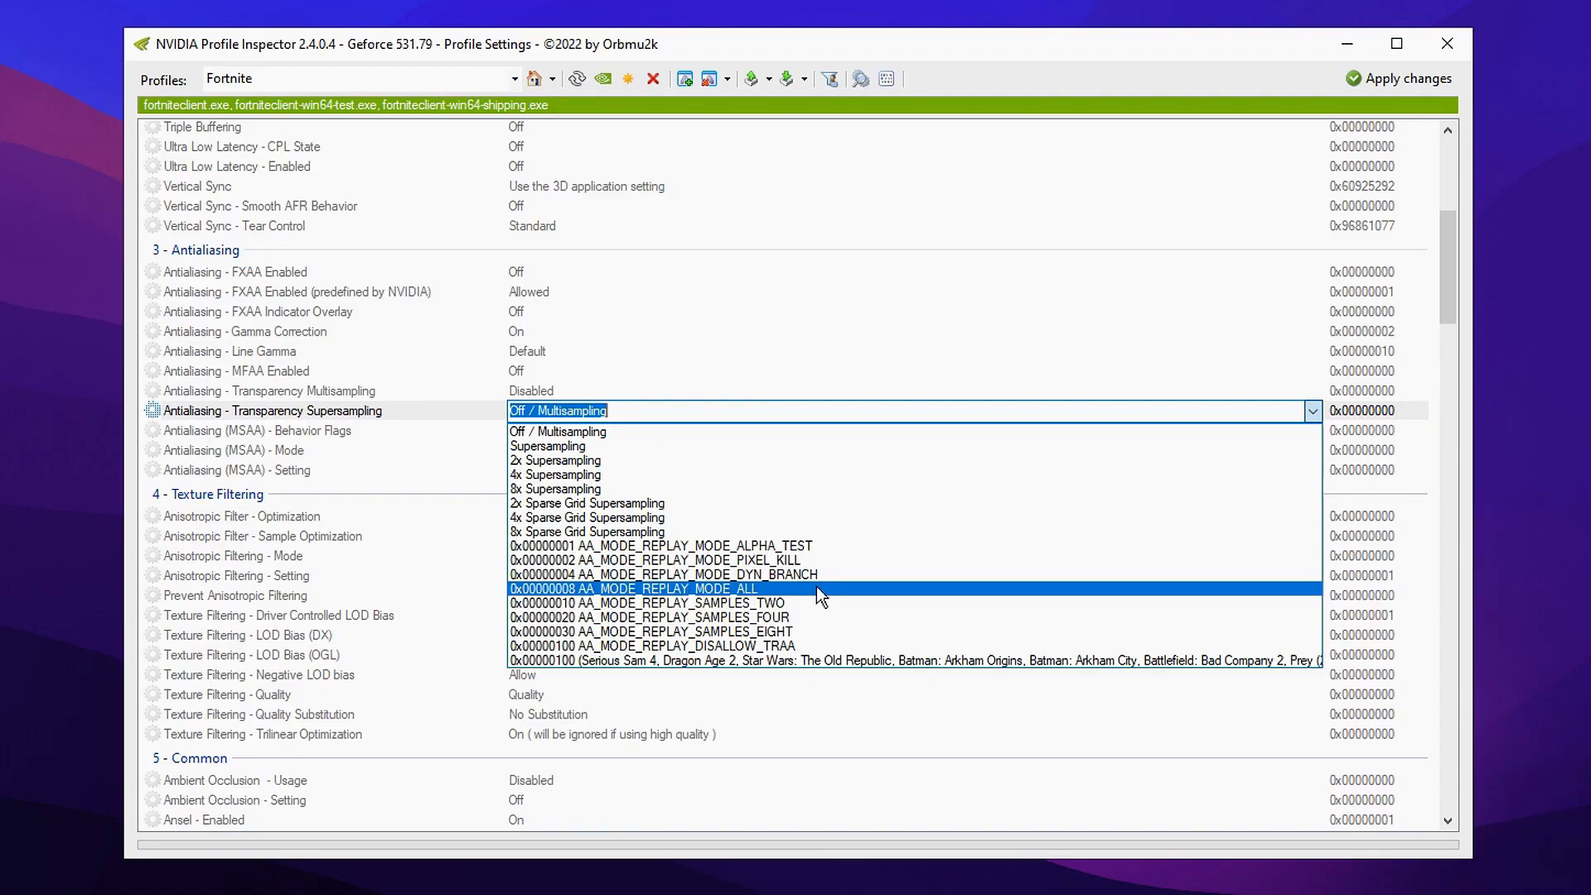
pyautogui.click(631, 588)
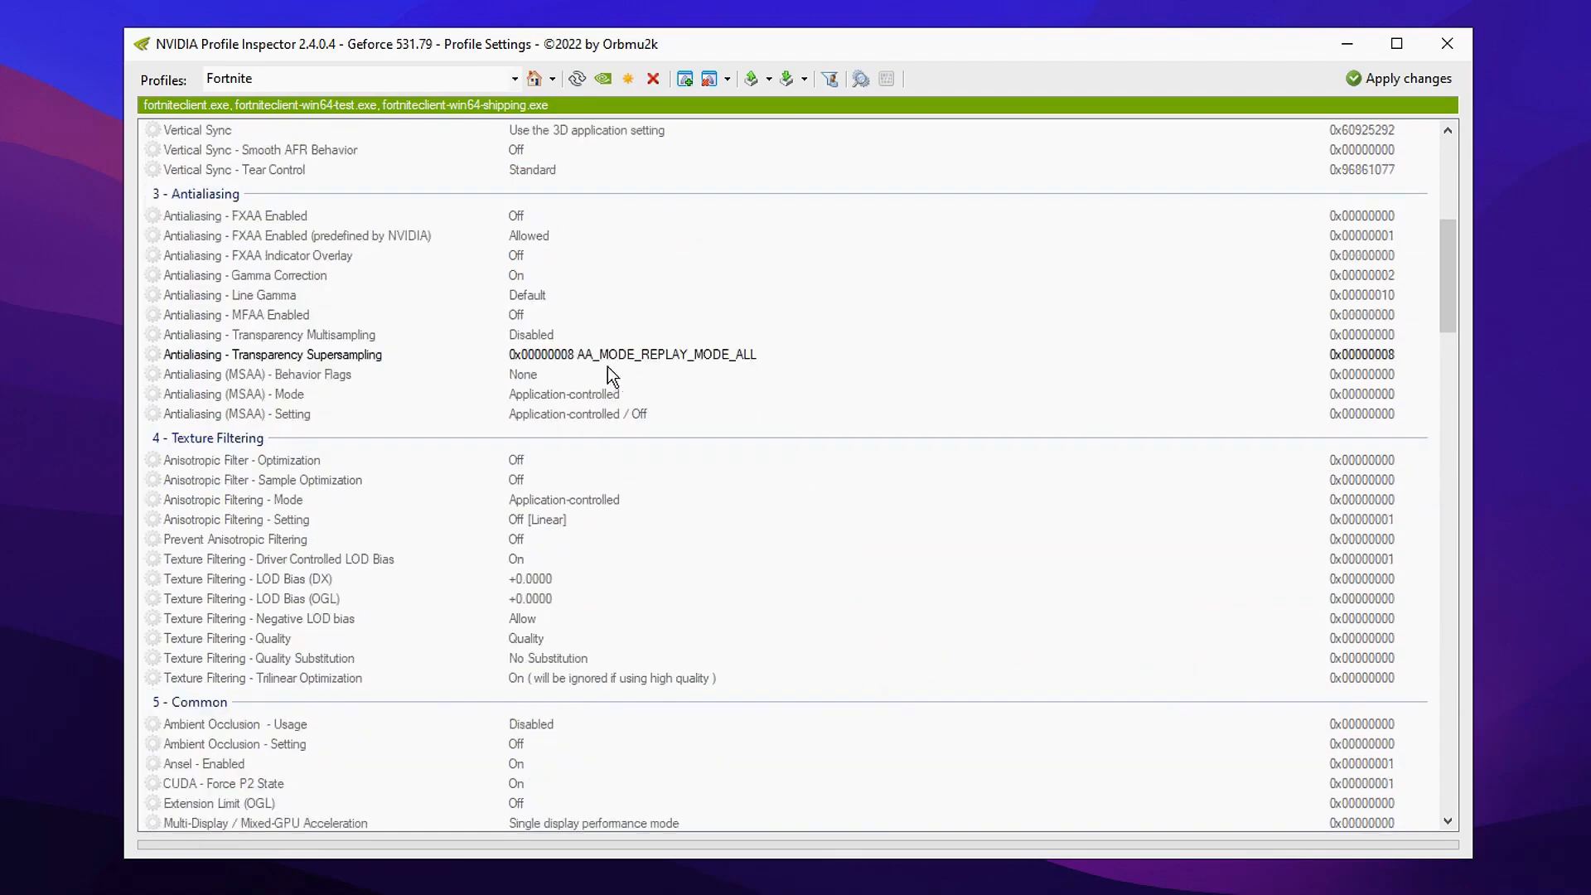
# Turn Texture Filtering - Driver Controlled LOD Bias Off
pyautogui.scroll(-3)
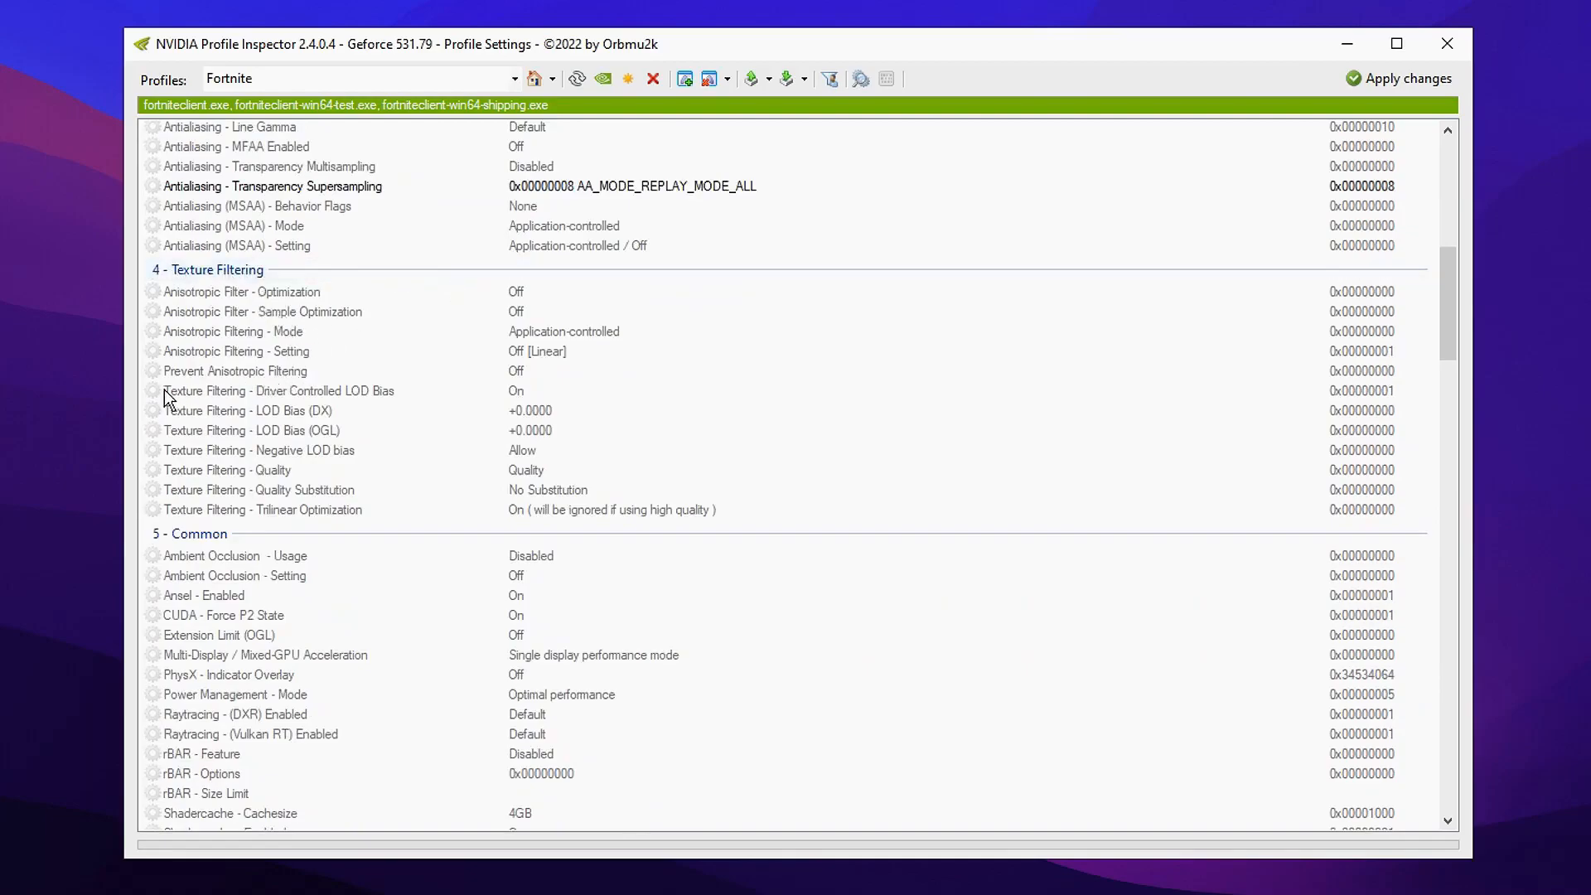
pyautogui.click(278, 391)
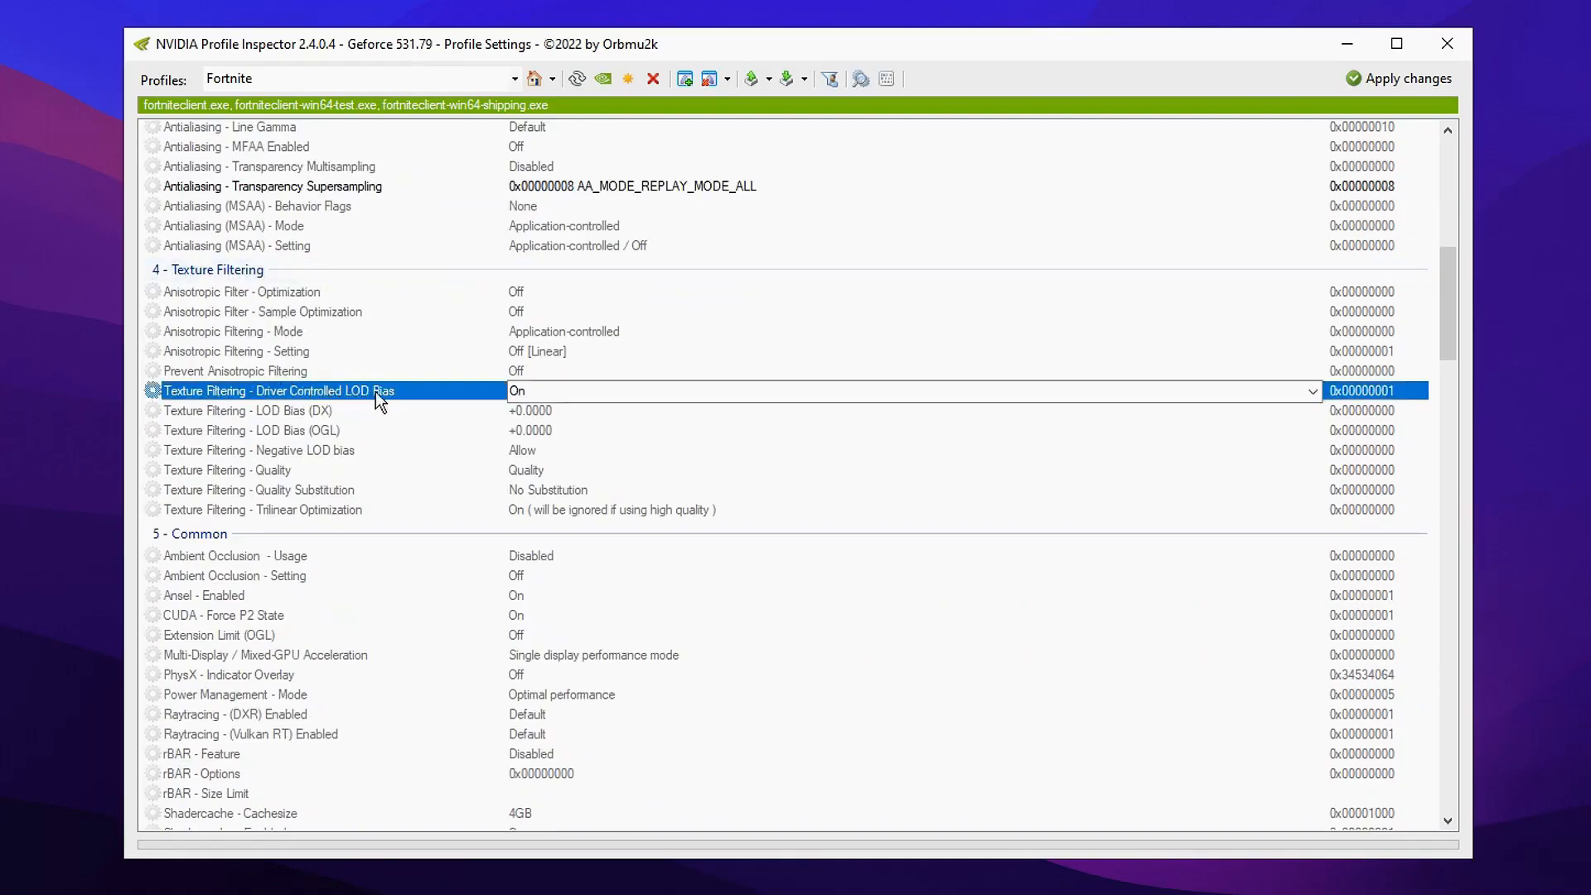
pyautogui.moveTo(817, 386)
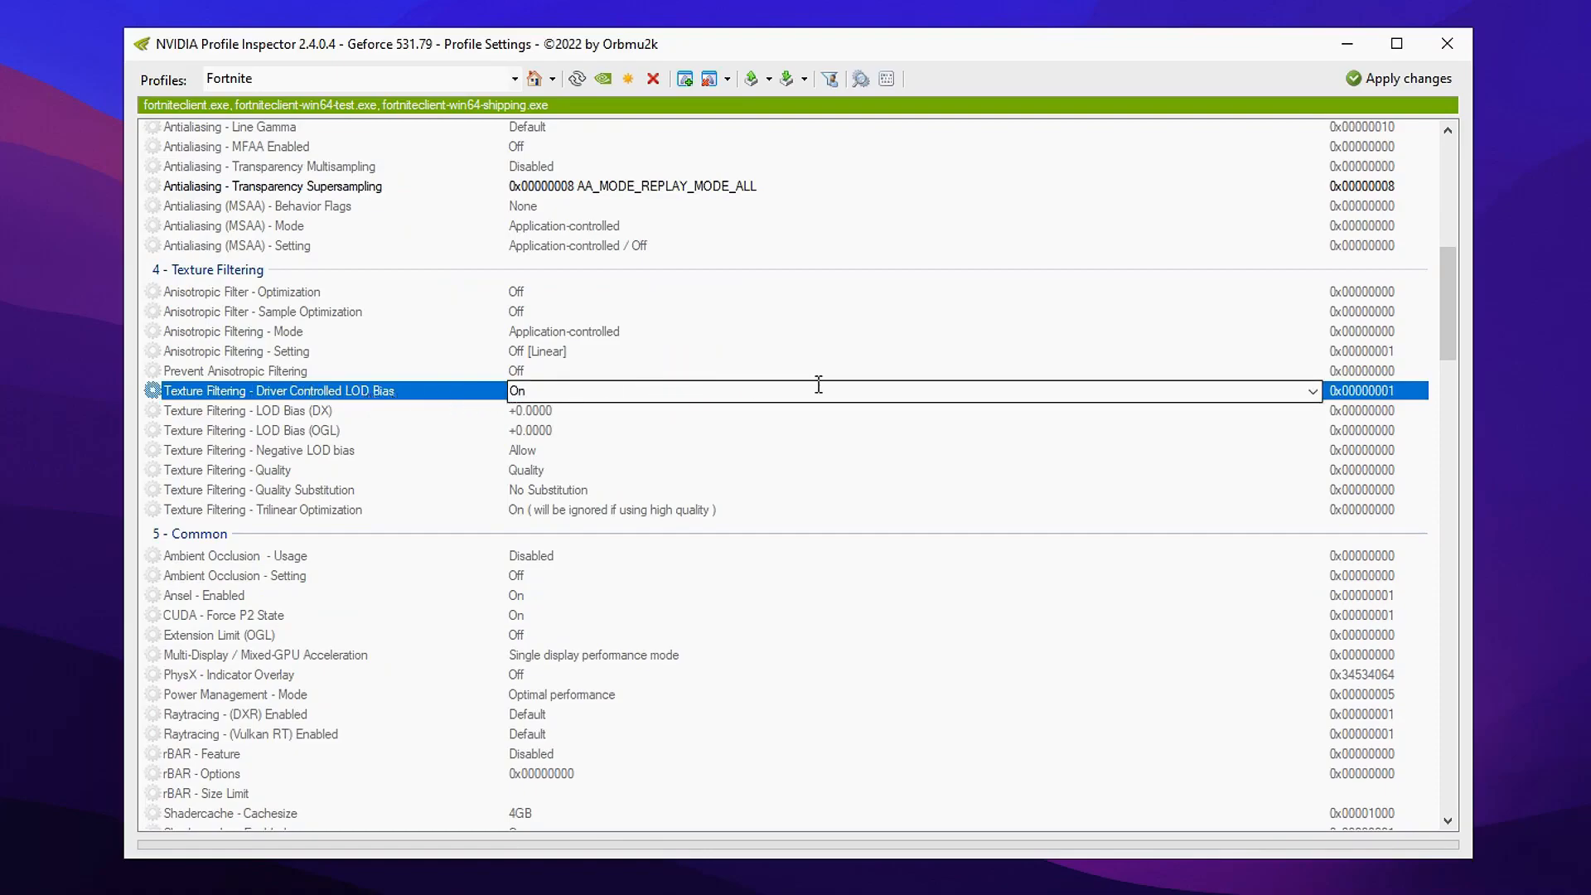
pyautogui.click(1311, 391)
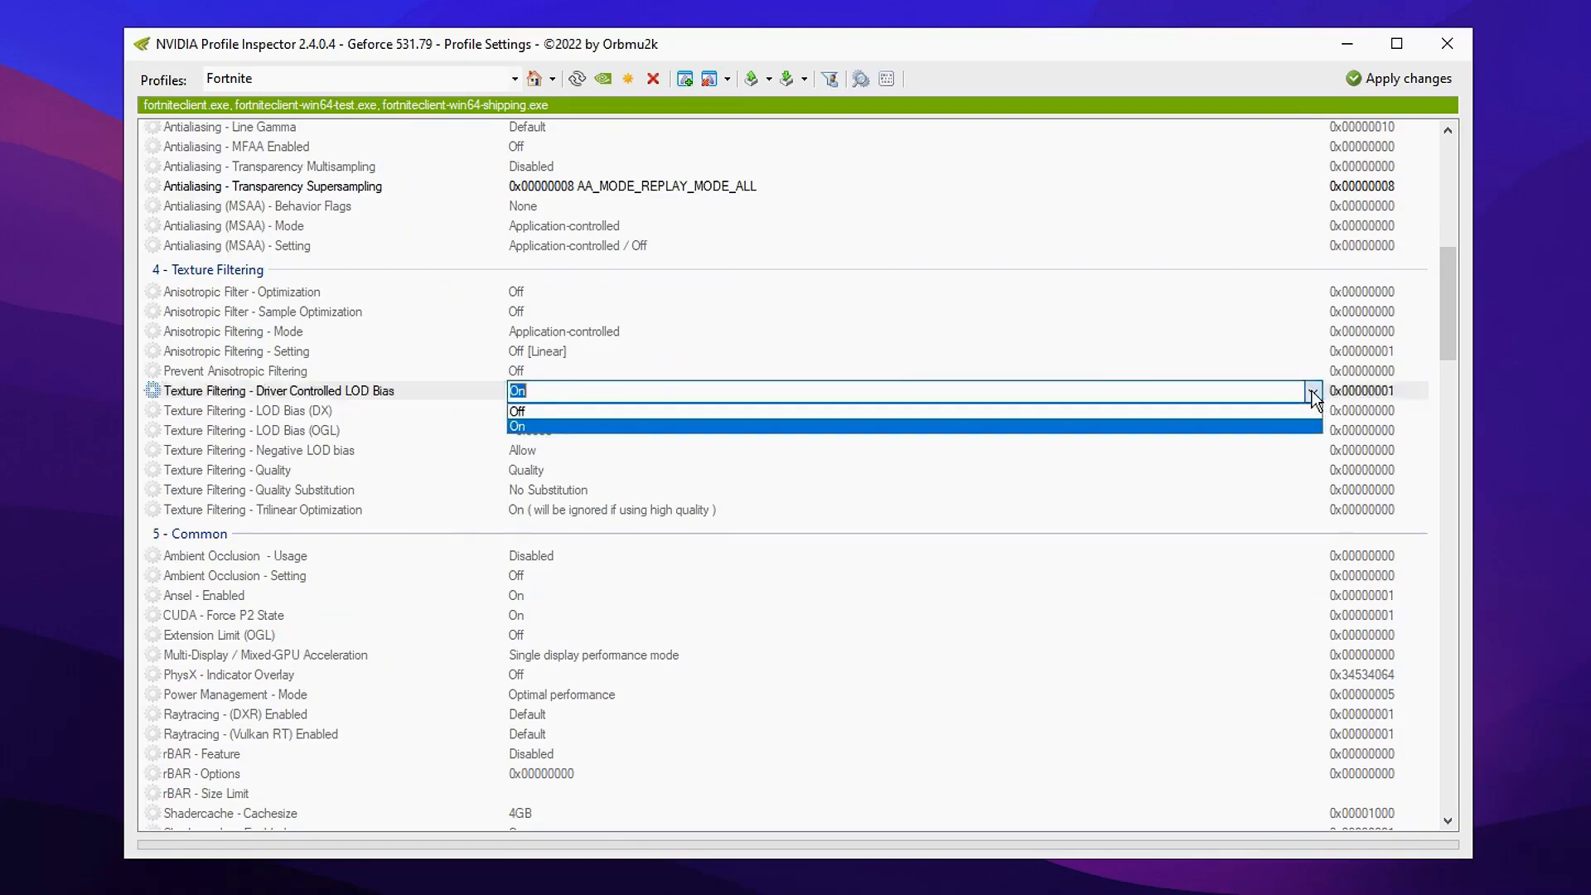
pyautogui.click(517, 411)
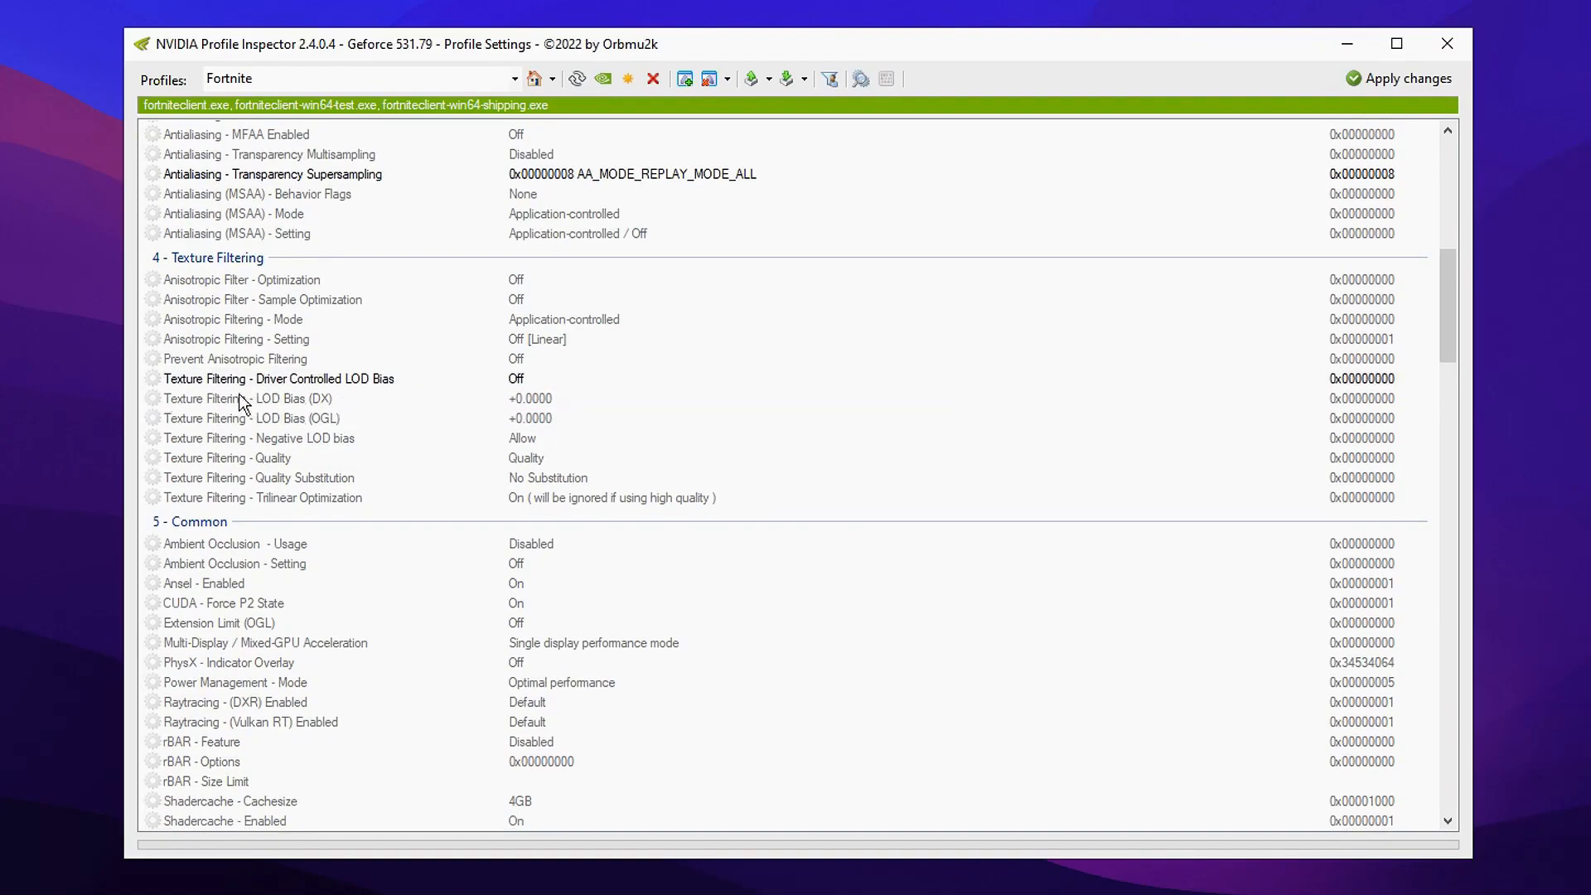
# Set LOD Bias (DX) and LOD Bias (OGL) both to +3.0000
pyautogui.click(253, 398)
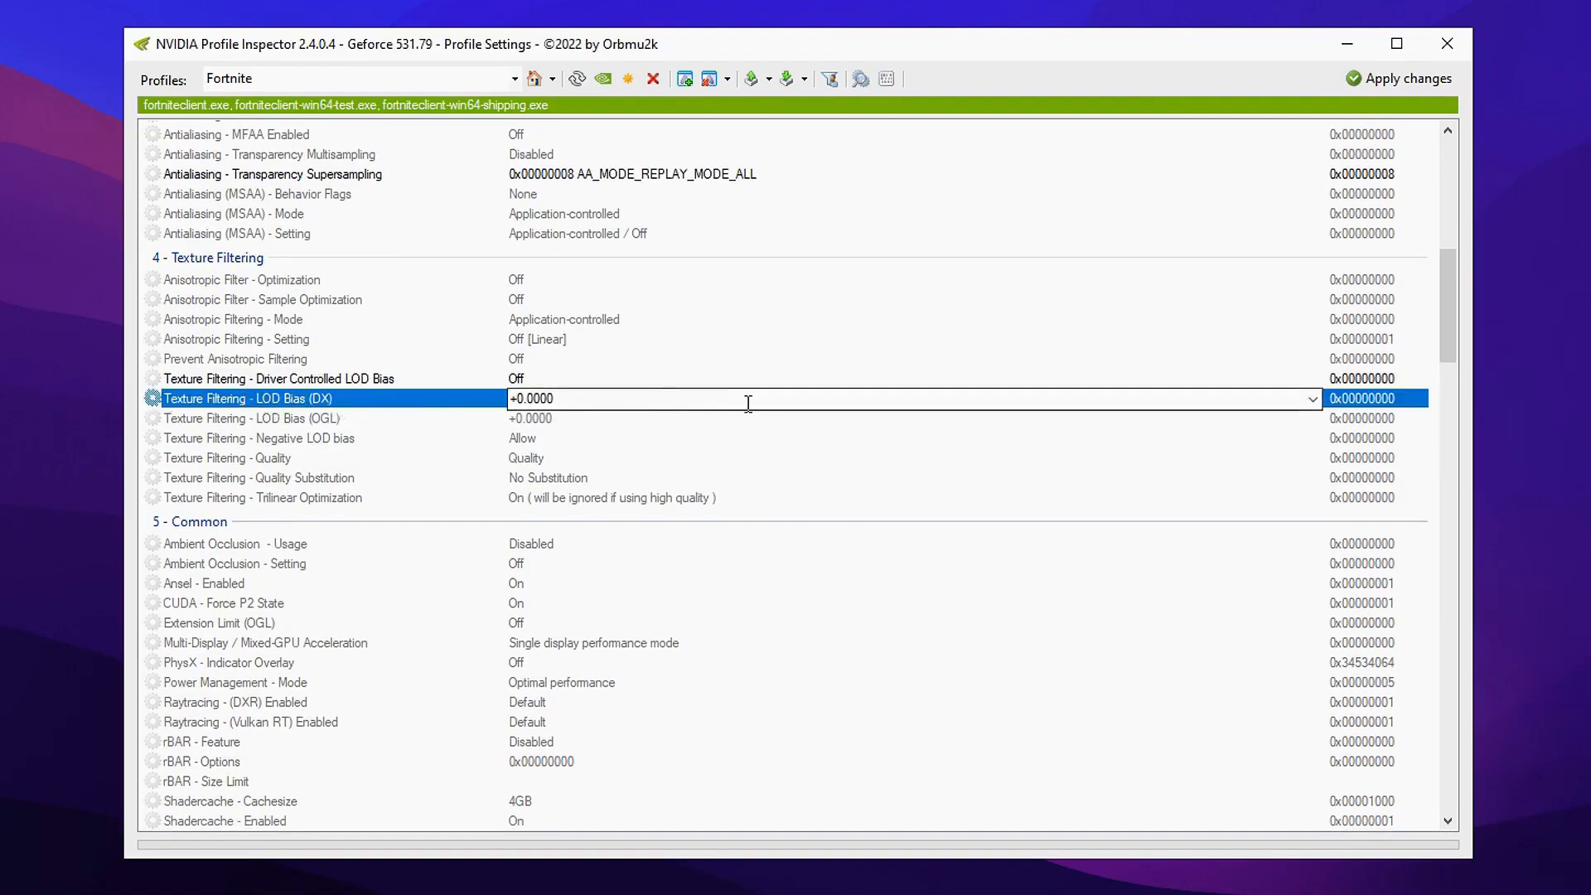
pyautogui.click(1310, 397)
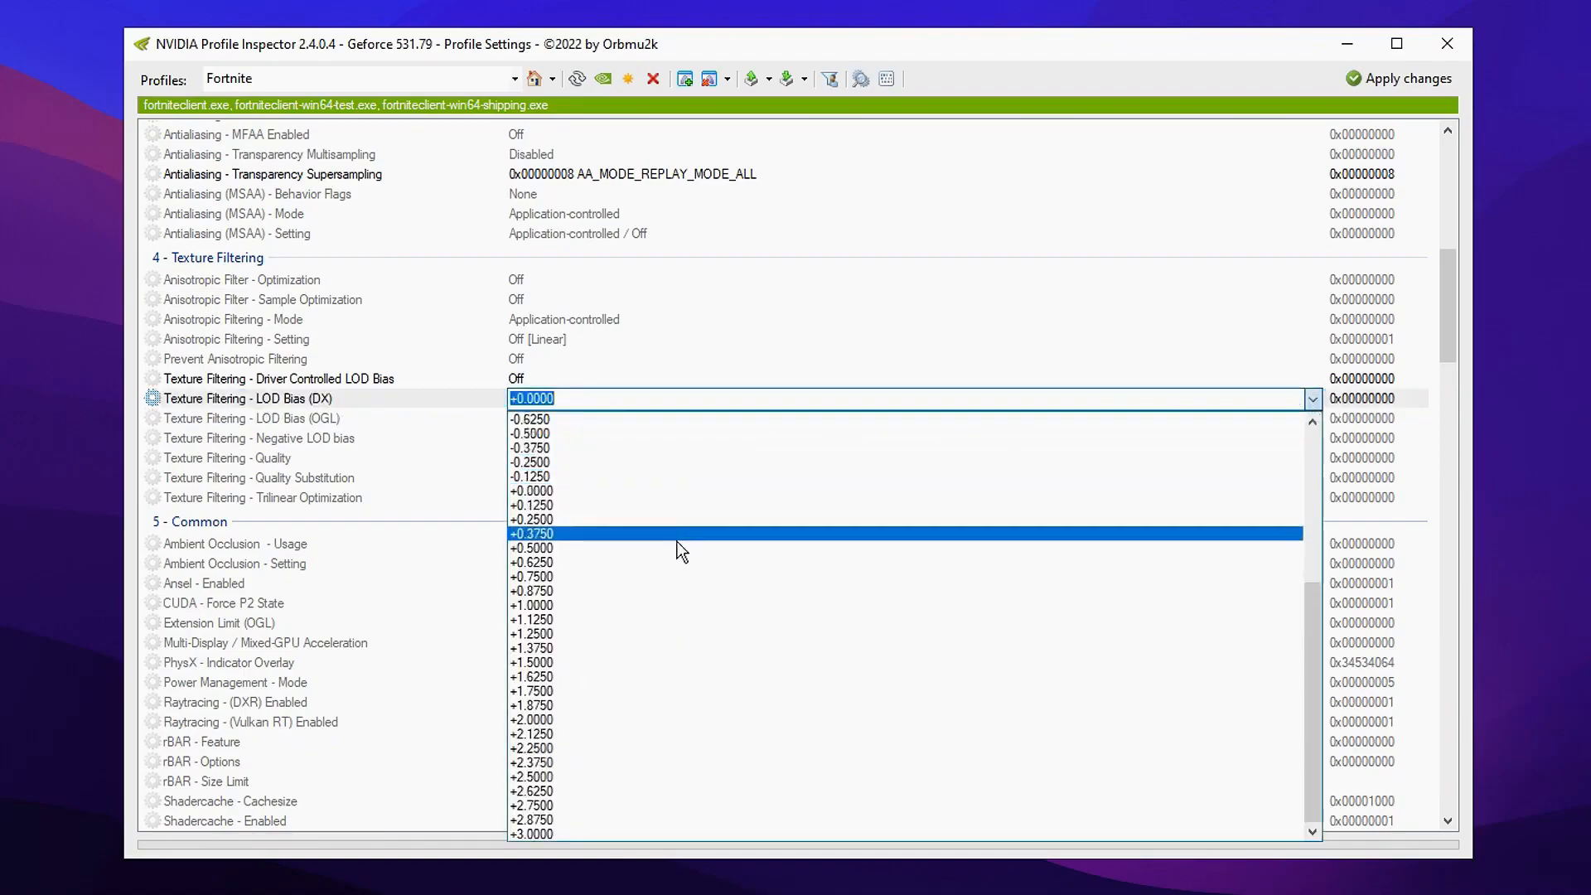
pyautogui.click(530, 834)
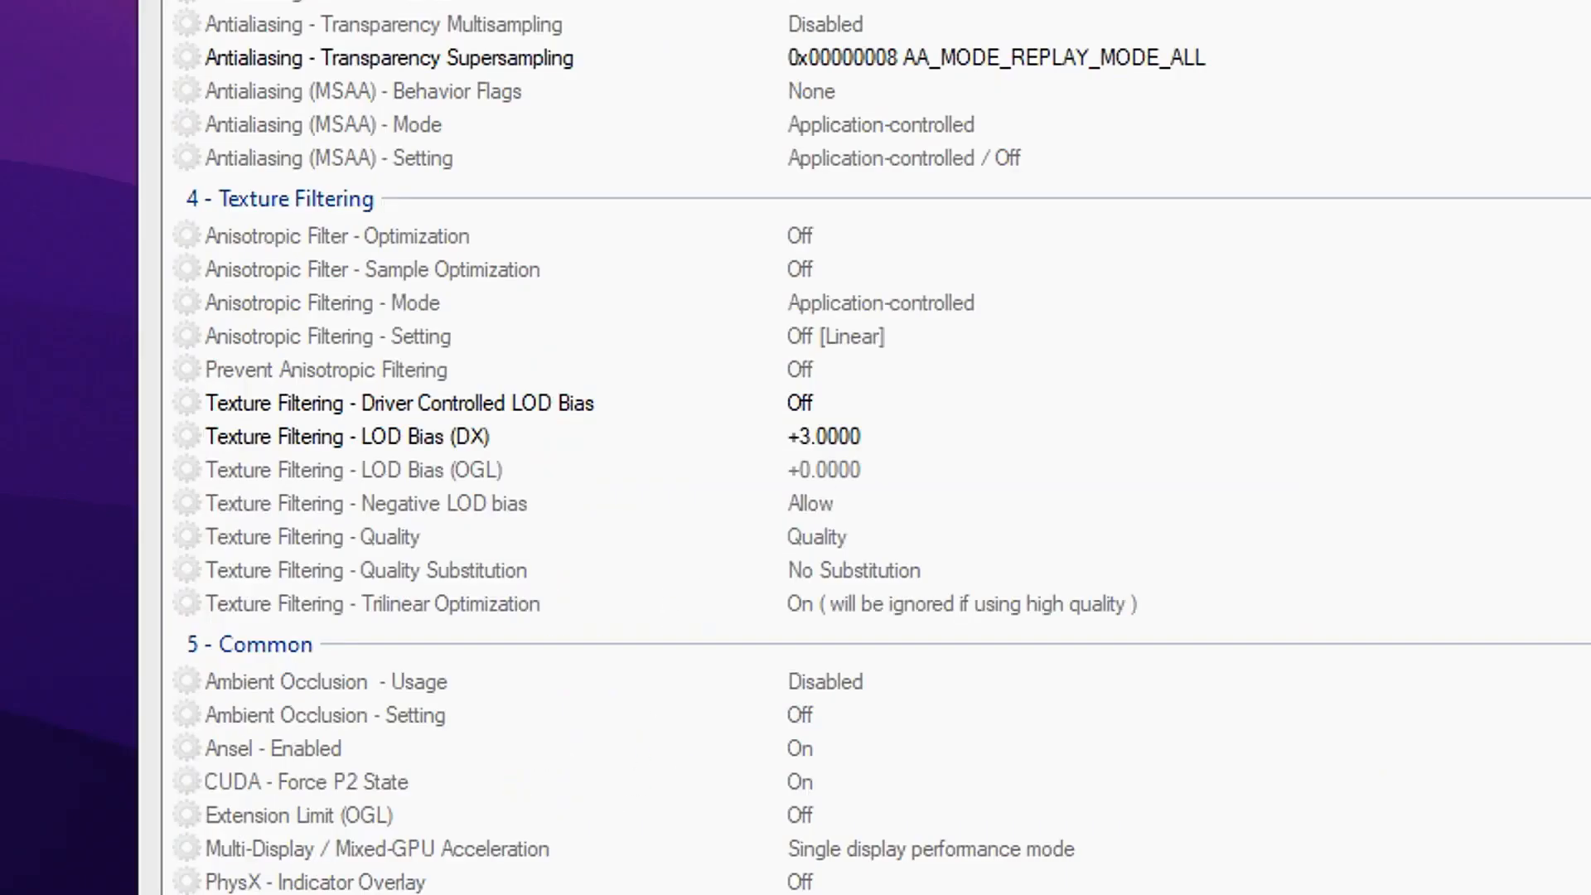
pyautogui.click(354, 469)
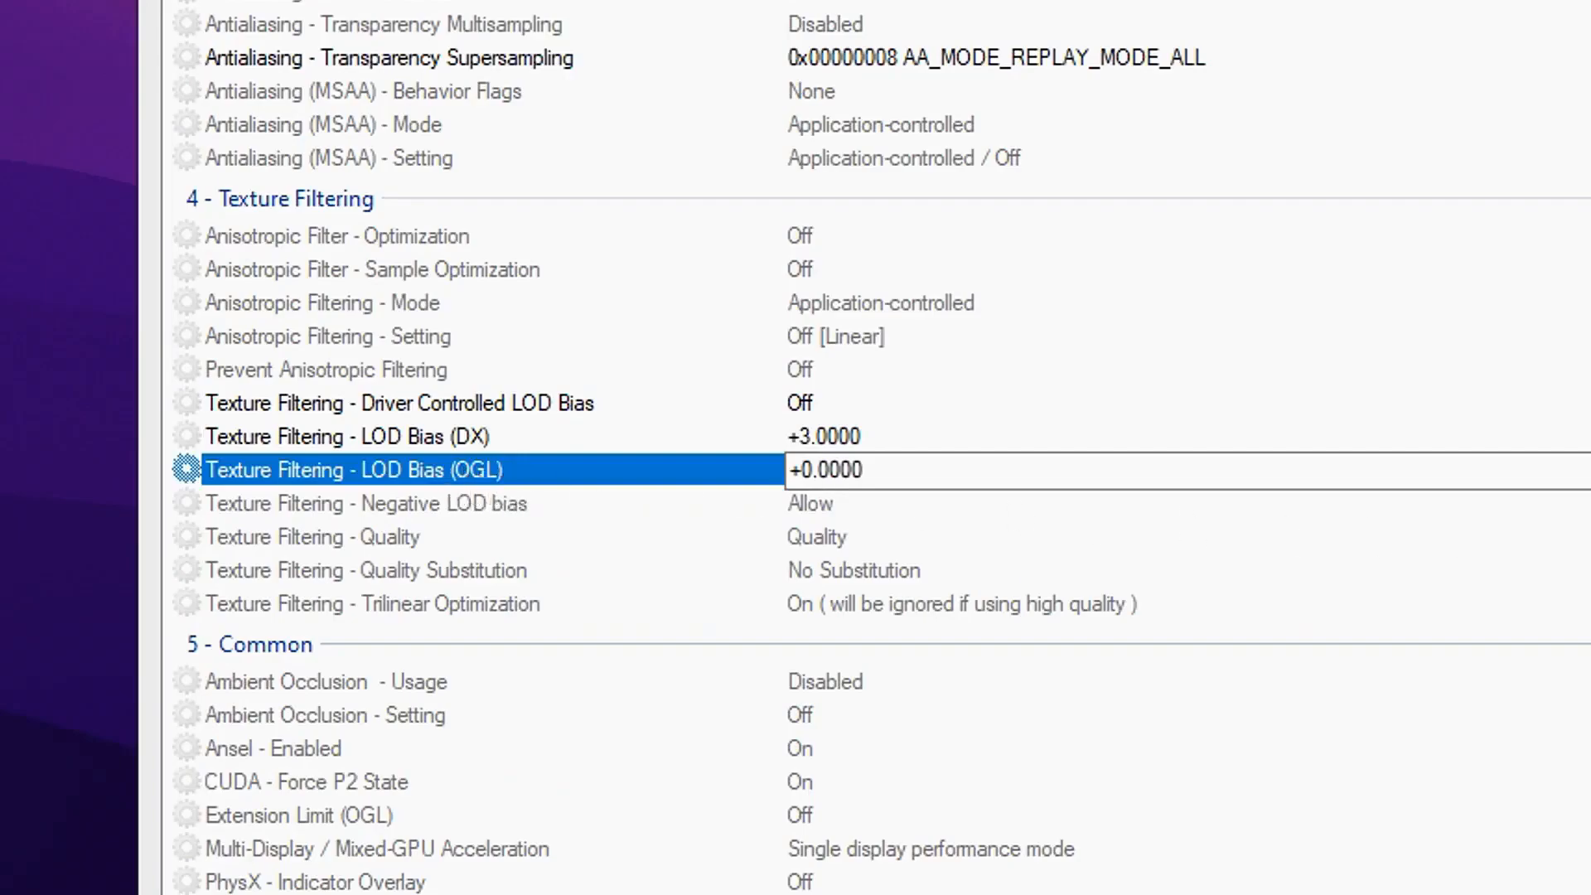
pyautogui.click(823, 469)
pyautogui.write('+3.0000')
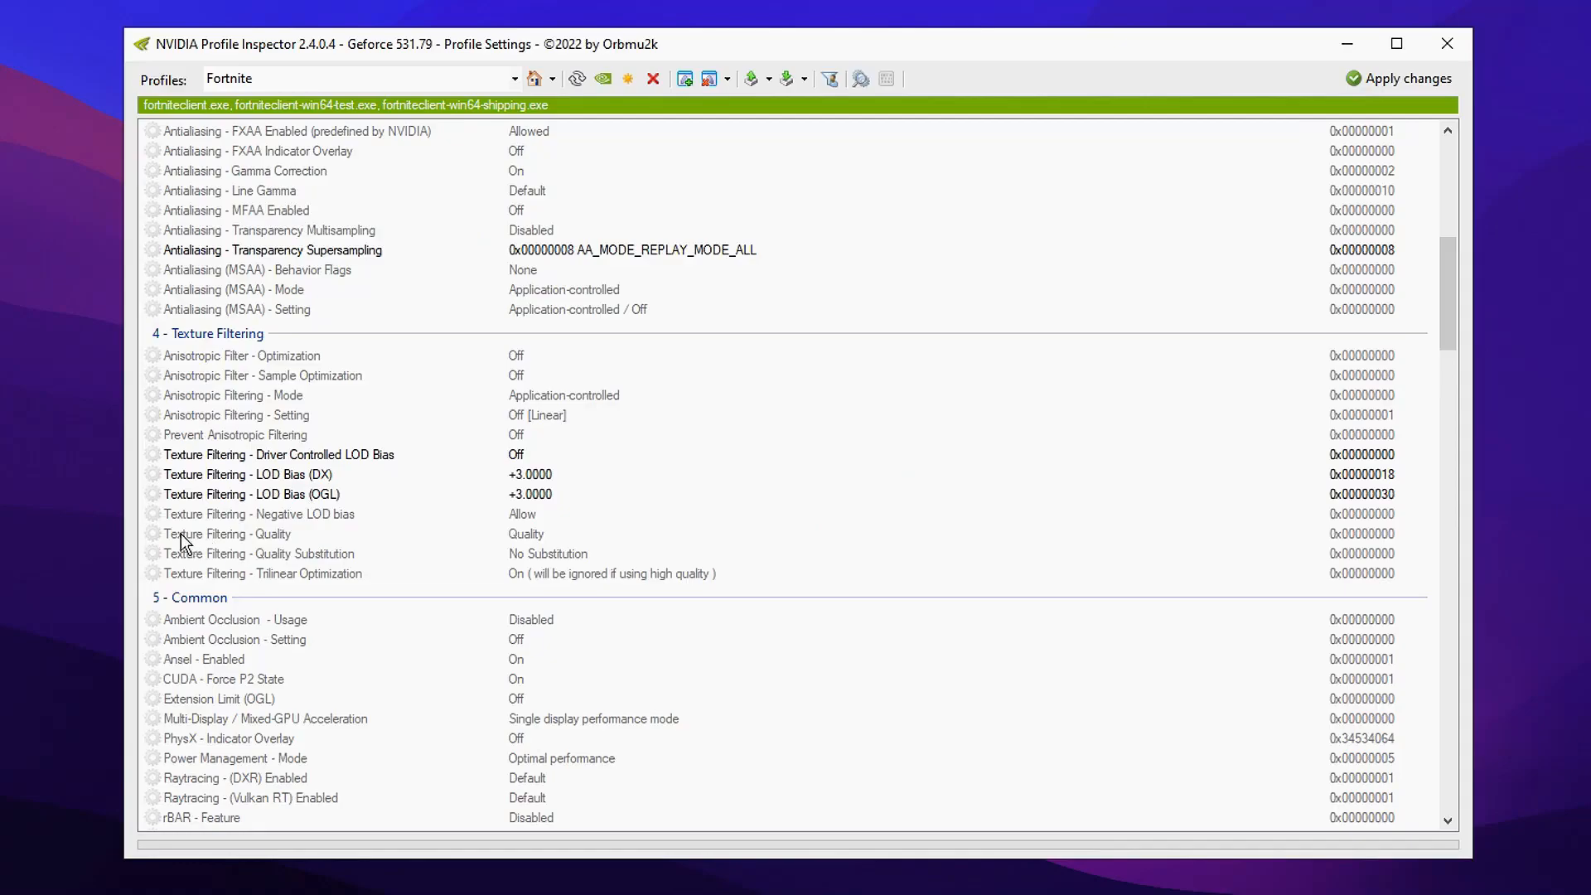
# Choose a Texture Filtering - Quality level and apply the changes to the Fortnite profile
pyautogui.click(228, 534)
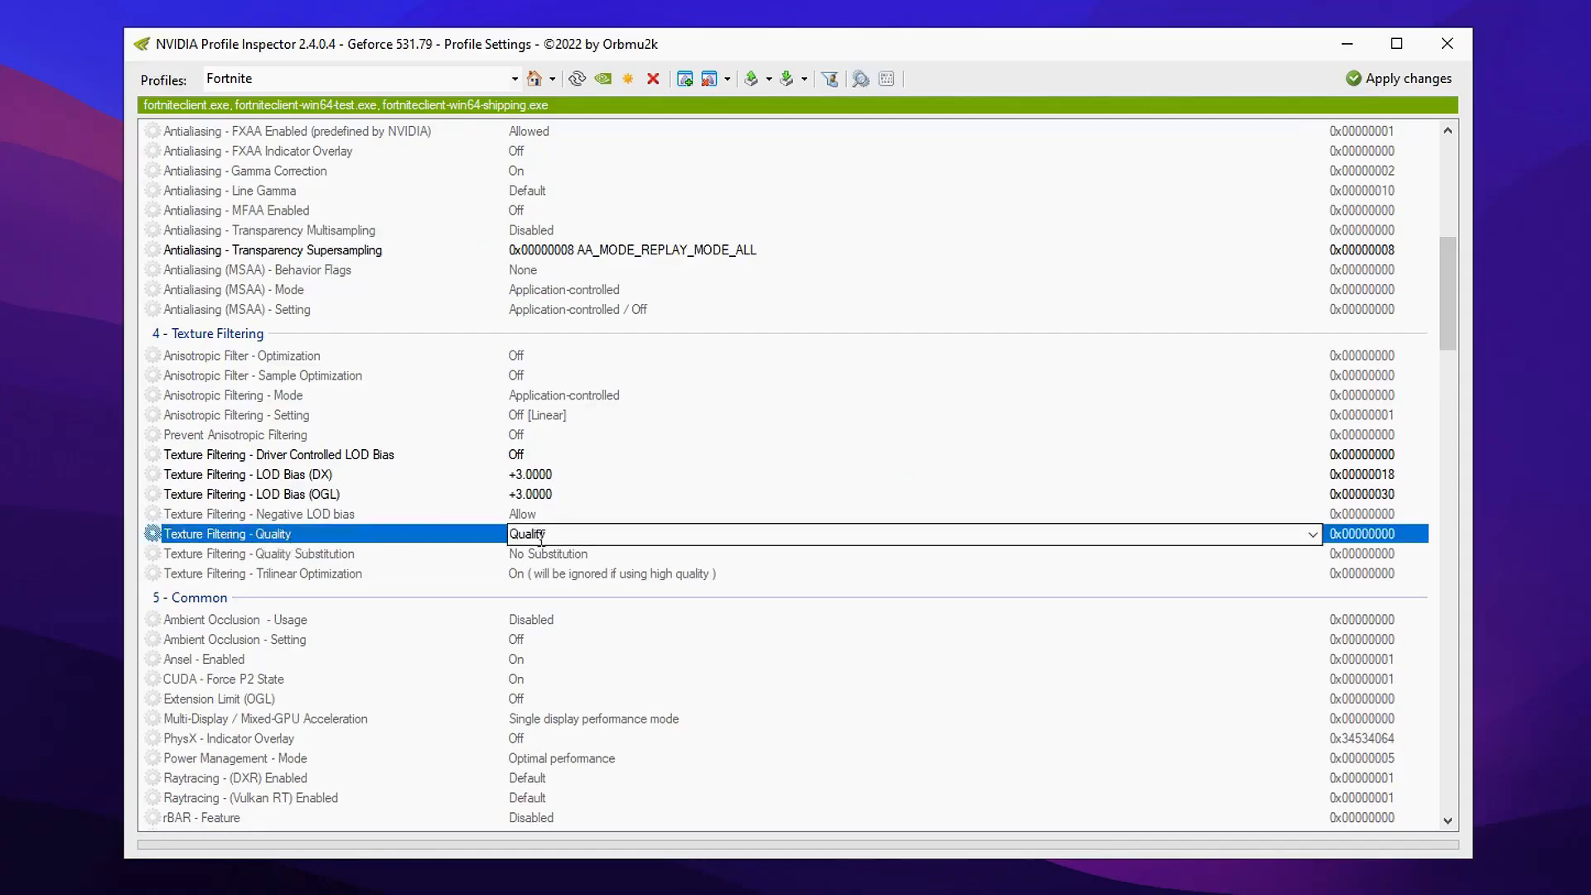
pyautogui.click(1312, 534)
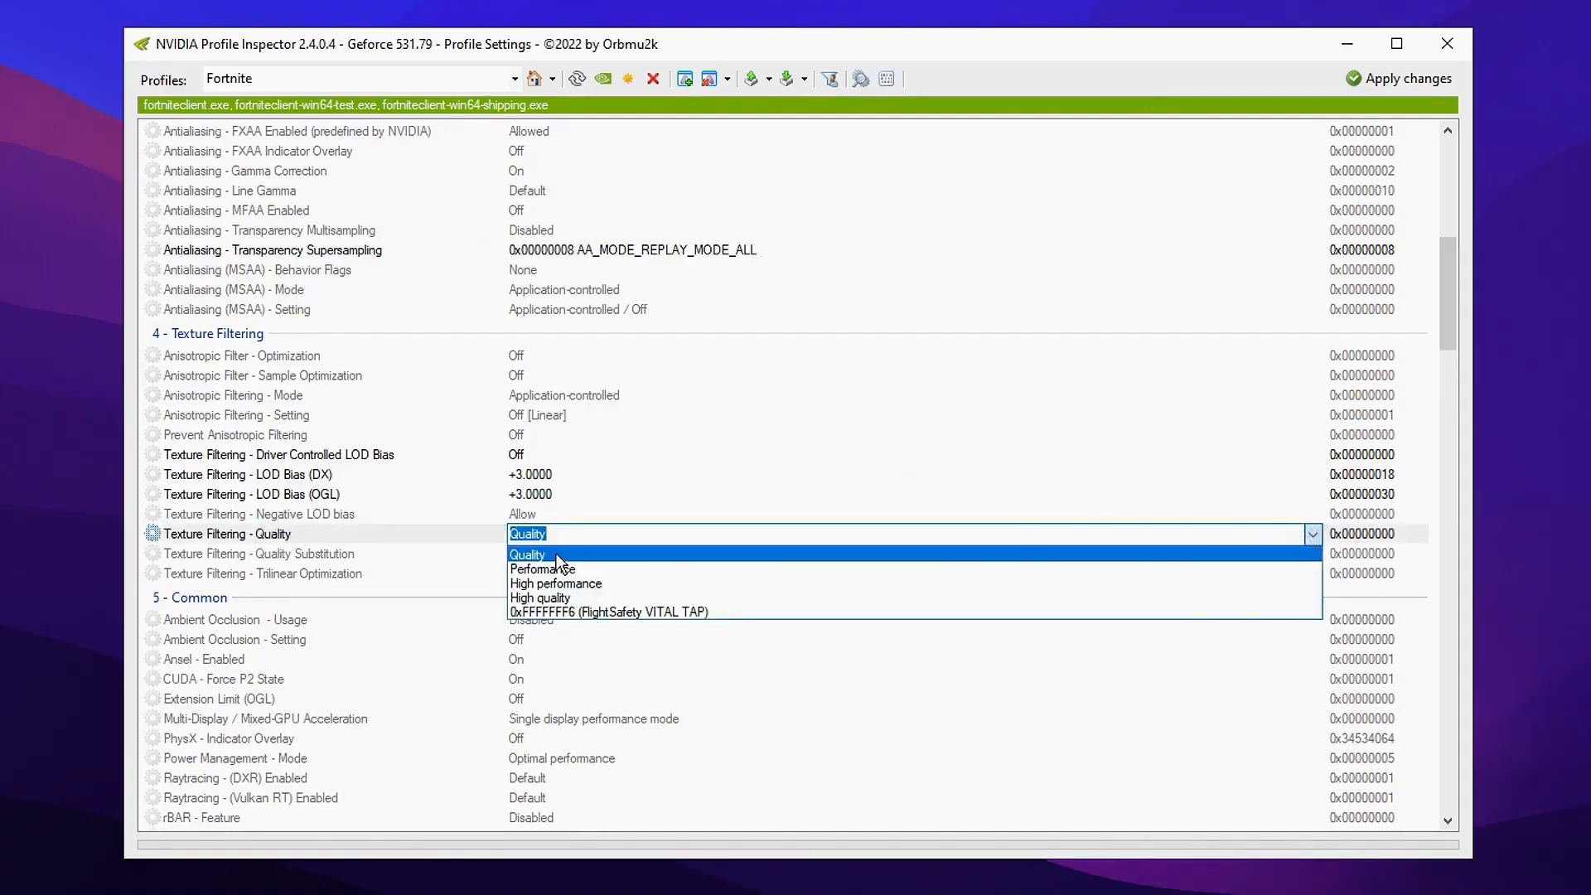
pyautogui.click(539, 597)
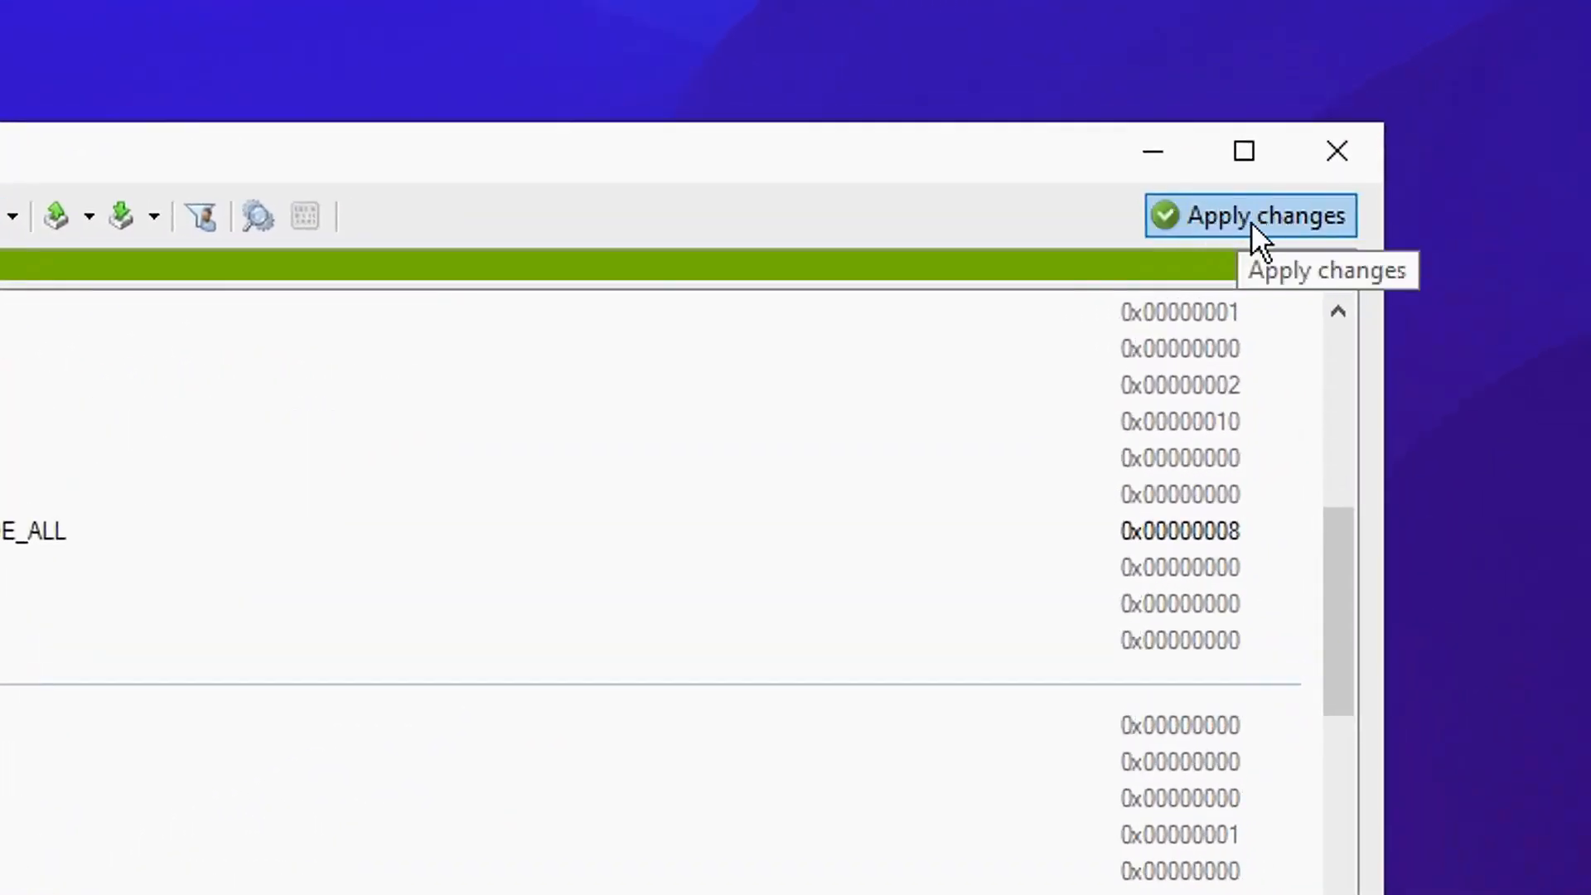
pyautogui.click(1250, 216)
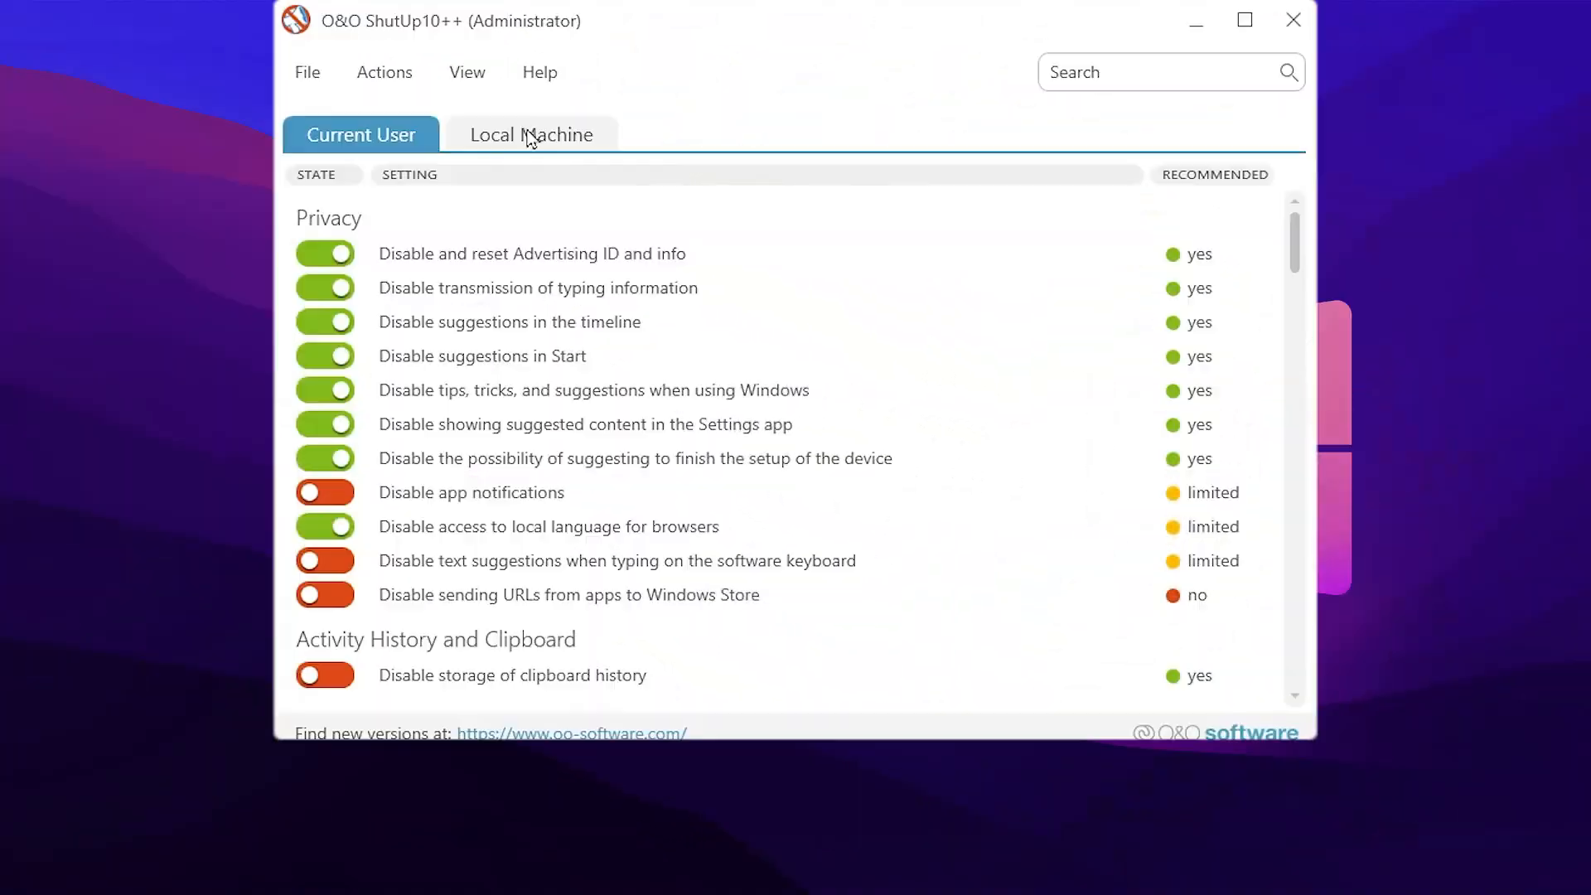
pyautogui.moveTo(477, 314)
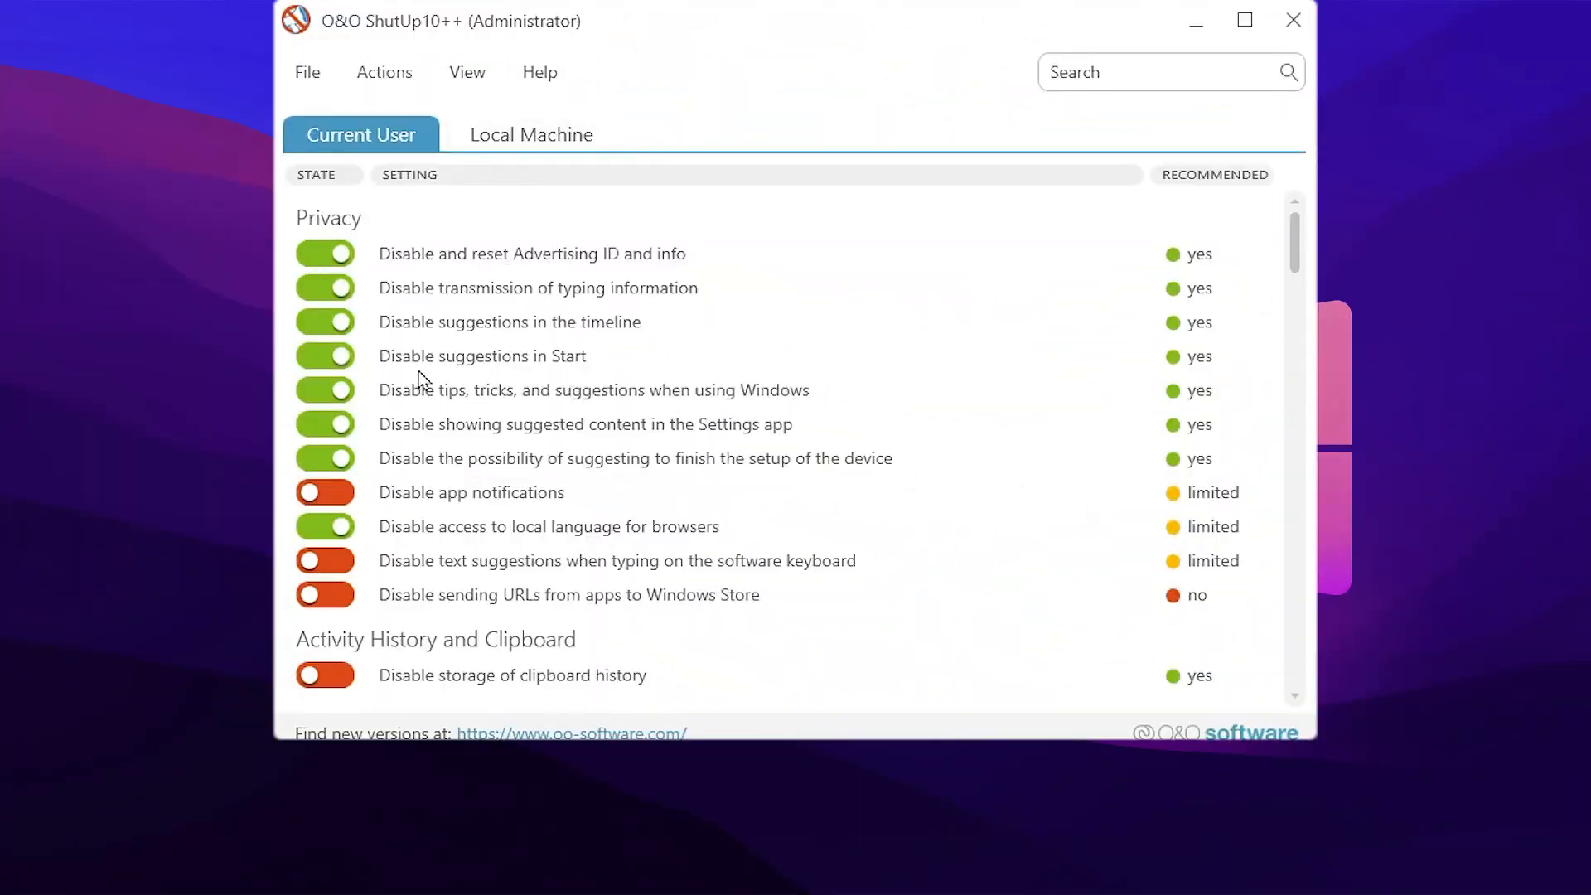
# Run Actions > Apply only recommended settings, agreeing to create a restore point
pyautogui.click(383, 72)
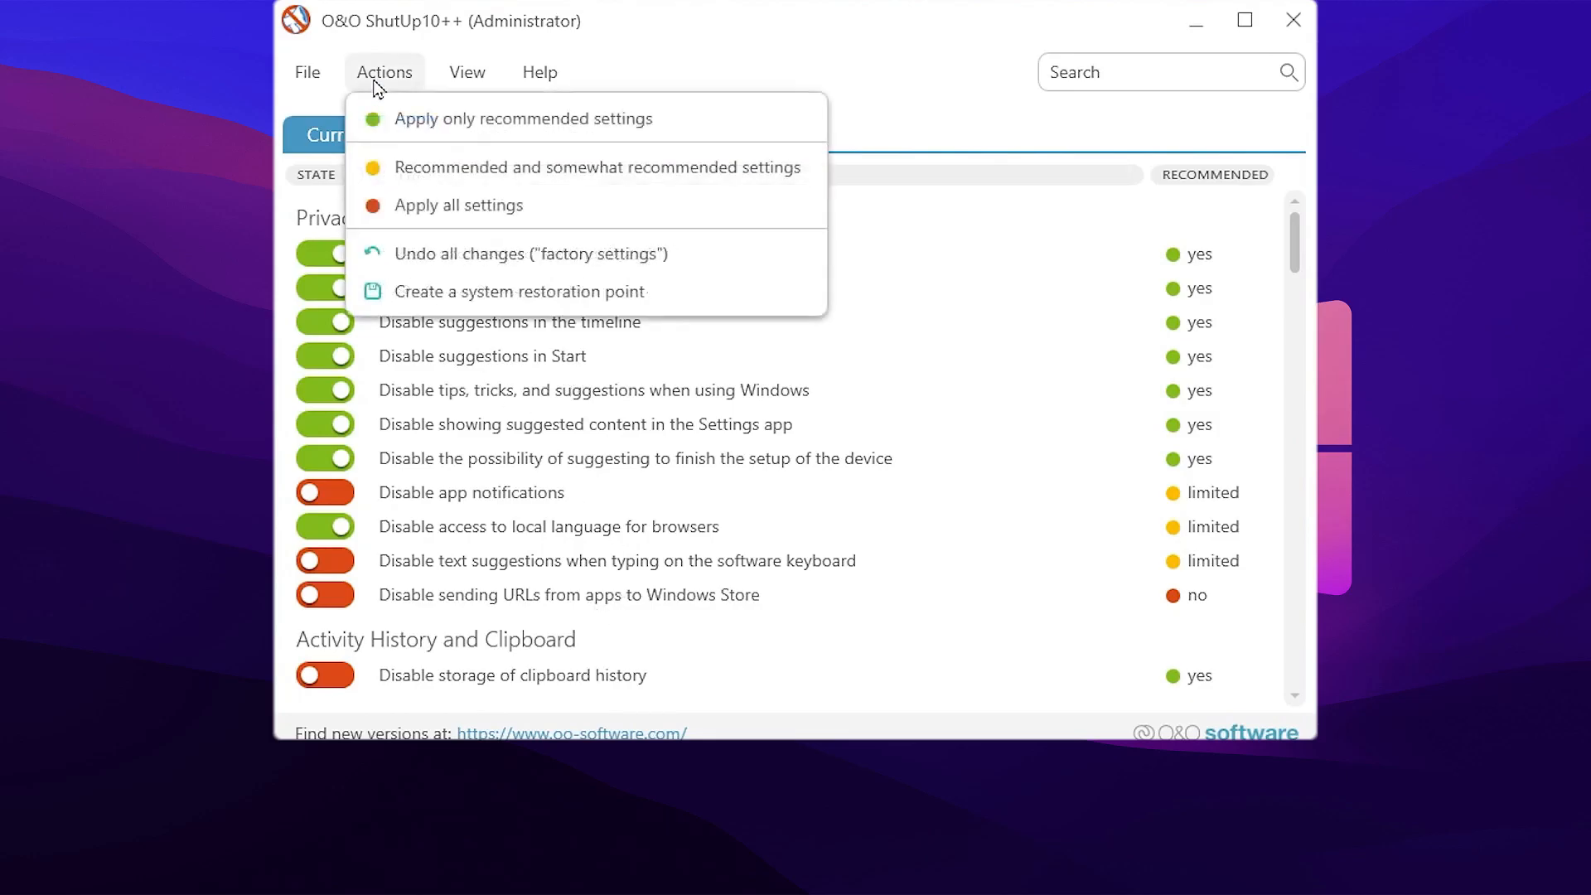
pyautogui.moveTo(406, 124)
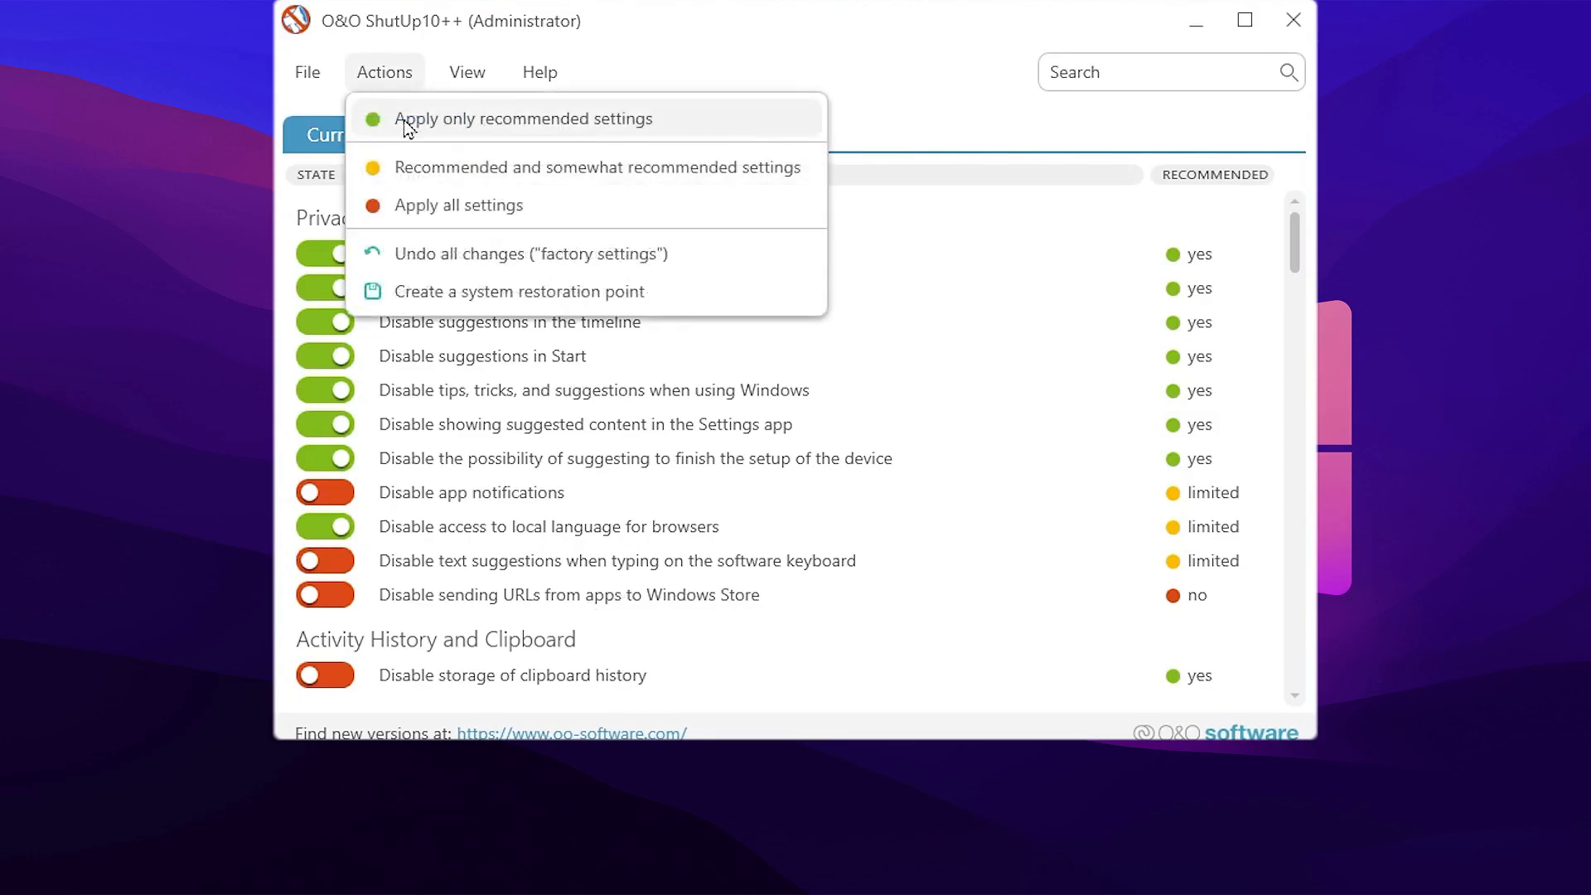
pyautogui.moveTo(661, 139)
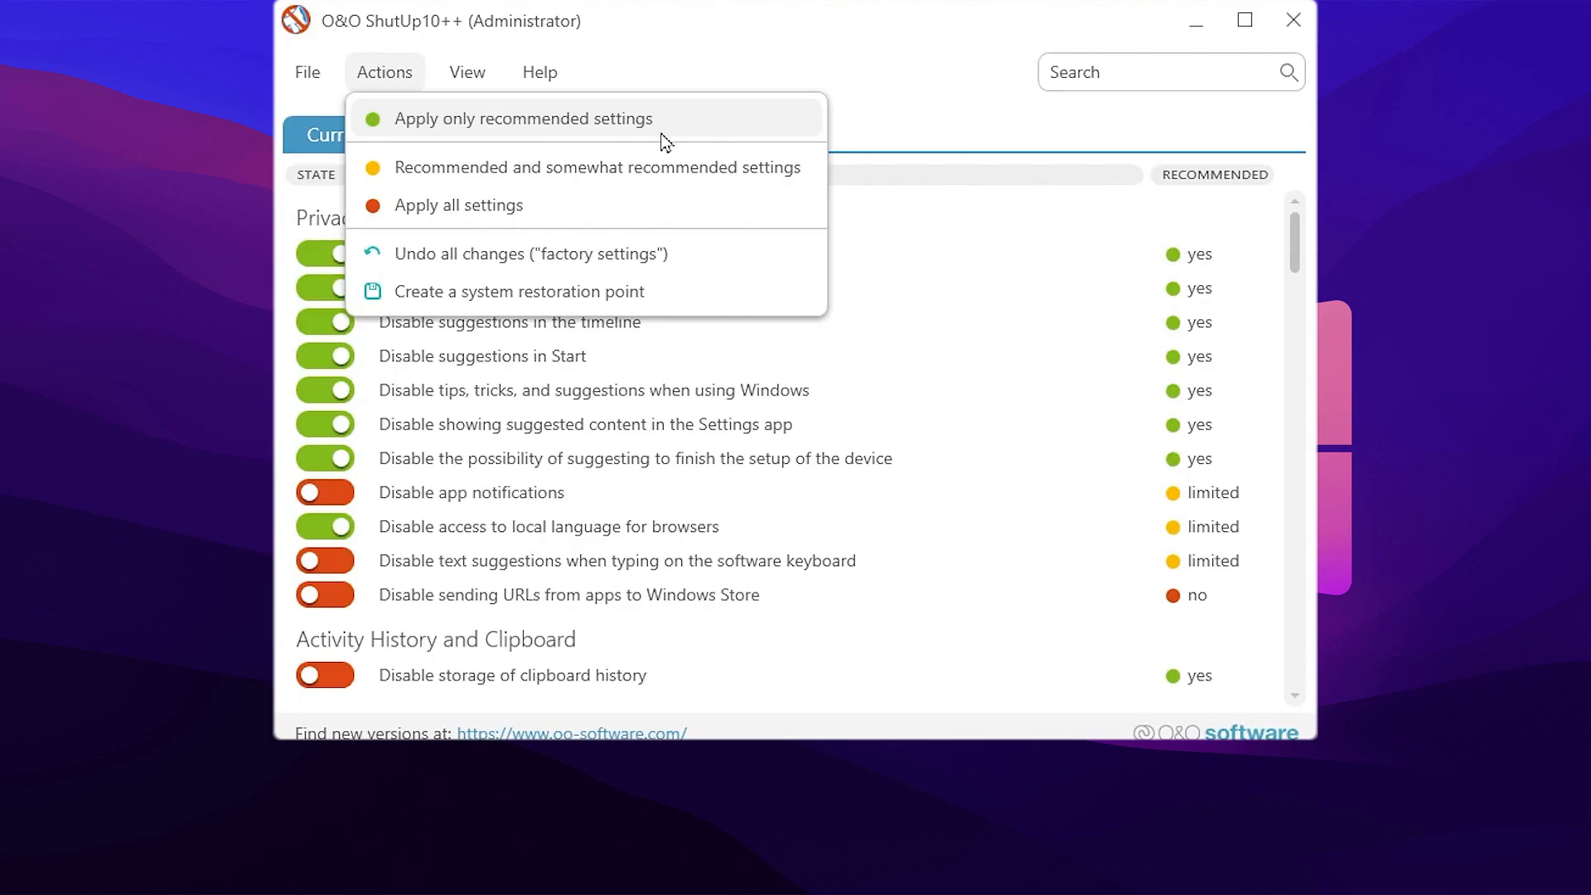
pyautogui.moveTo(419, 129)
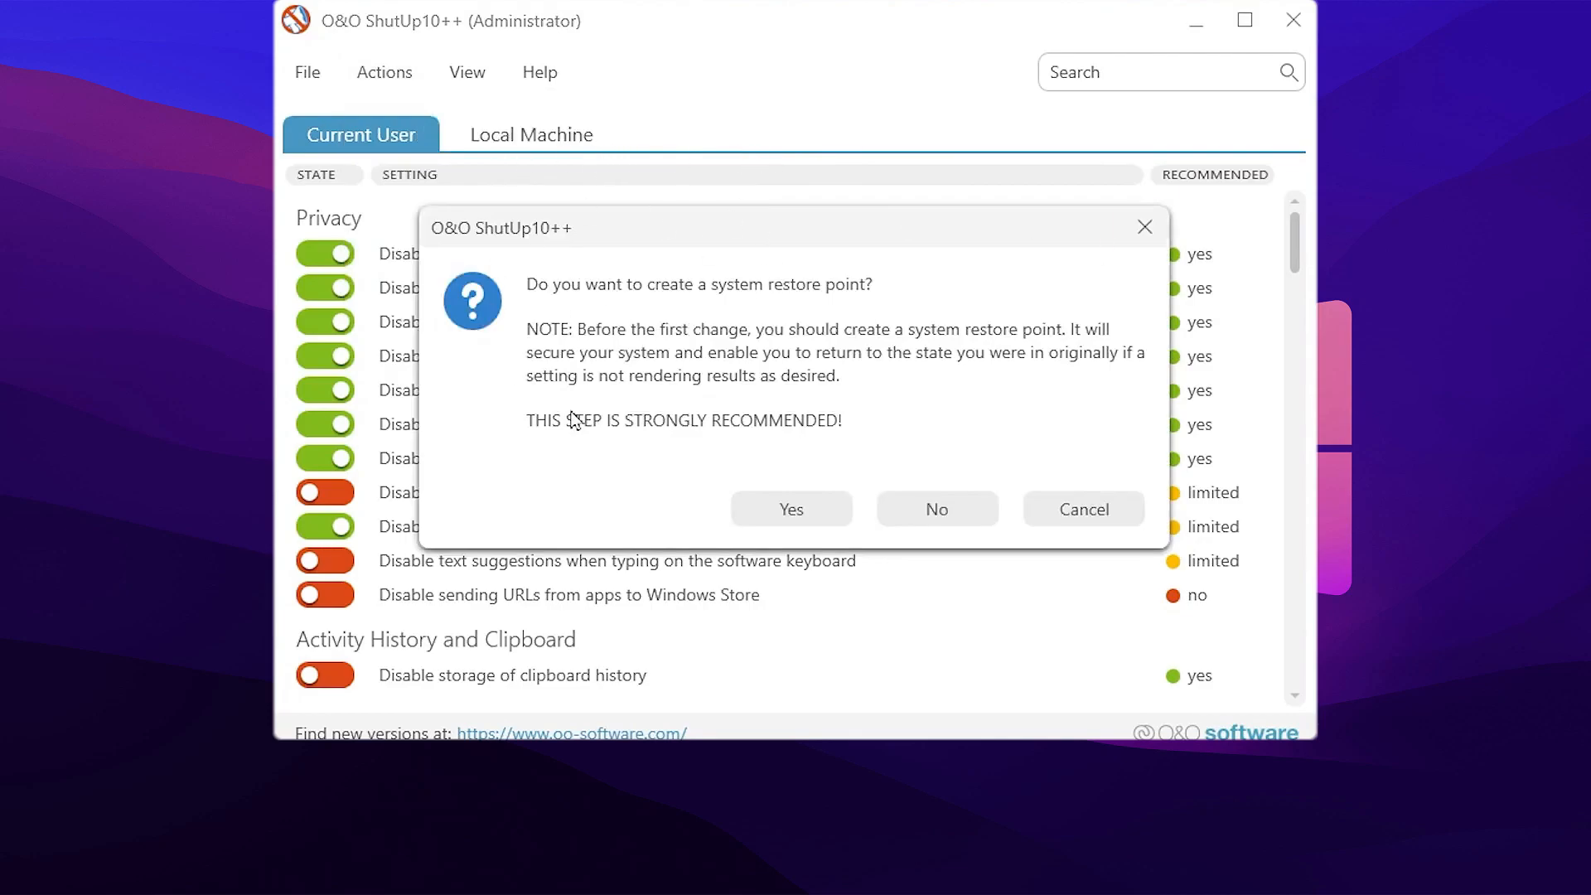
pyautogui.moveTo(835, 324)
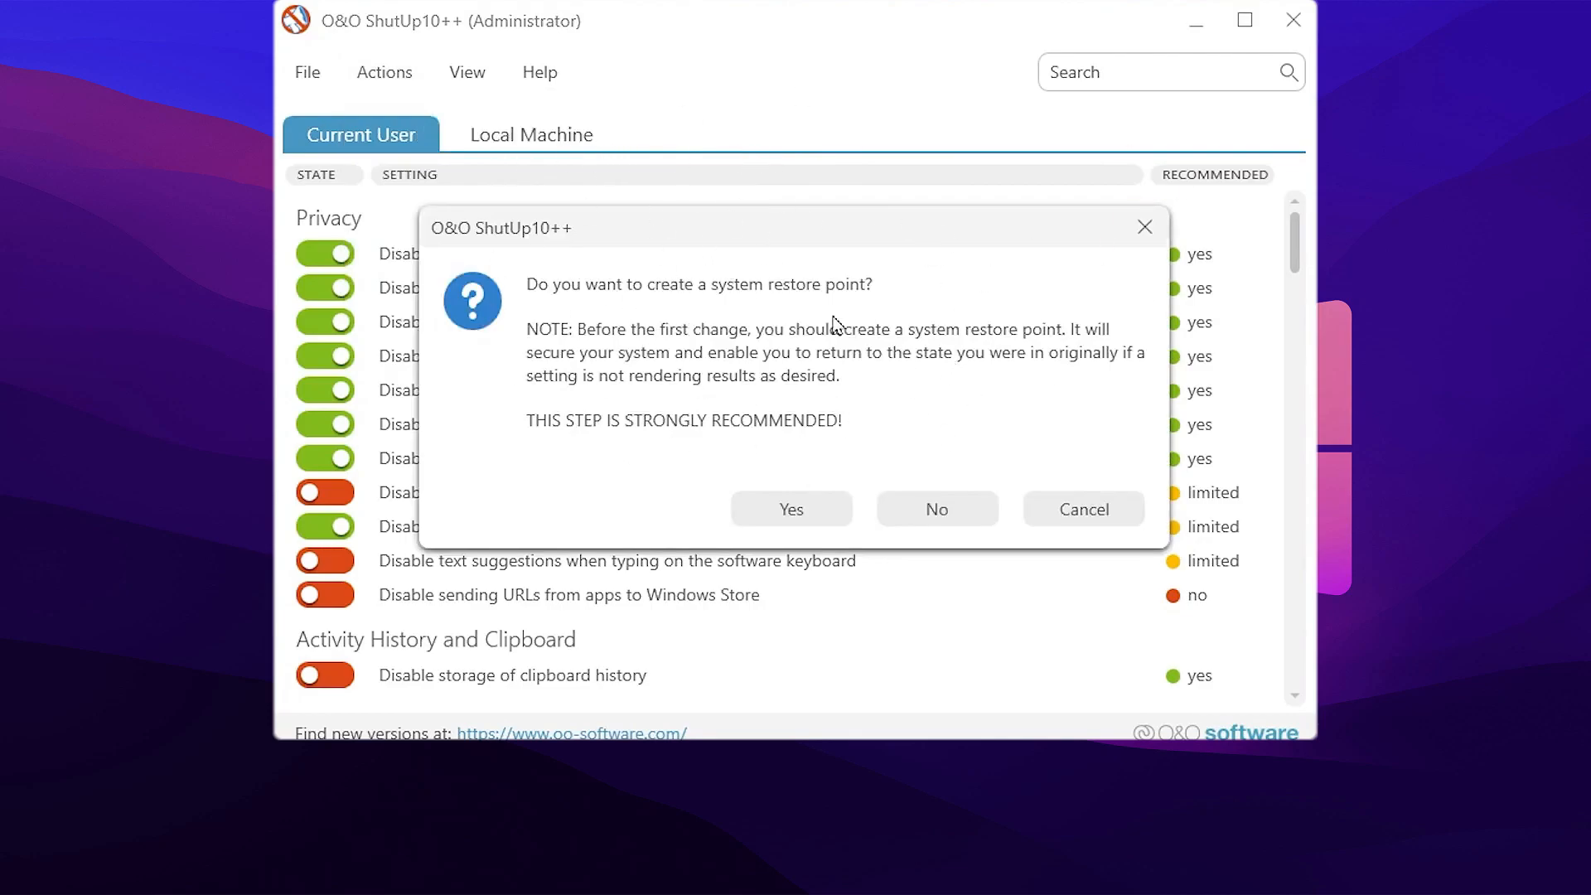
pyautogui.moveTo(933, 367)
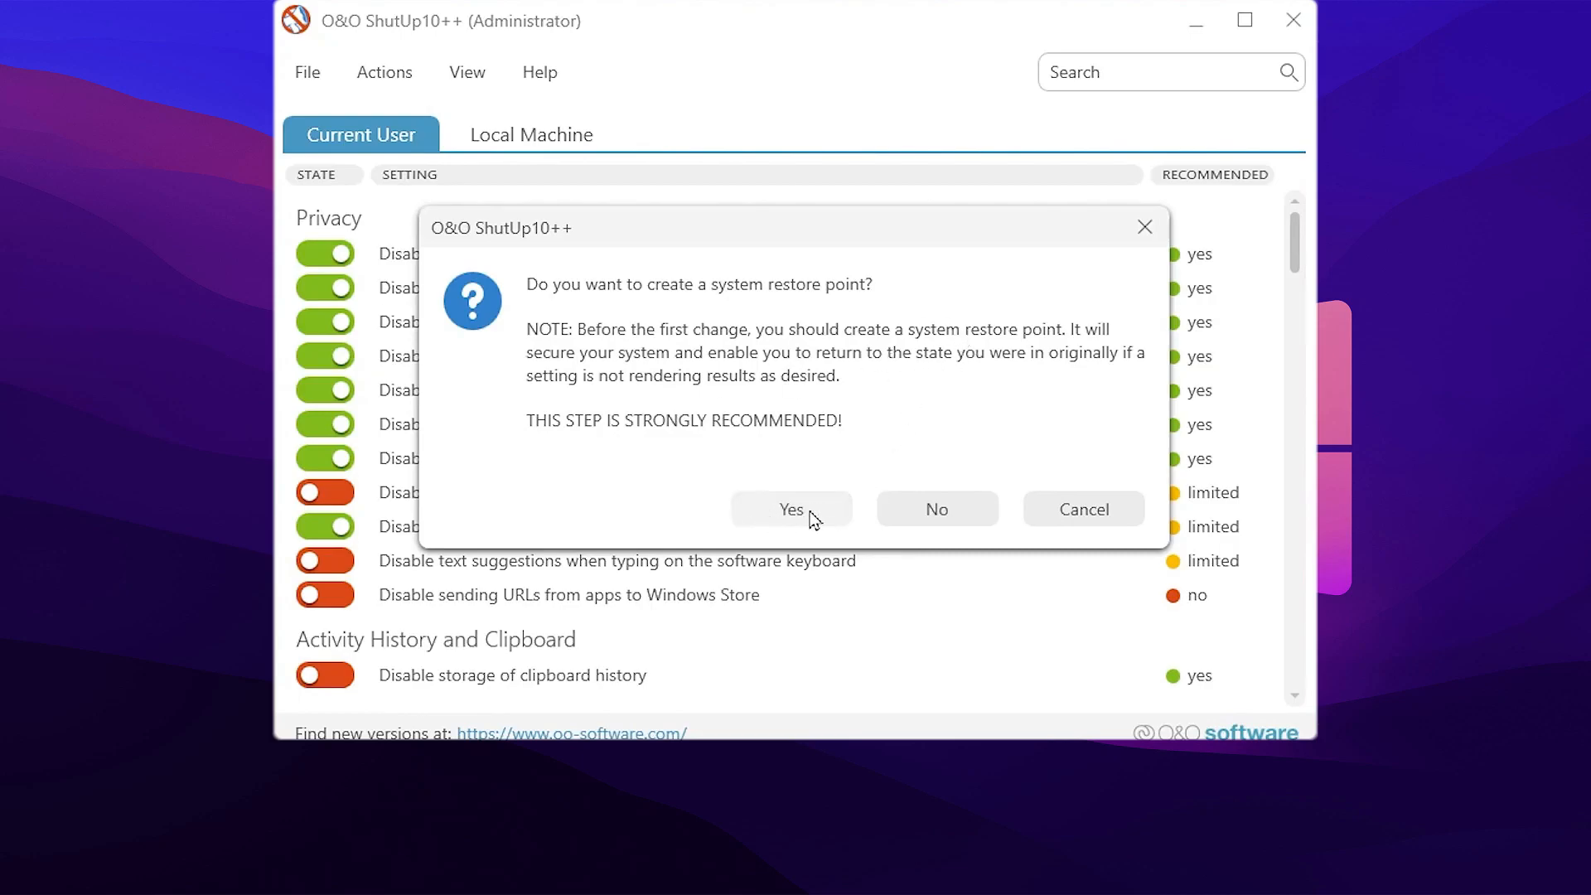
pyautogui.click(935, 509)
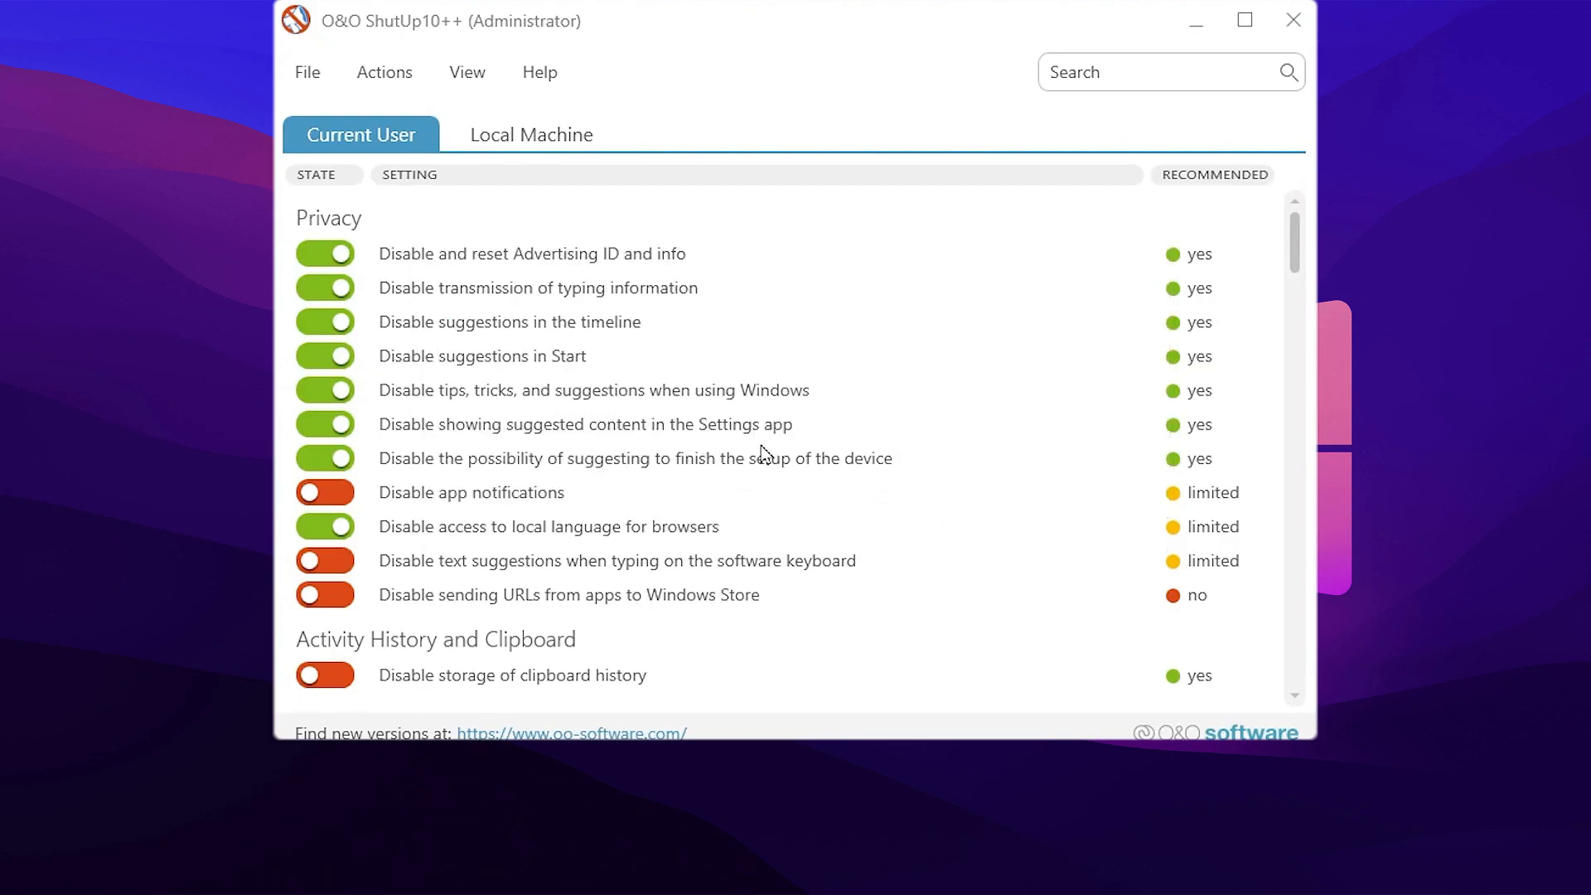
# Scroll through the settings list to review the newly enabled recommended toggles
pyautogui.scroll(-3)
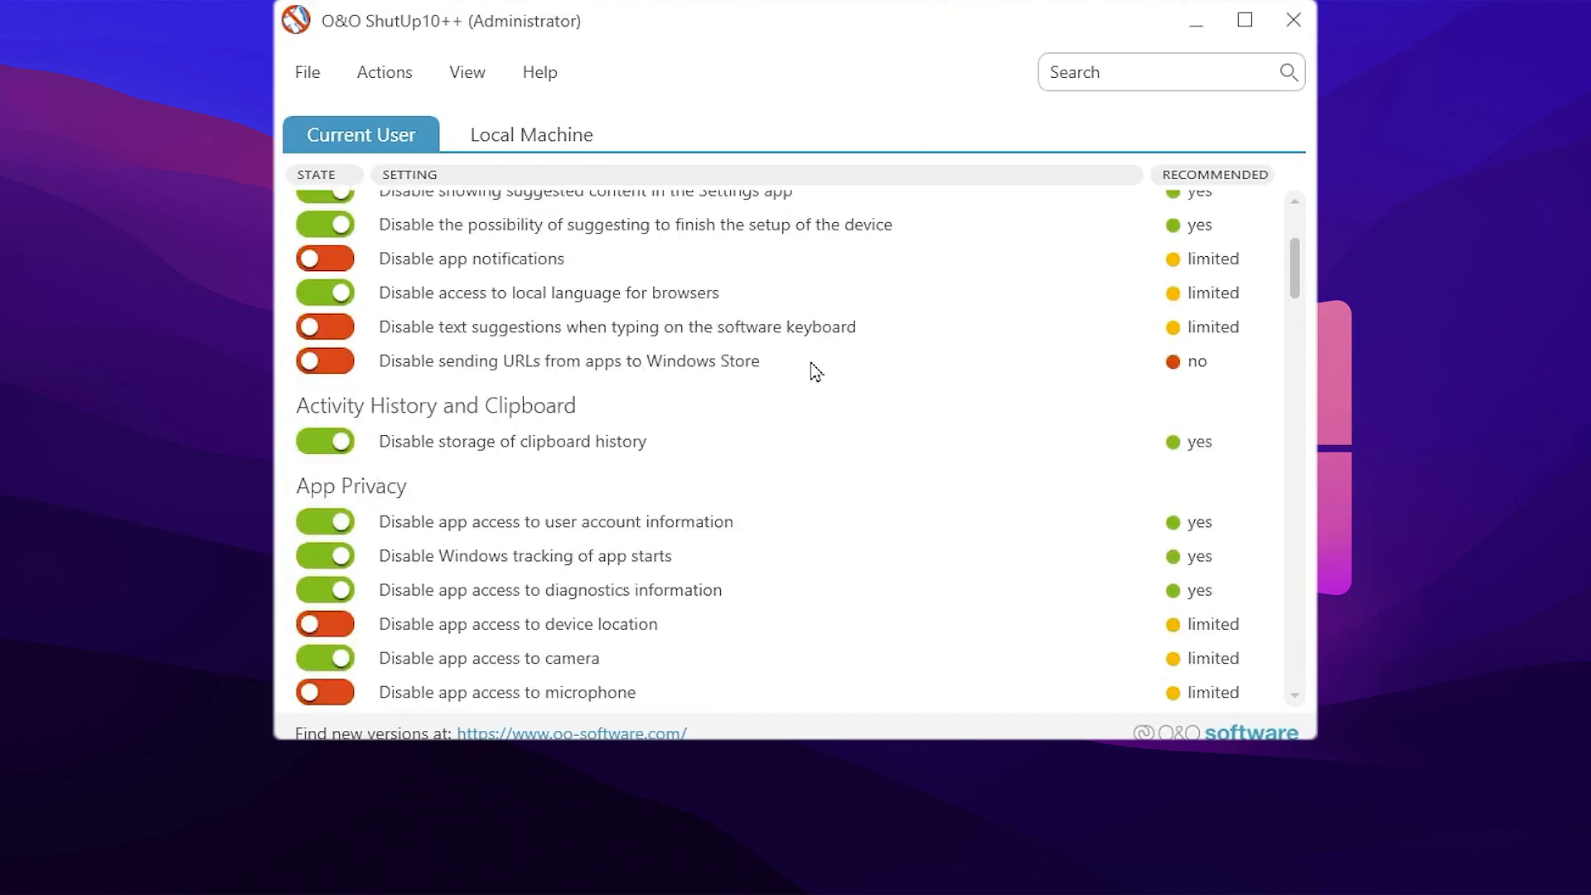
pyautogui.scroll(-3)
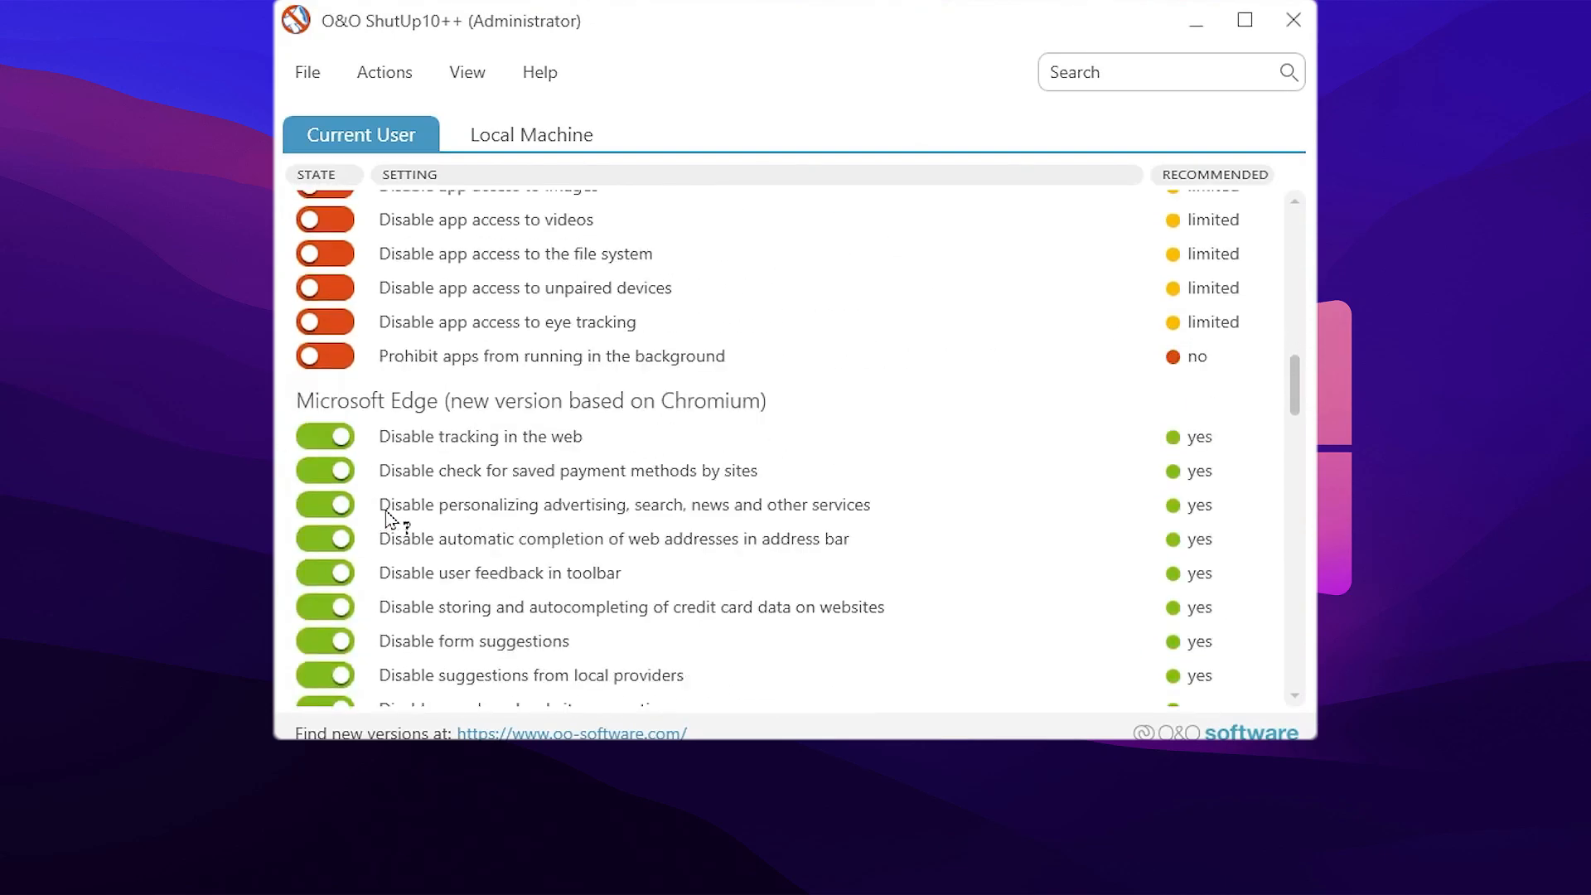
pyautogui.moveTo(847, 543)
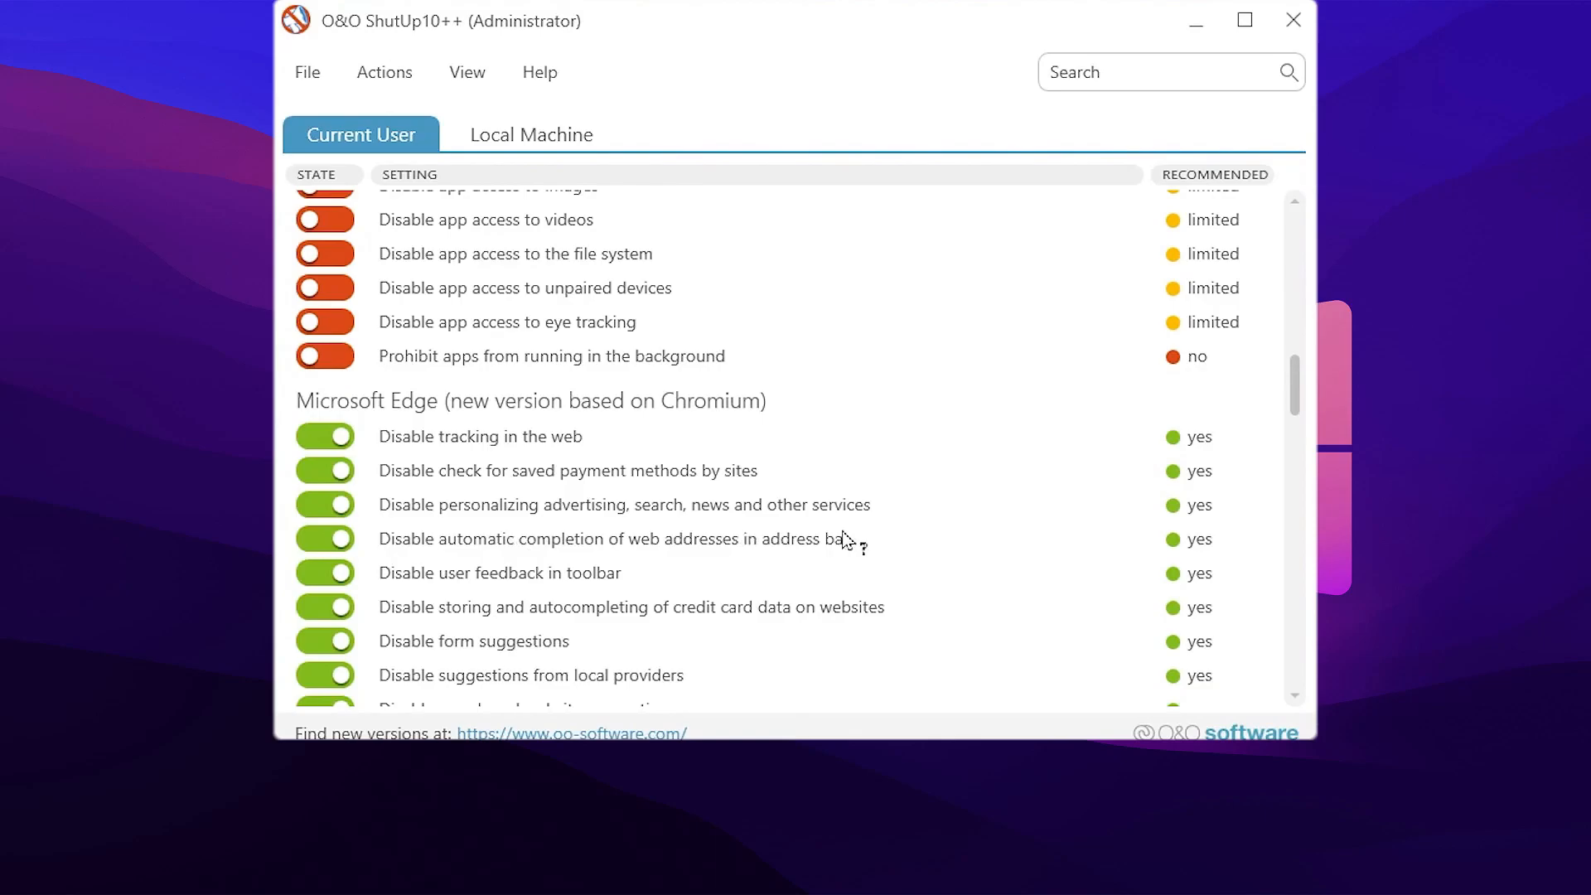
pyautogui.scroll(3)
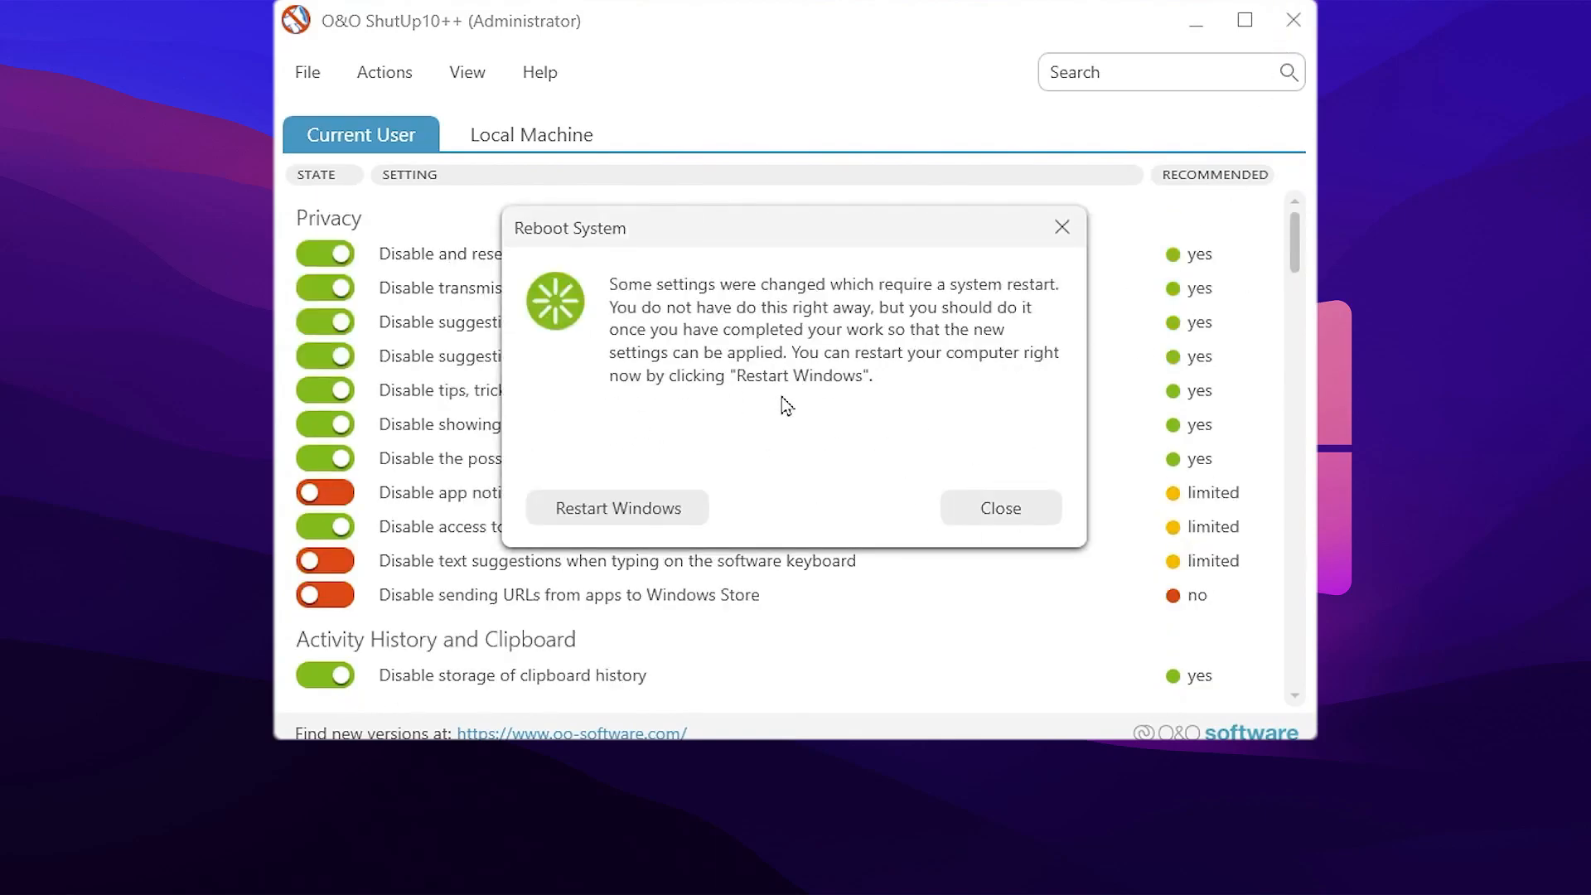
pyautogui.moveTo(822, 305)
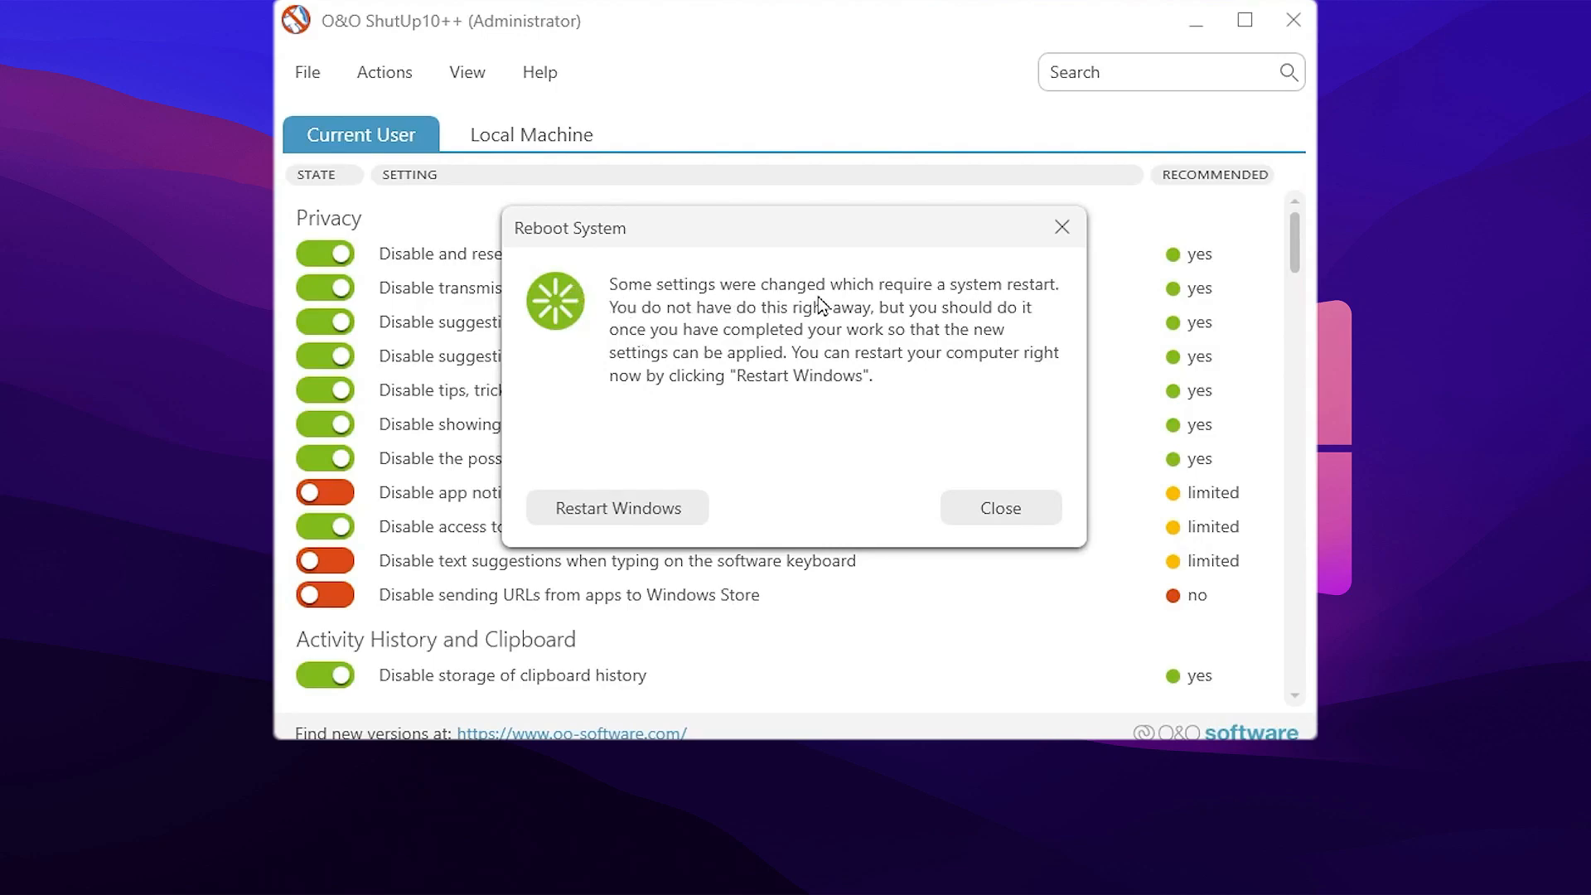
pyautogui.moveTo(774, 338)
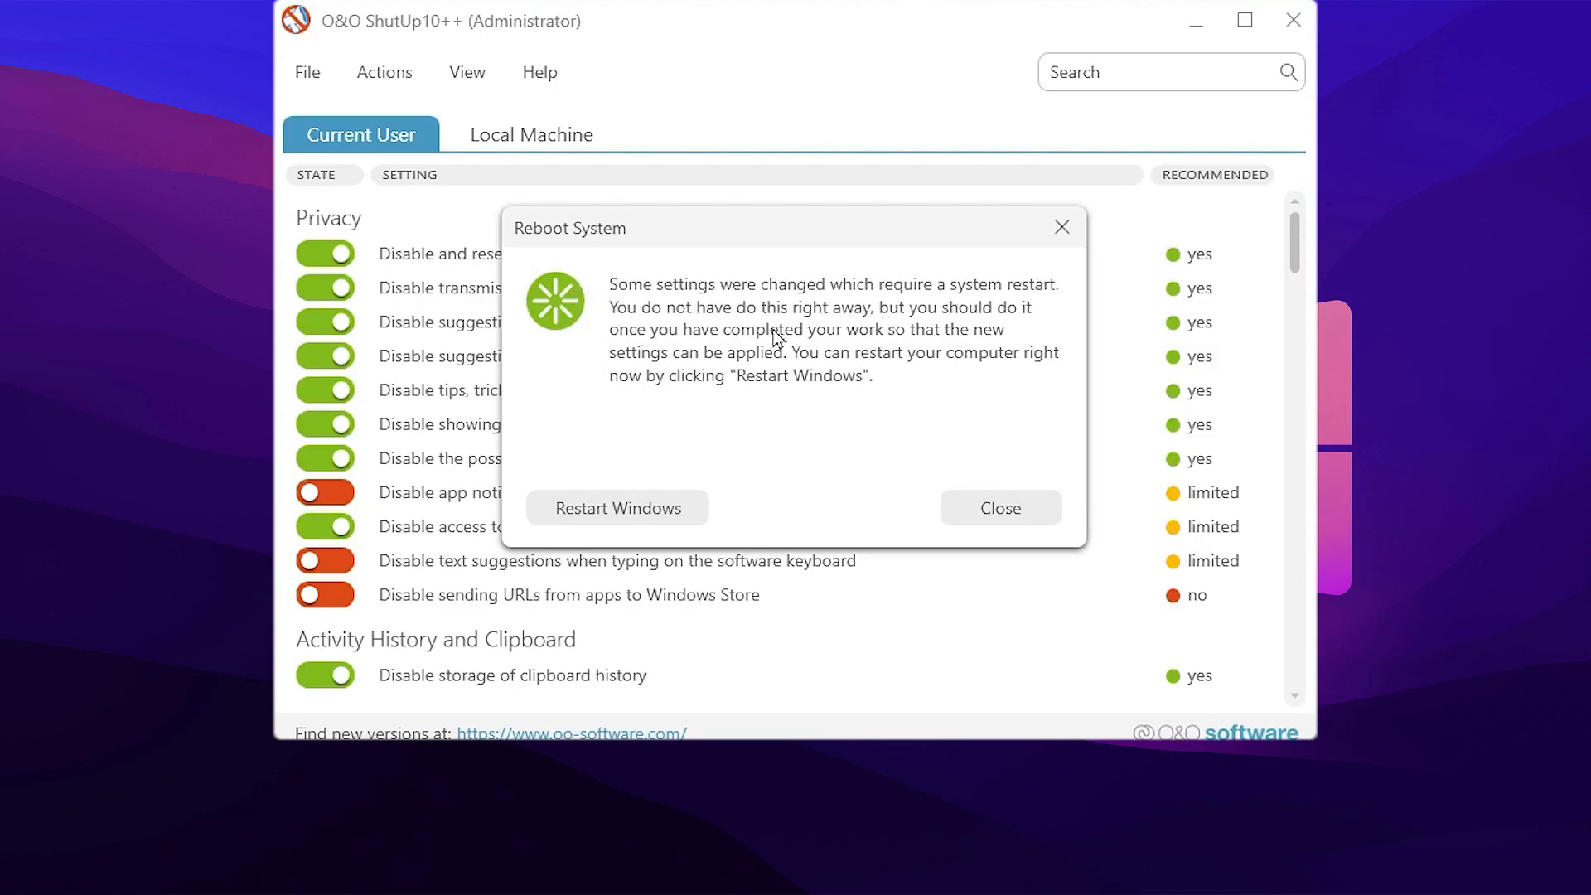
pyautogui.moveTo(601, 154)
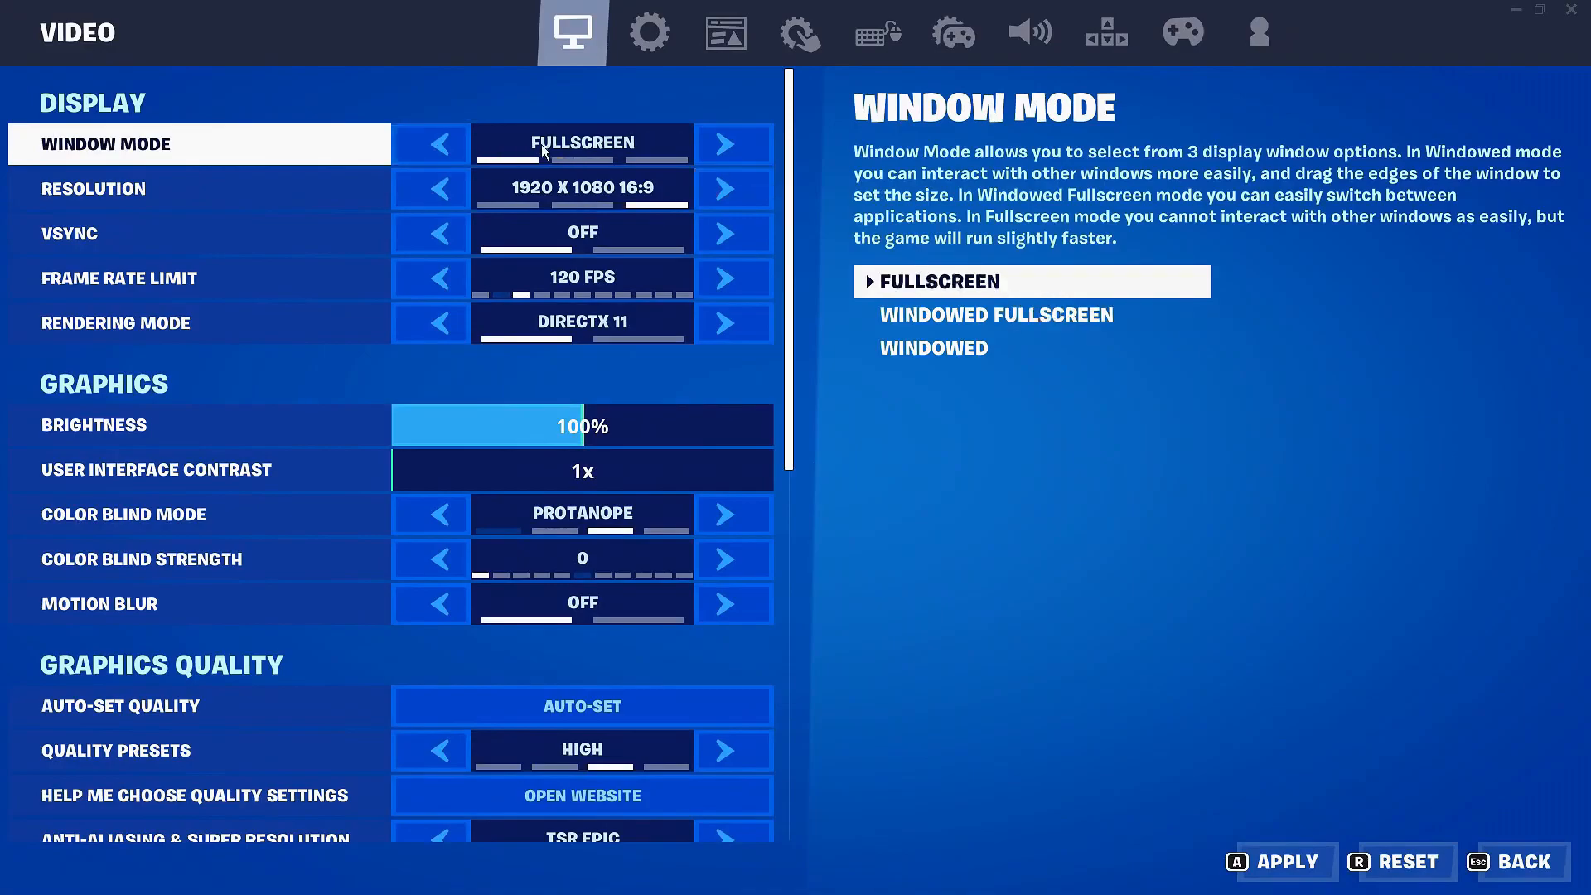
# Set Frame Rate Limit to Unlimited and Rendering Mode to Performance
pyautogui.click(199, 278)
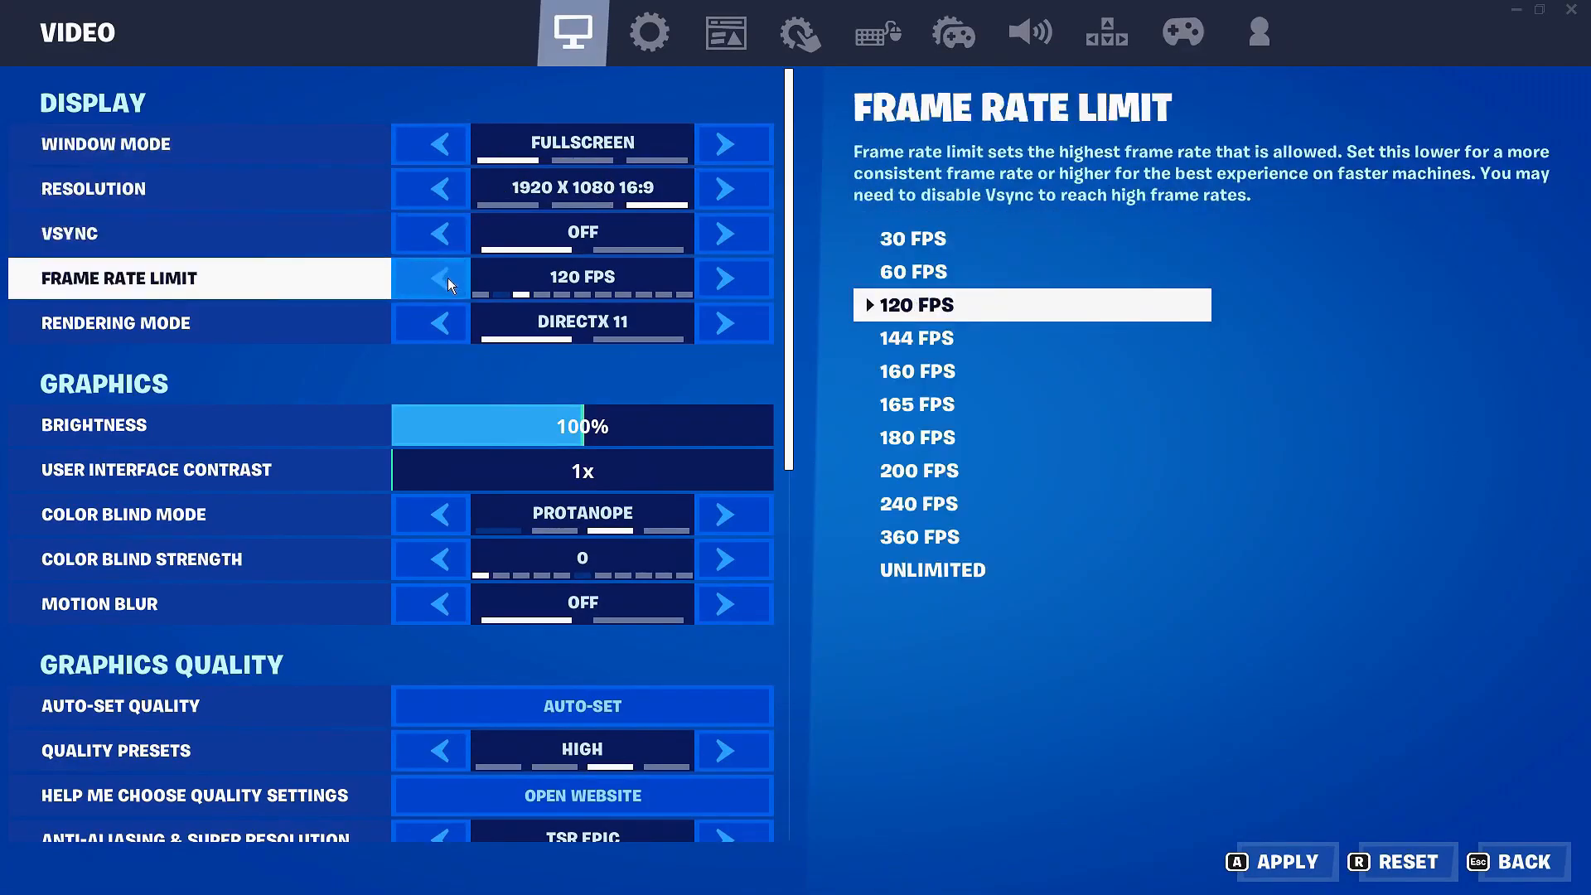
pyautogui.click(202, 324)
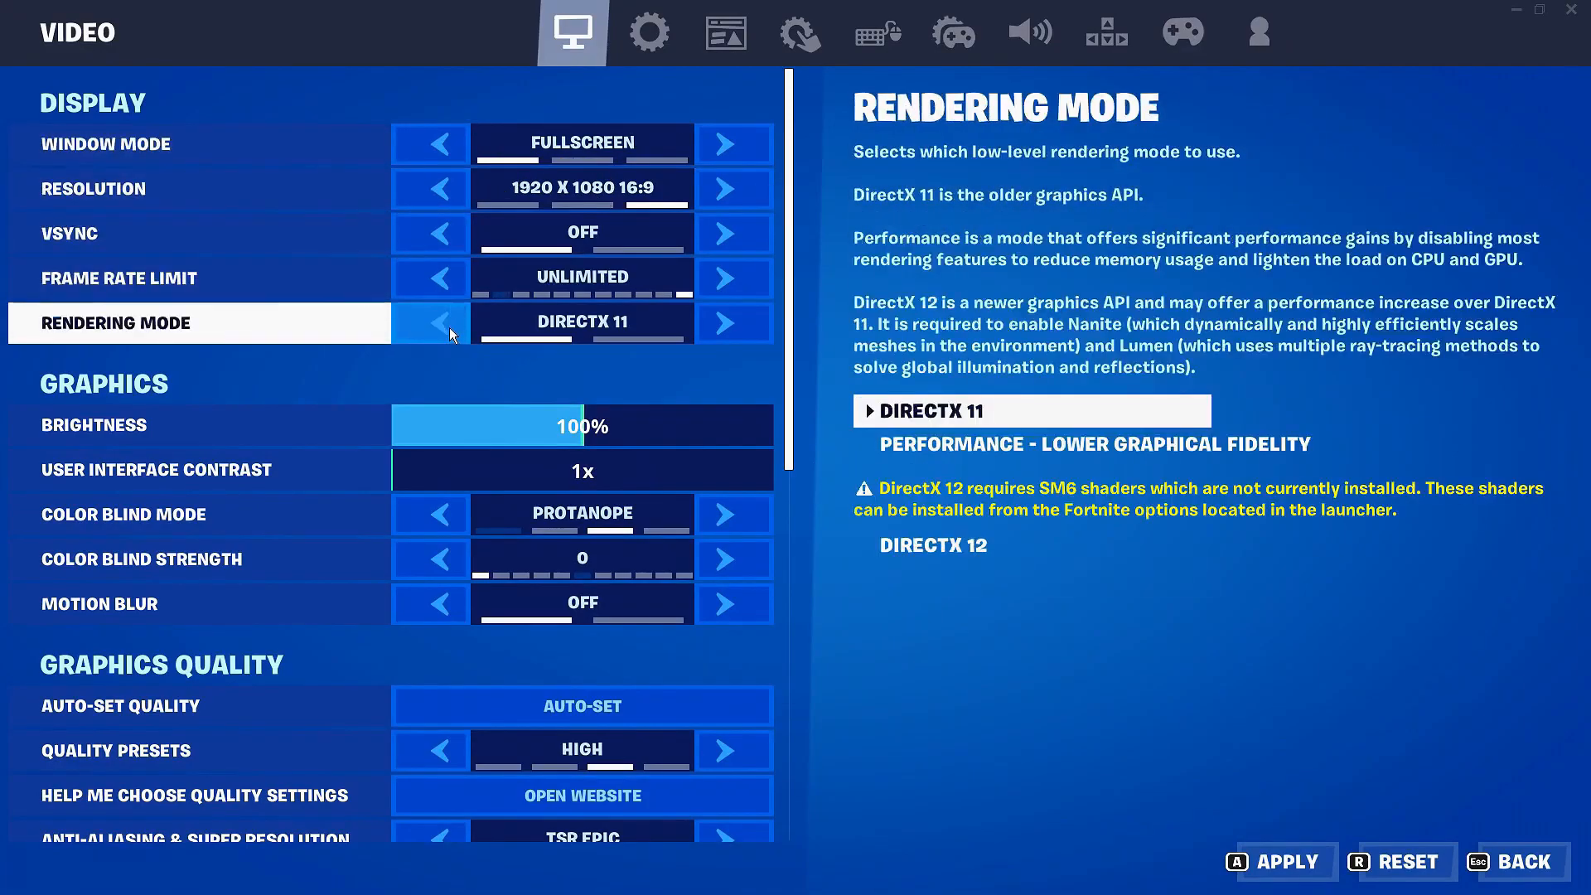
pyautogui.click(723, 323)
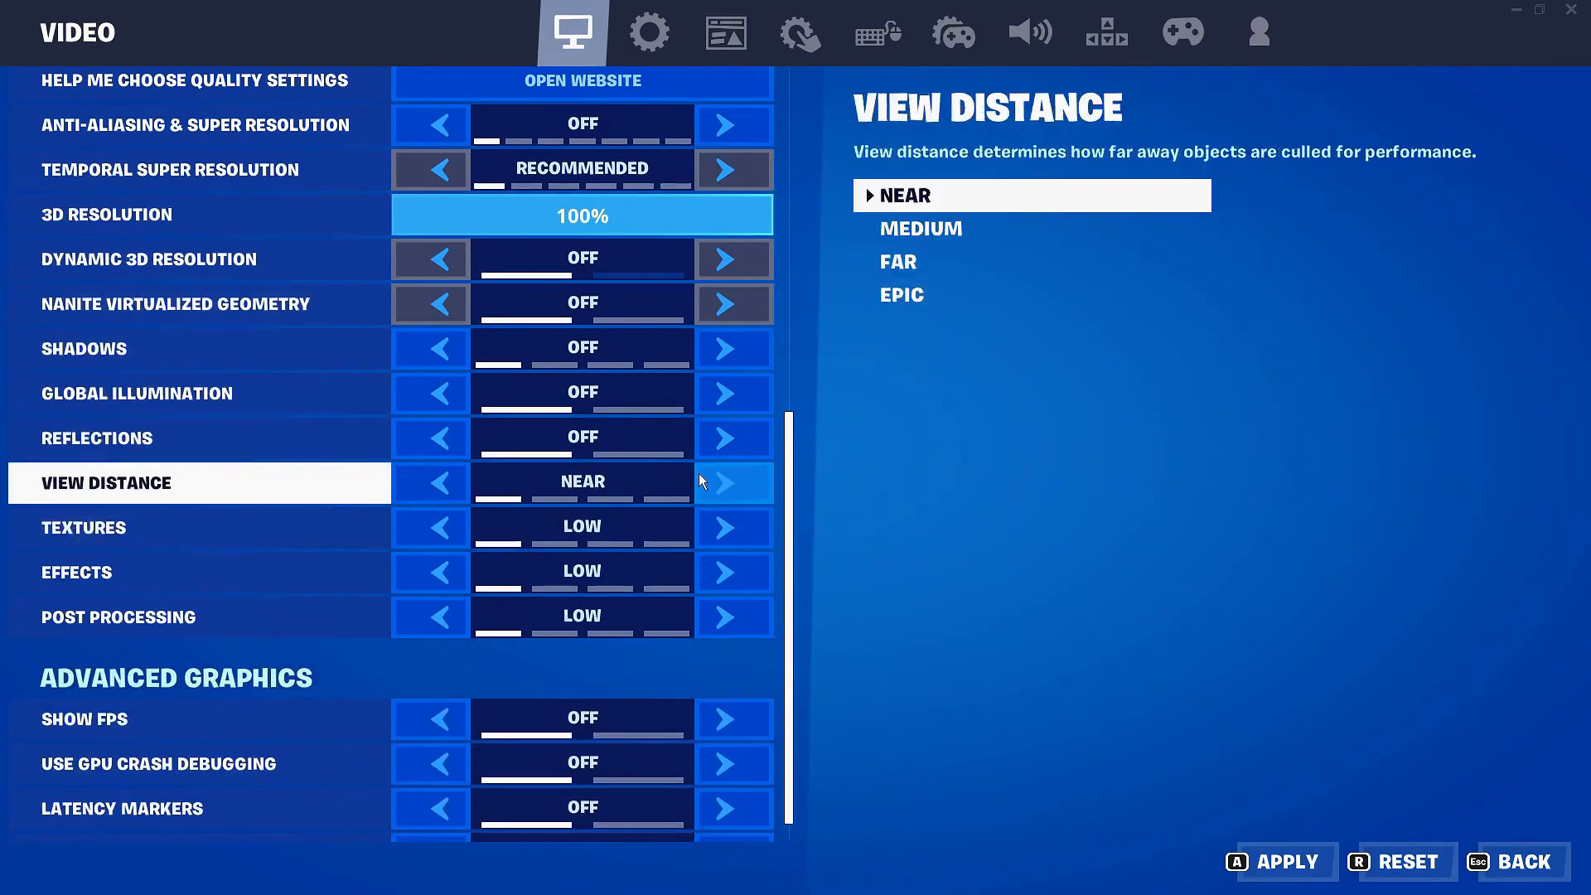
pyautogui.moveTo(608, 487)
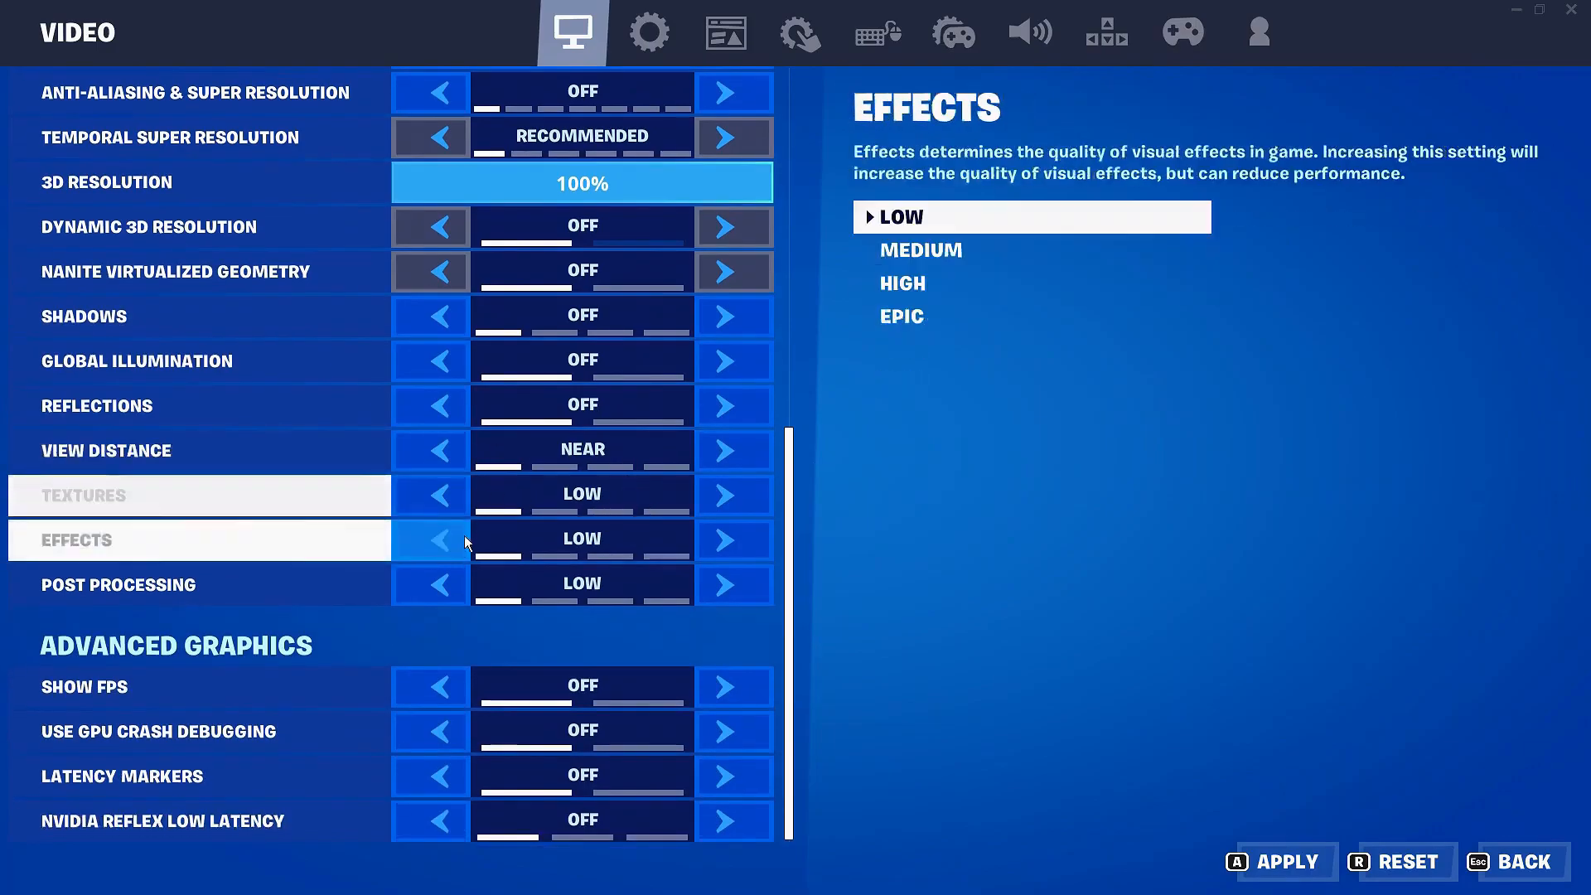
# Keep Effects at Low and advanced graphics off, then apply the video settings
pyautogui.click(199, 584)
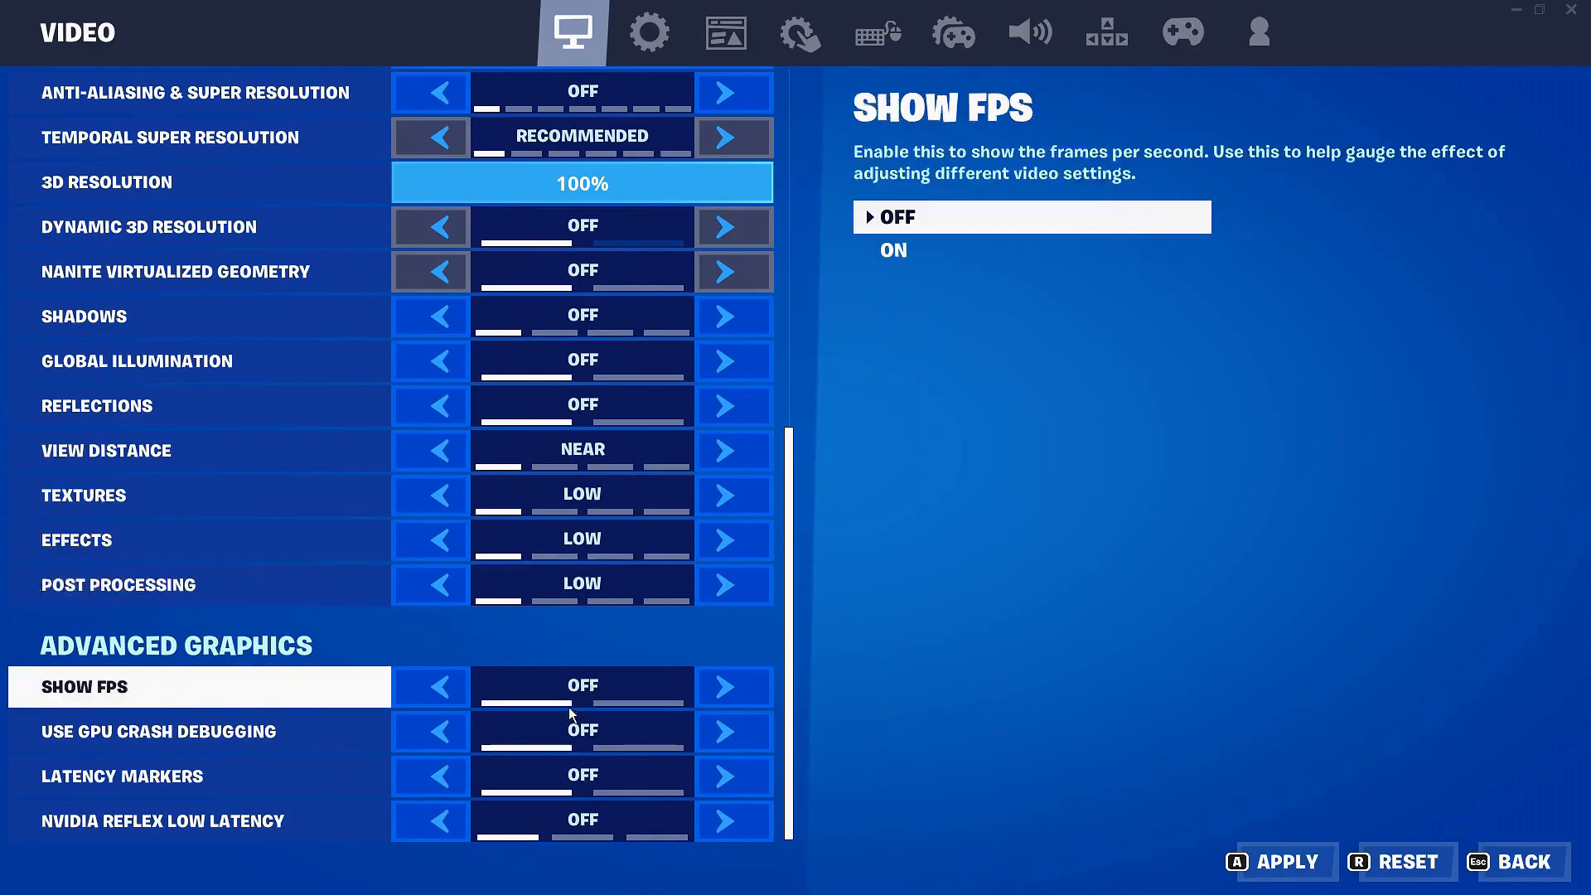
pyautogui.click(197, 820)
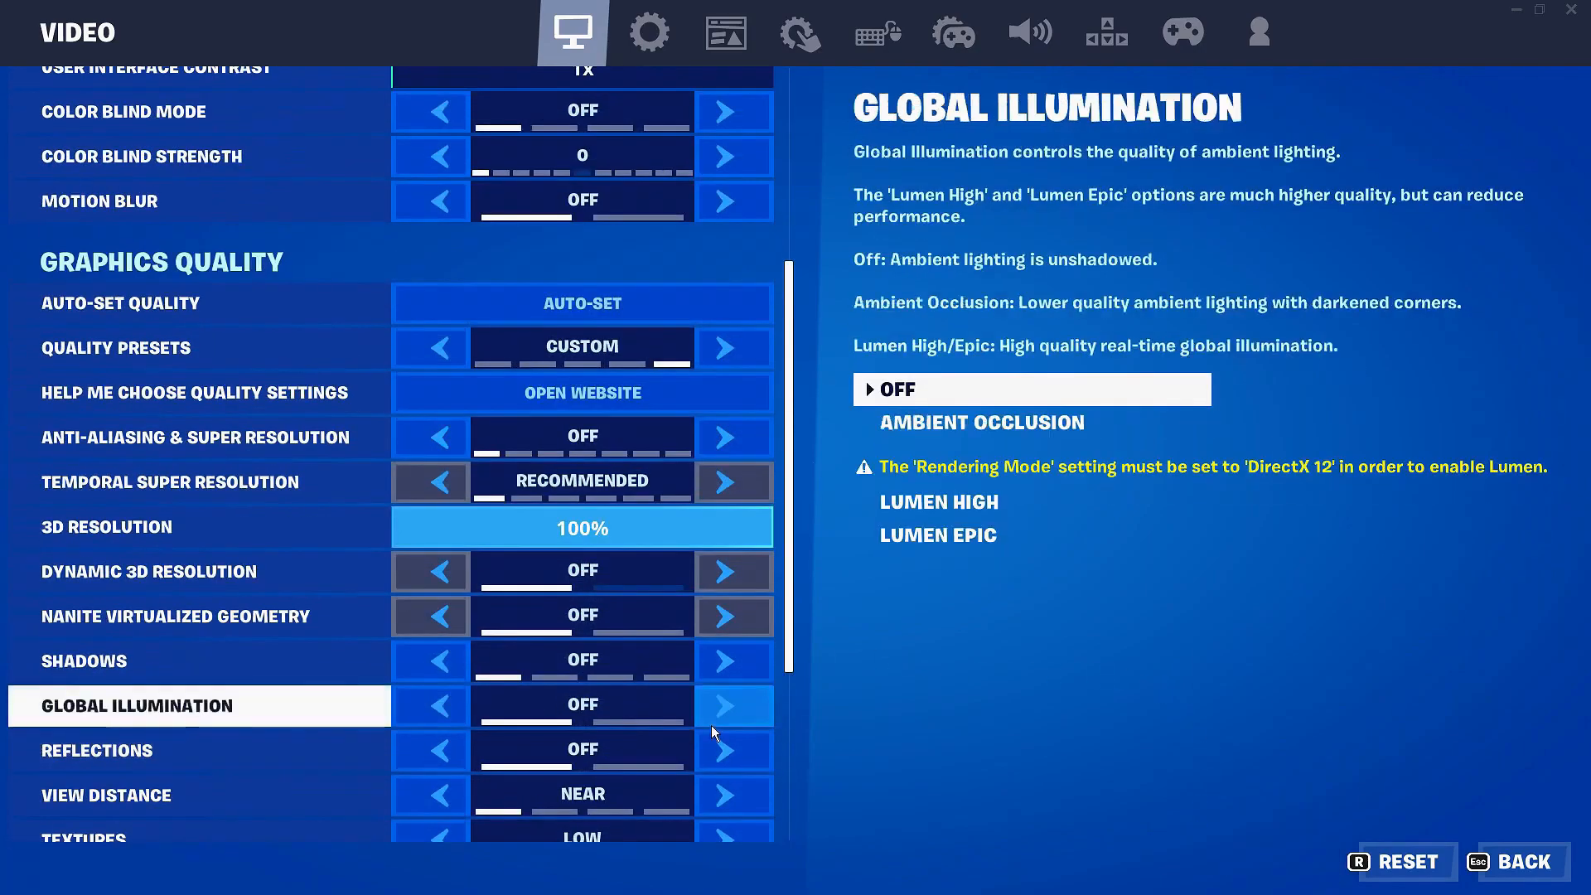
pyautogui.scroll(3)
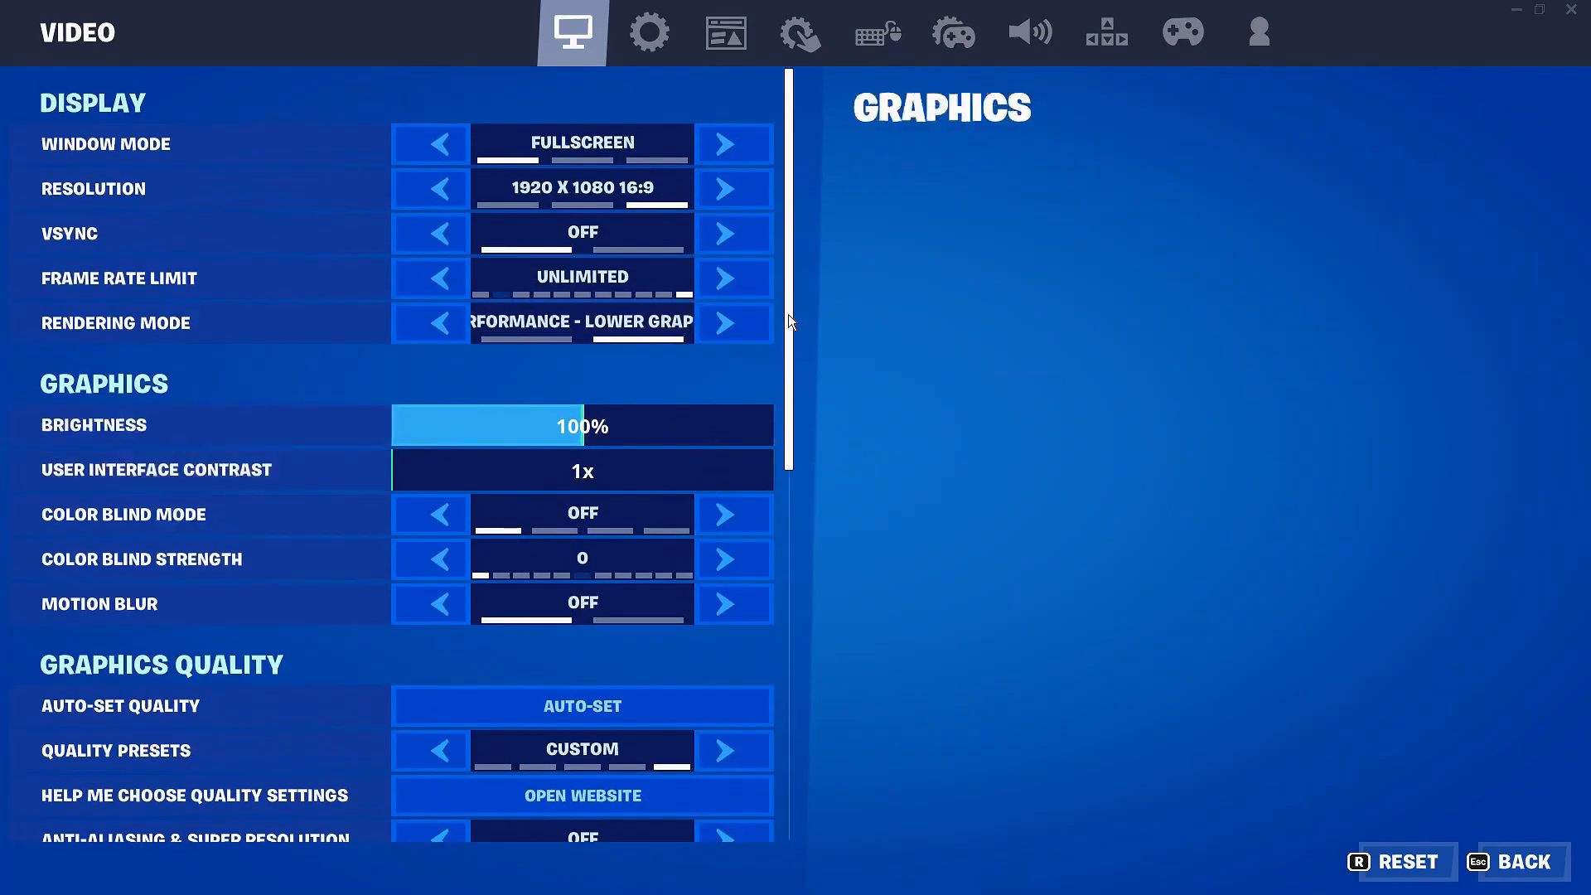